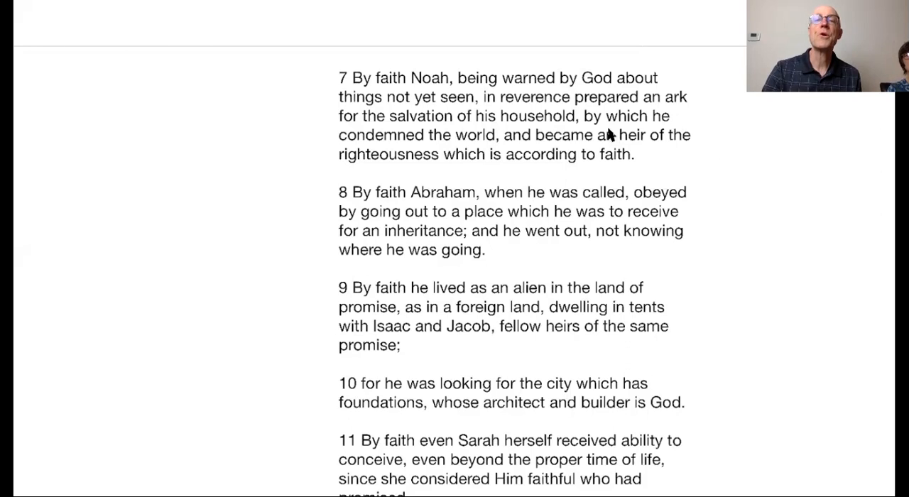
mouse_move(426, 80)
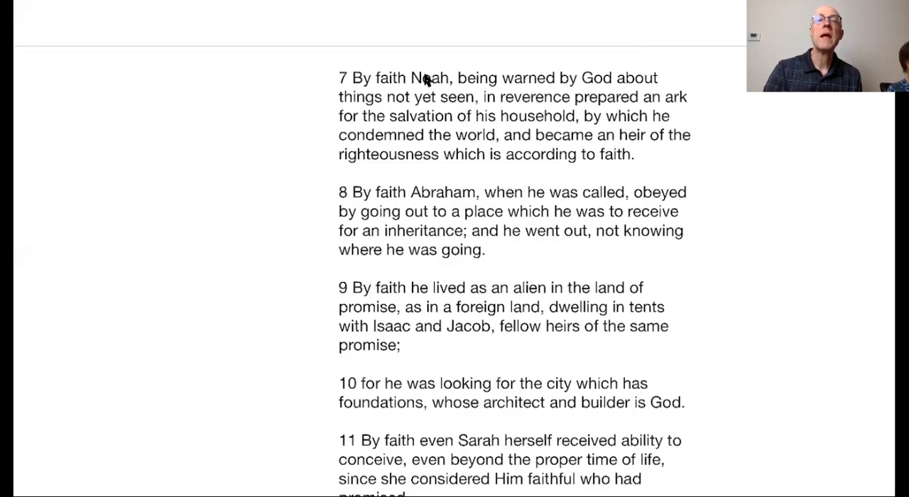
mouse_move(357, 147)
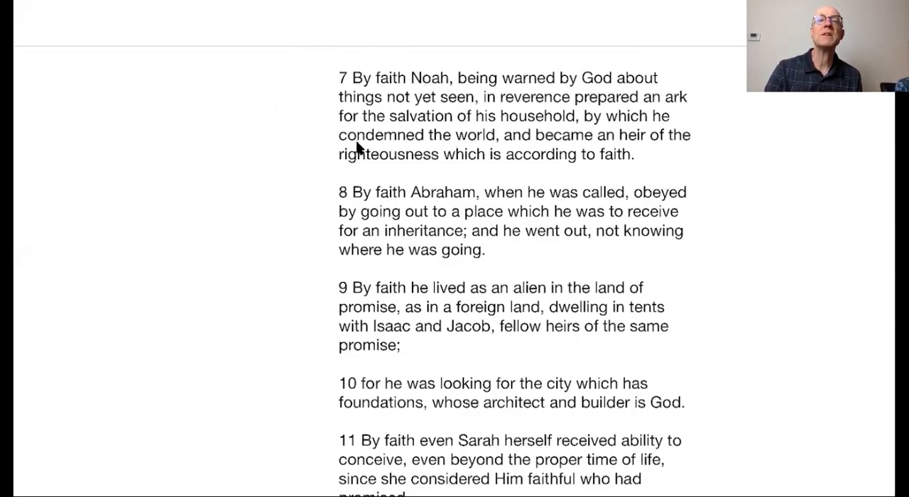
mouse_move(647, 159)
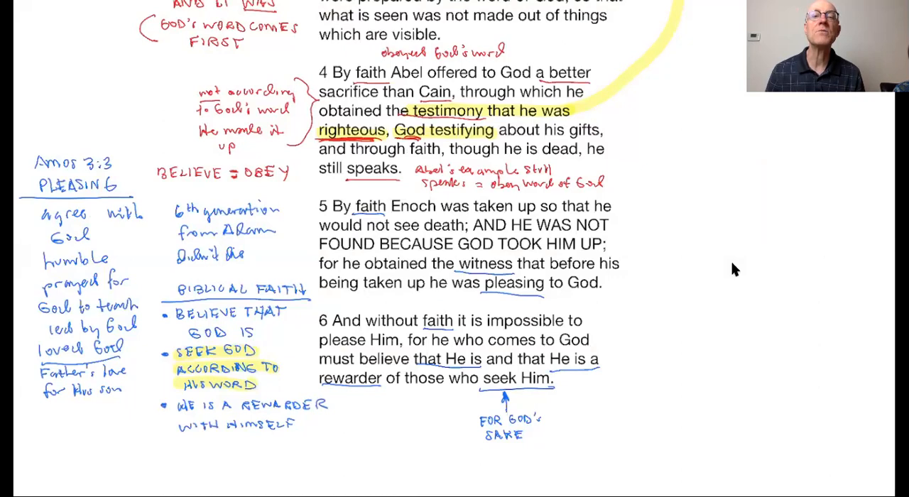
Scroll to the annotated Hebrews 11:1–3 page with the 'How faith works' list
scroll("down", 3)
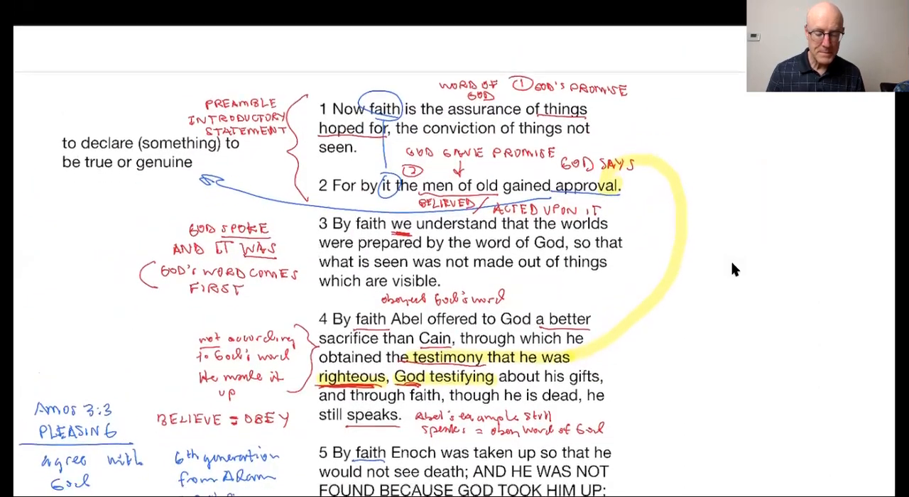
scroll("down", 3)
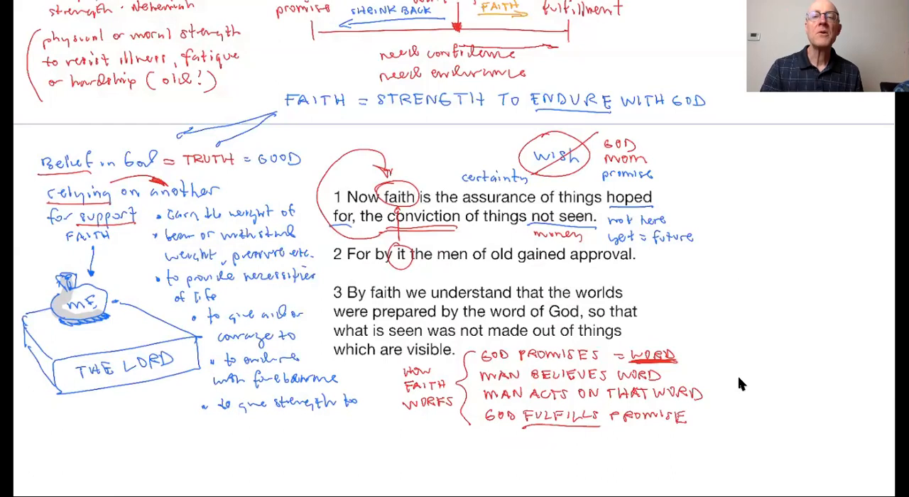
mouse_move(422, 421)
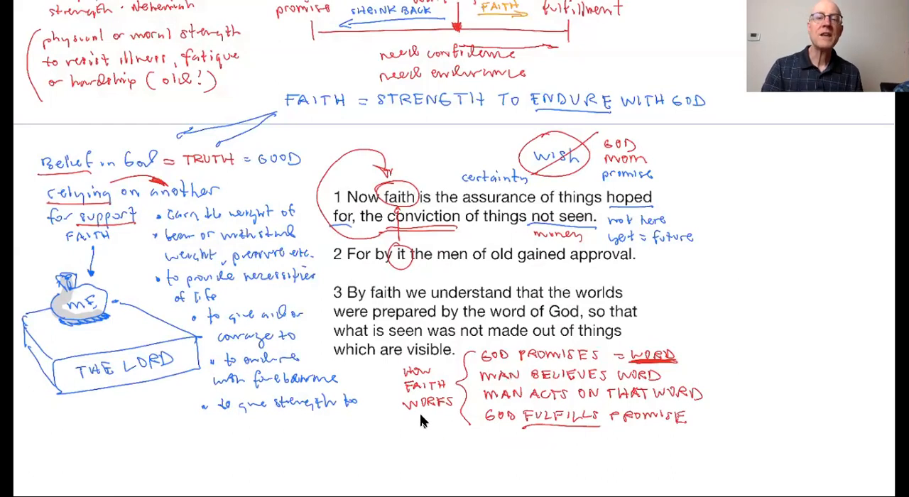
mouse_move(407, 445)
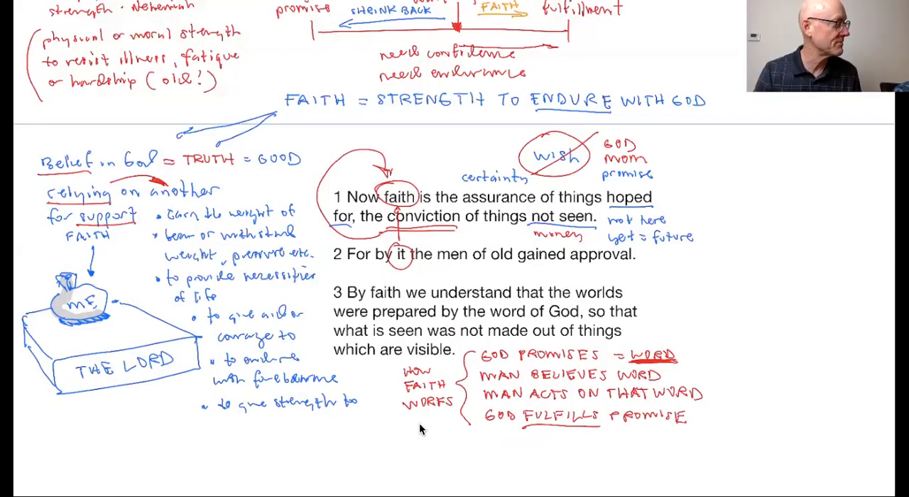
mouse_move(500, 376)
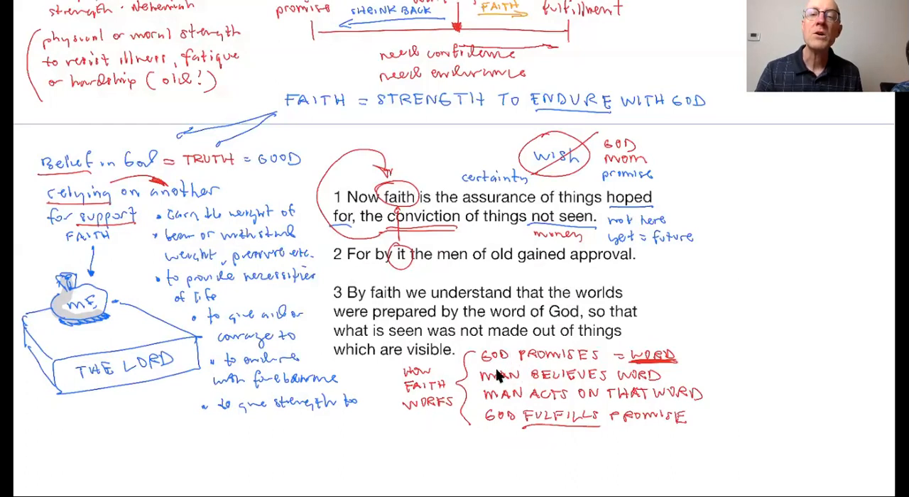
mouse_move(635, 361)
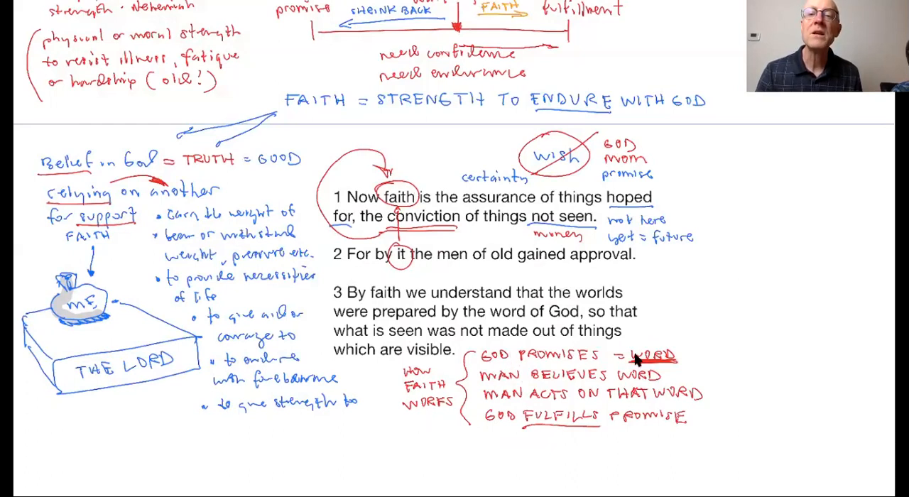
mouse_move(490, 387)
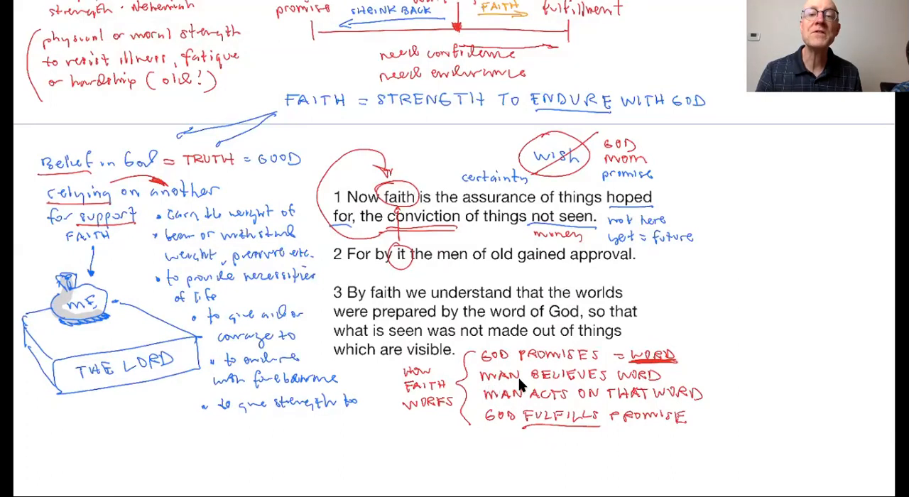
mouse_move(632, 387)
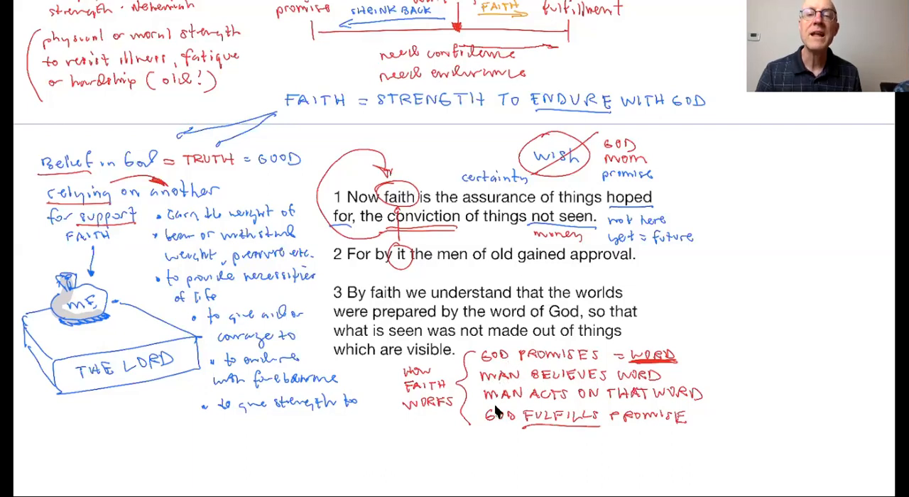
mouse_move(657, 412)
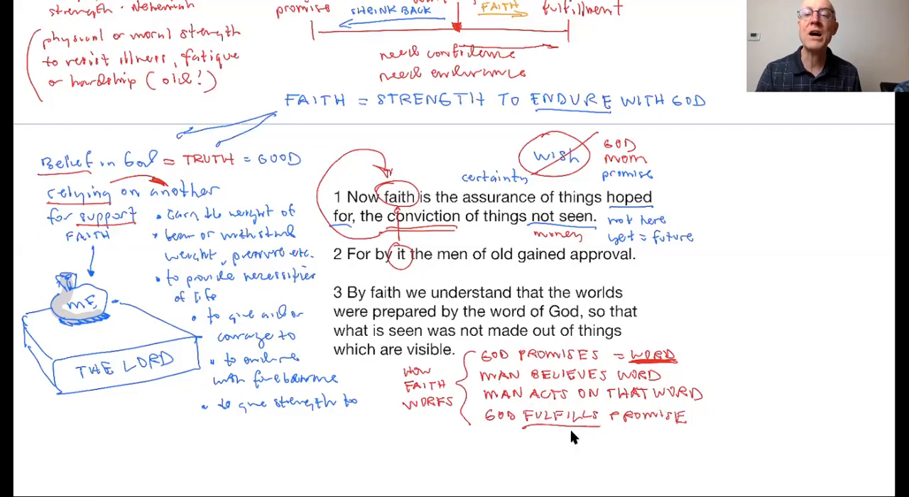
mouse_move(655, 430)
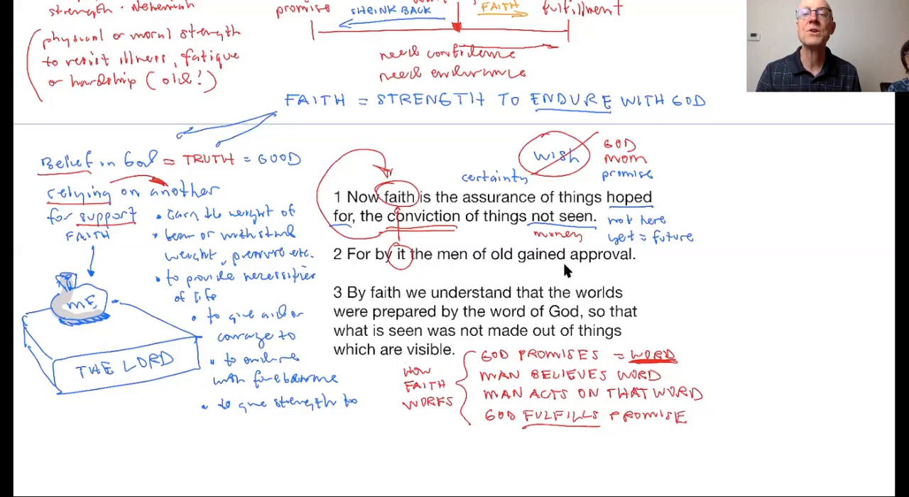
mouse_move(608, 272)
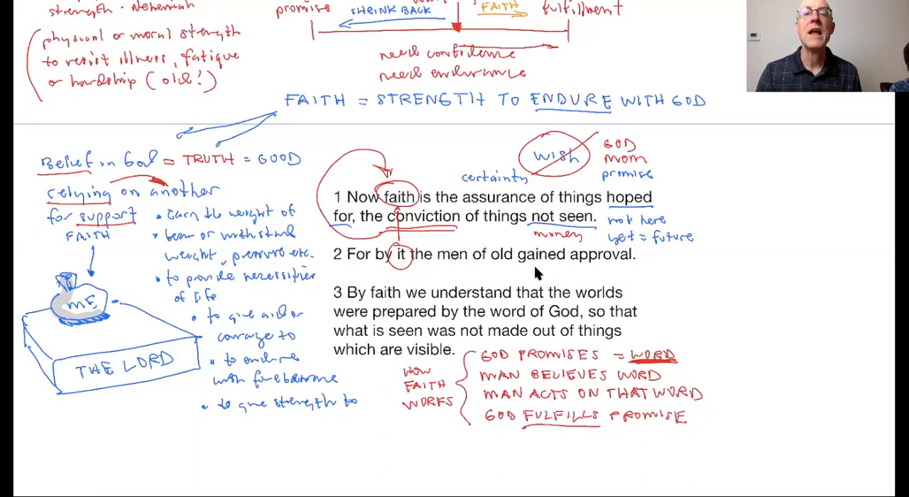
mouse_move(447, 268)
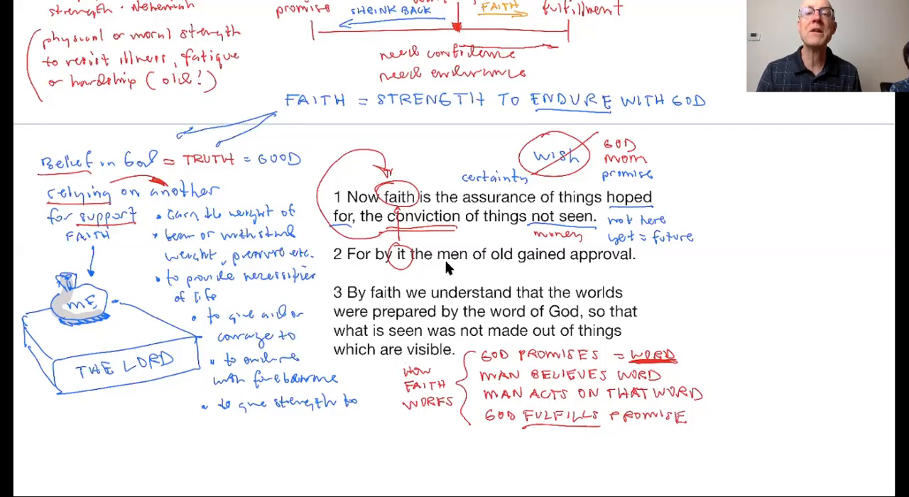
mouse_move(375, 261)
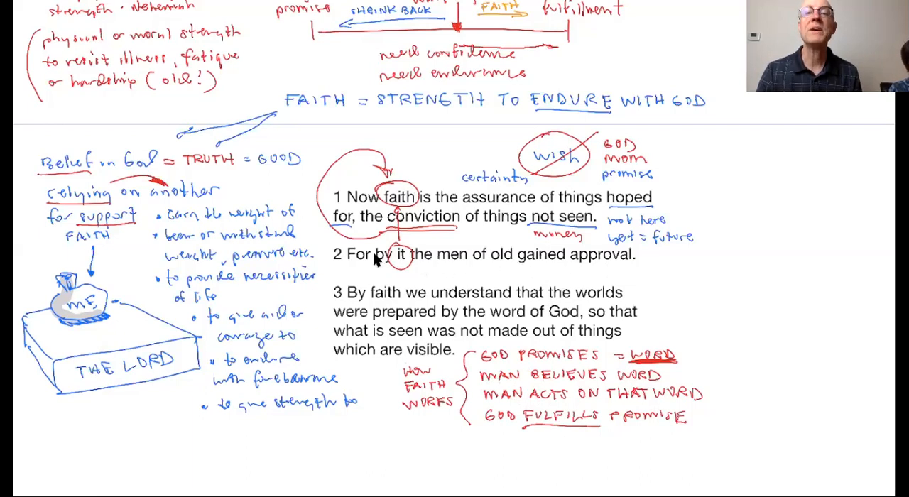
mouse_move(586, 186)
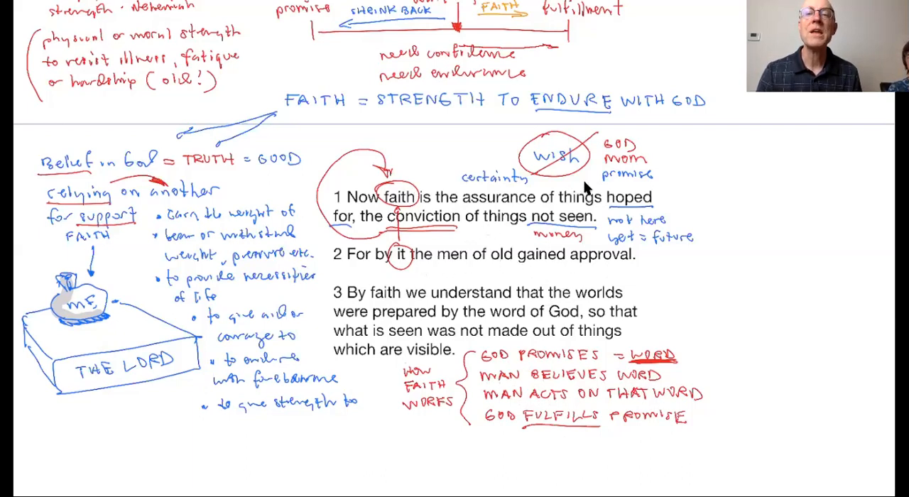
mouse_move(558, 229)
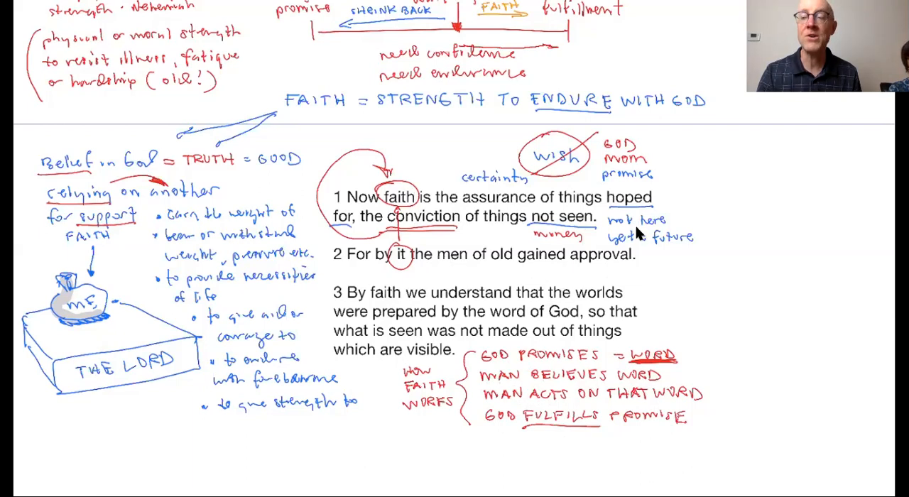
mouse_move(402, 235)
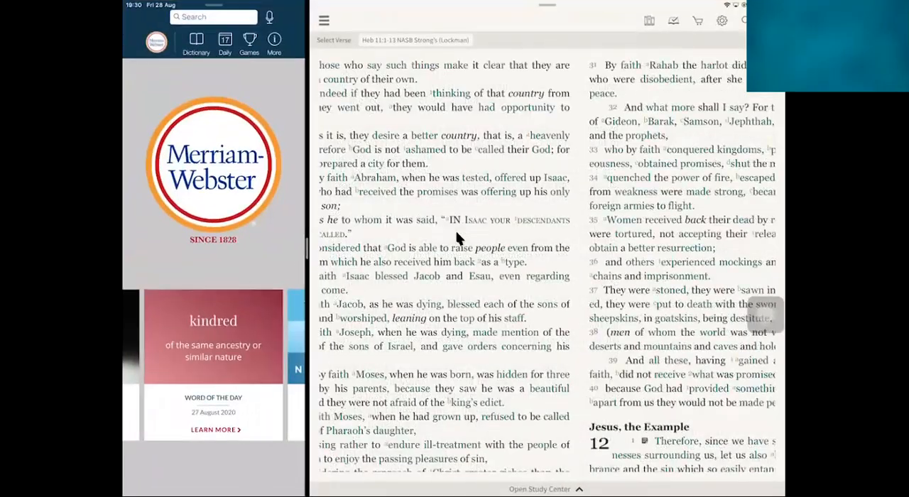
scroll("down", 3)
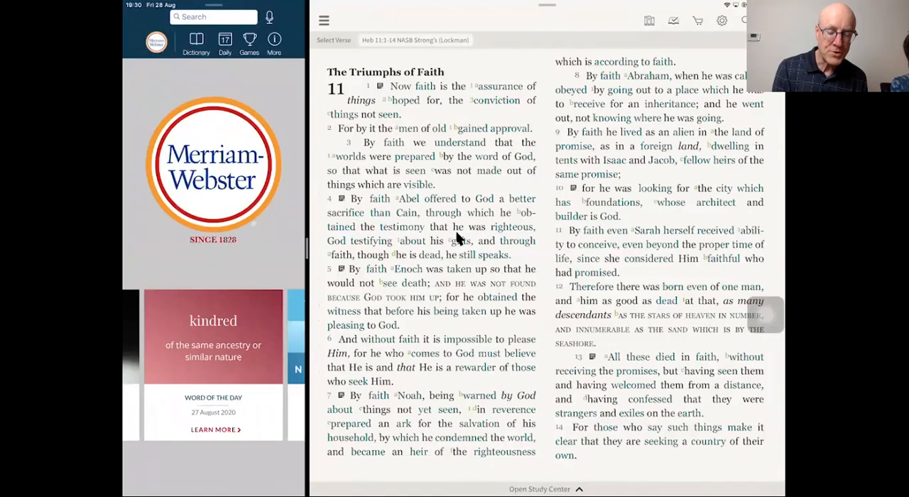
left_click(416, 40)
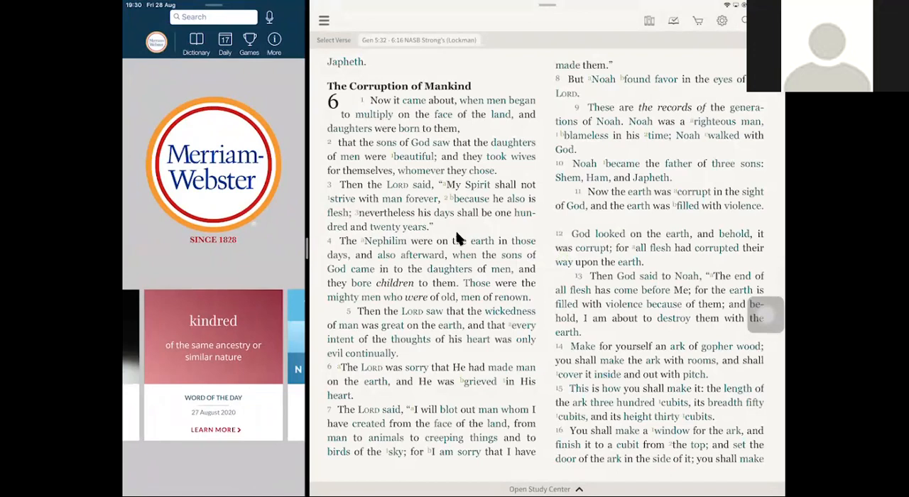
mouse_move(568, 257)
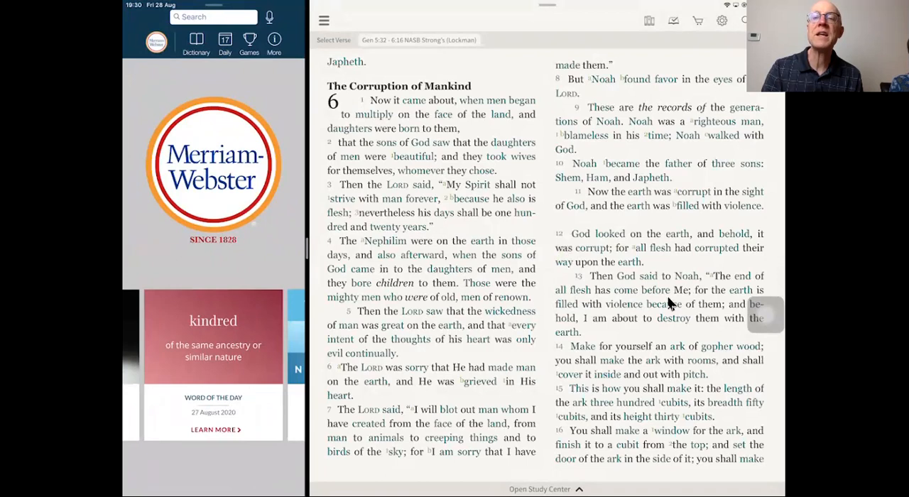
mouse_move(625, 332)
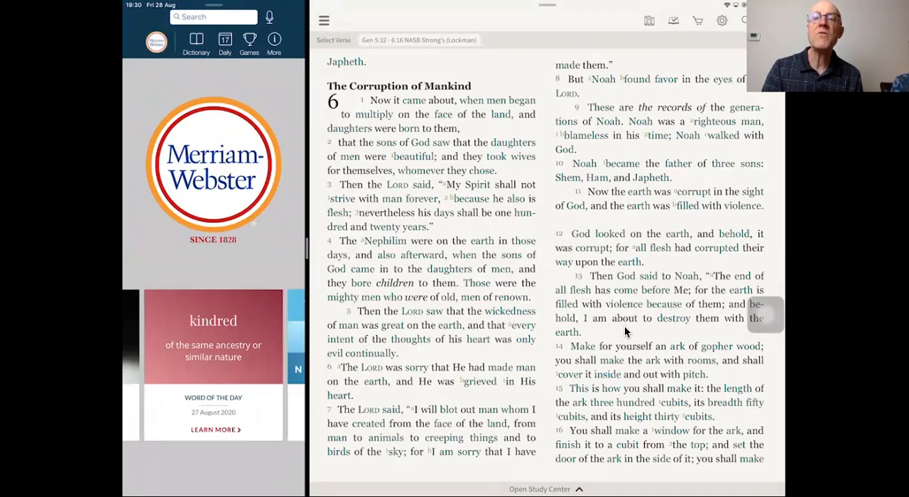
mouse_move(584, 319)
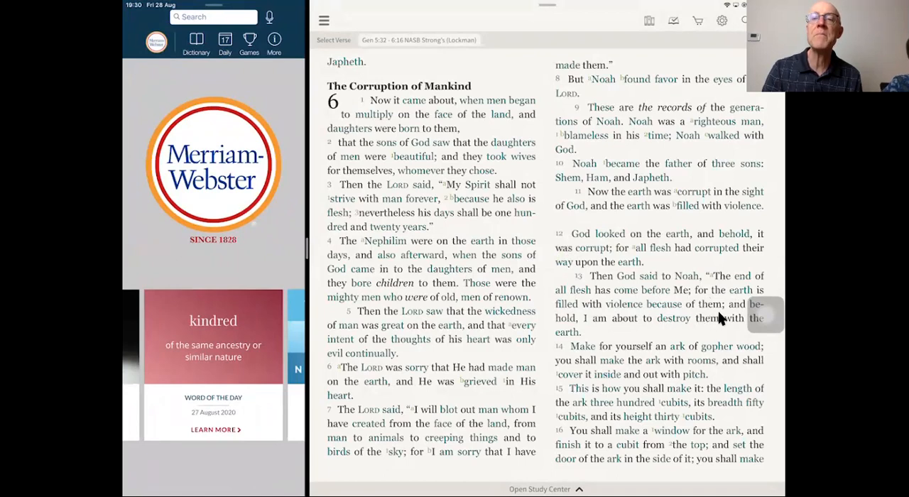
mouse_move(698, 329)
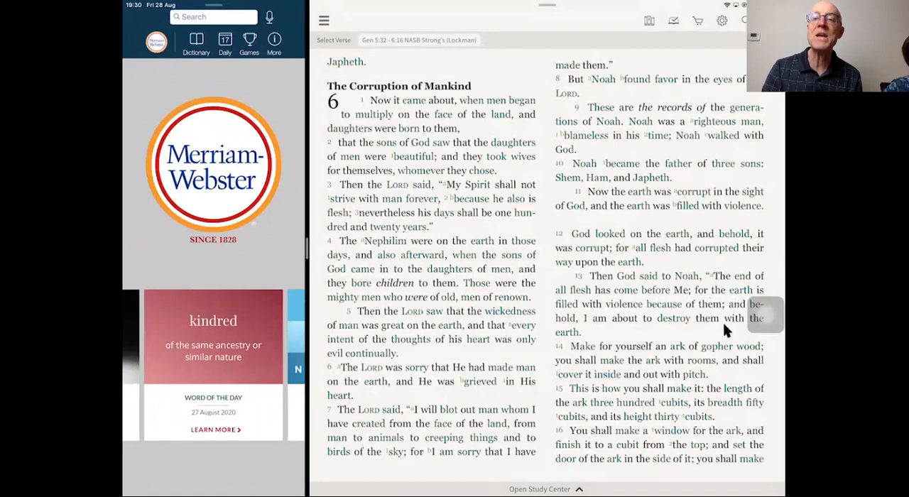
mouse_move(601, 344)
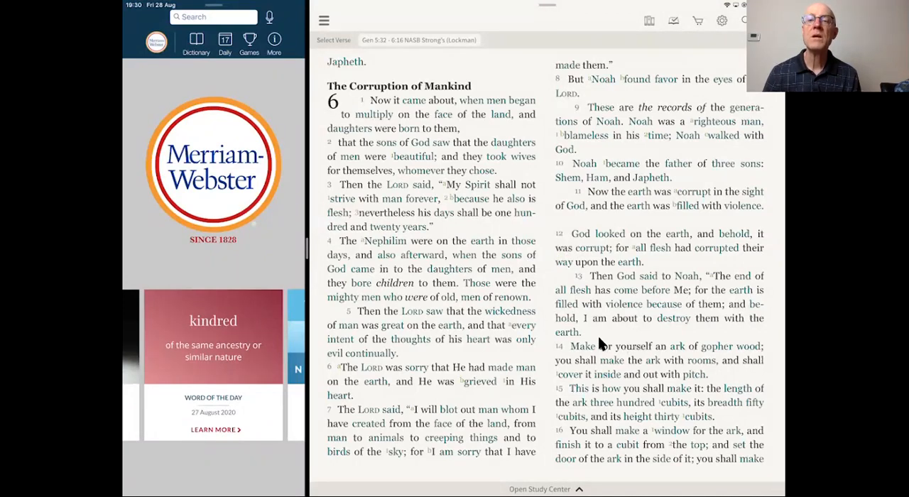
mouse_move(611, 369)
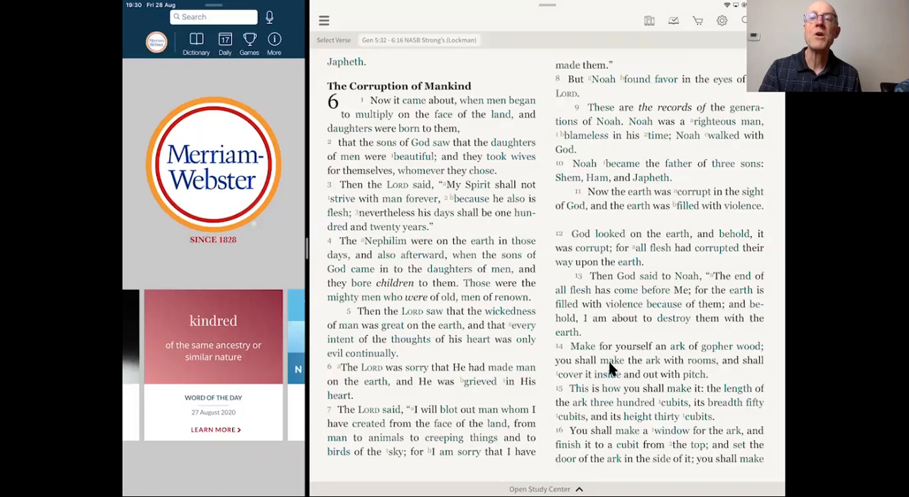
mouse_move(706, 358)
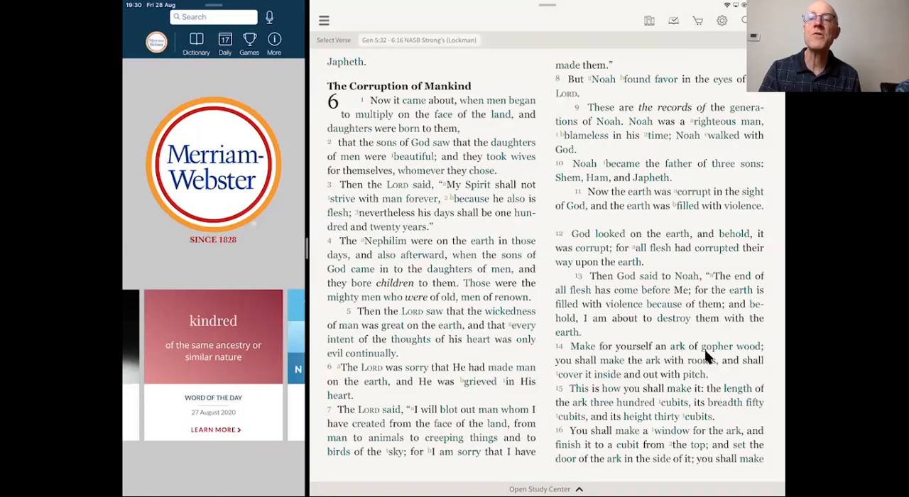
mouse_move(684, 373)
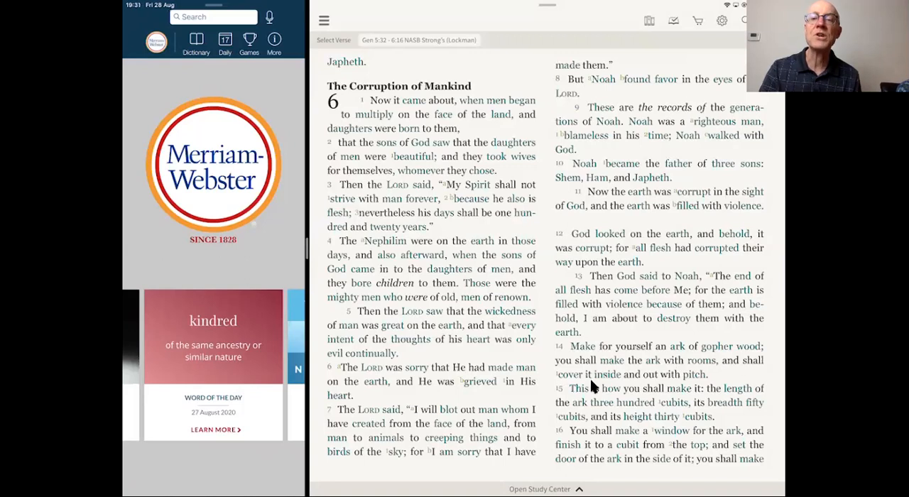
mouse_move(708, 383)
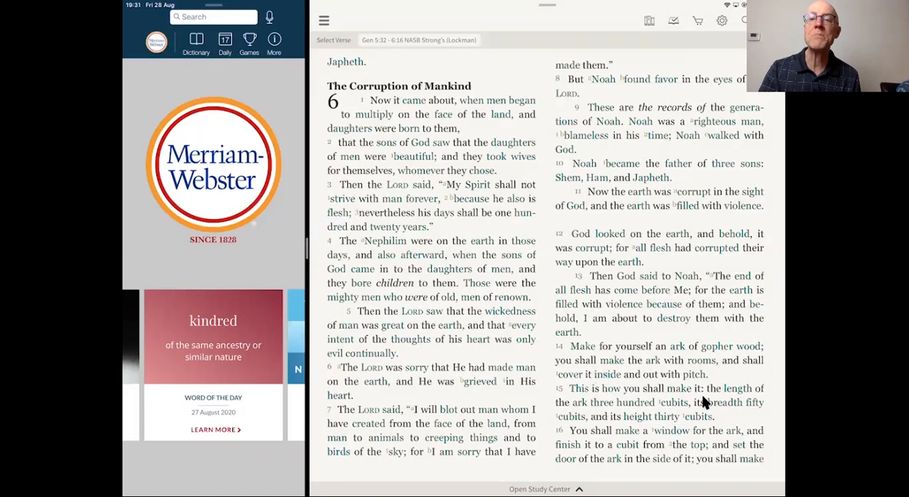
mouse_move(574, 417)
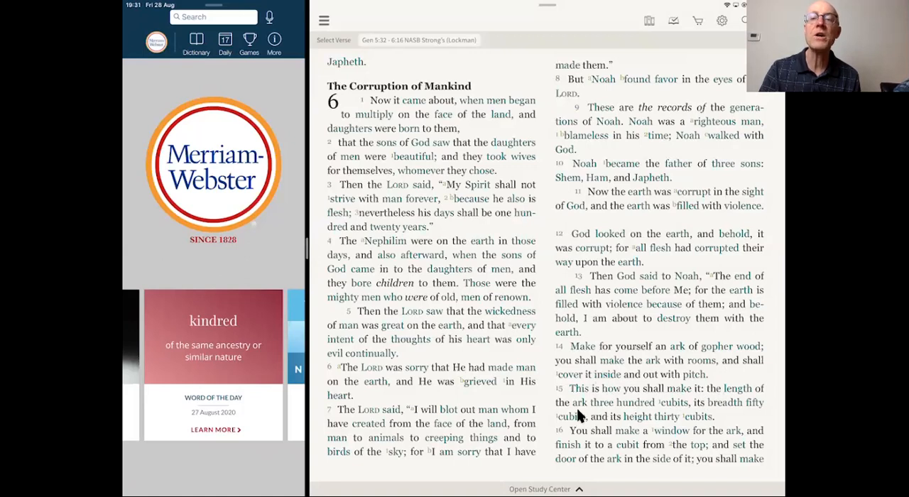
mouse_move(717, 418)
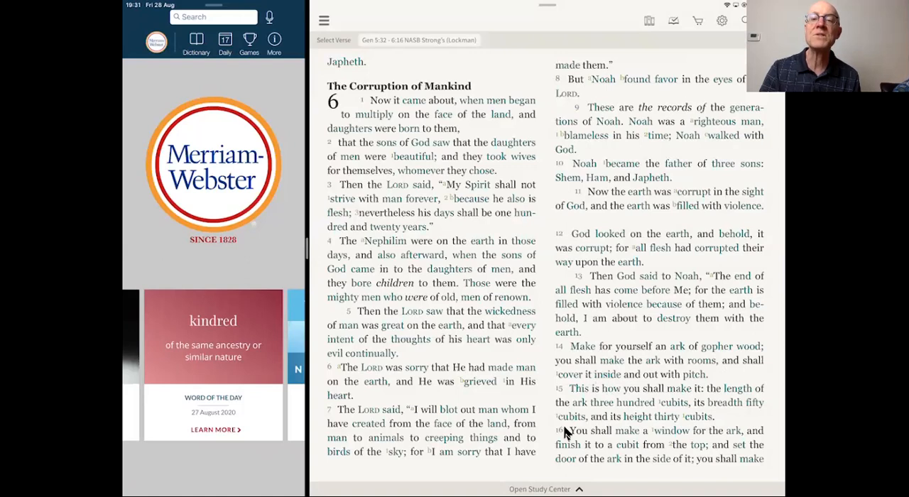
mouse_move(702, 428)
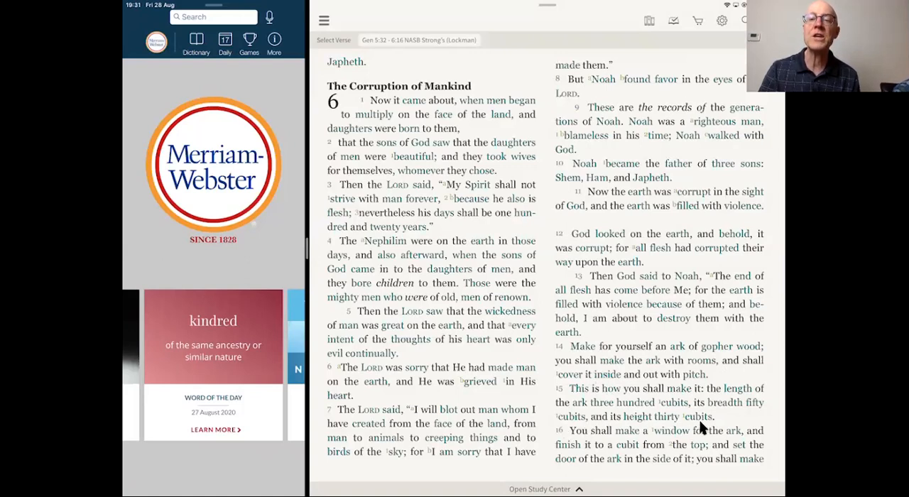
mouse_move(641, 461)
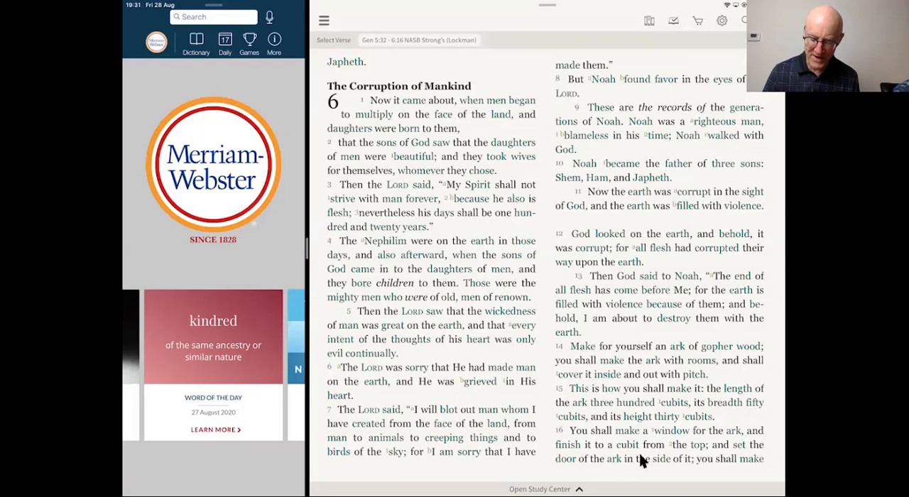
Scroll the NASB Strong's text forward to show Genesis 6:7 through 7:1
scroll("down", 3)
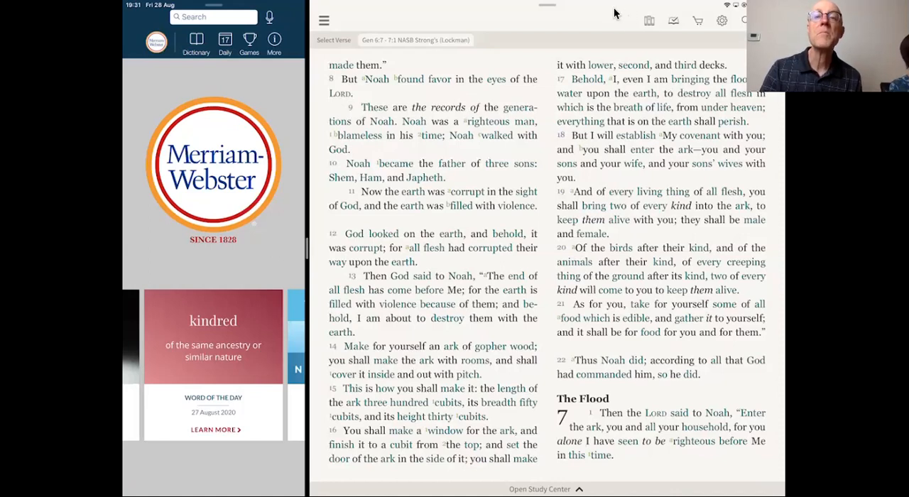
mouse_move(669, 117)
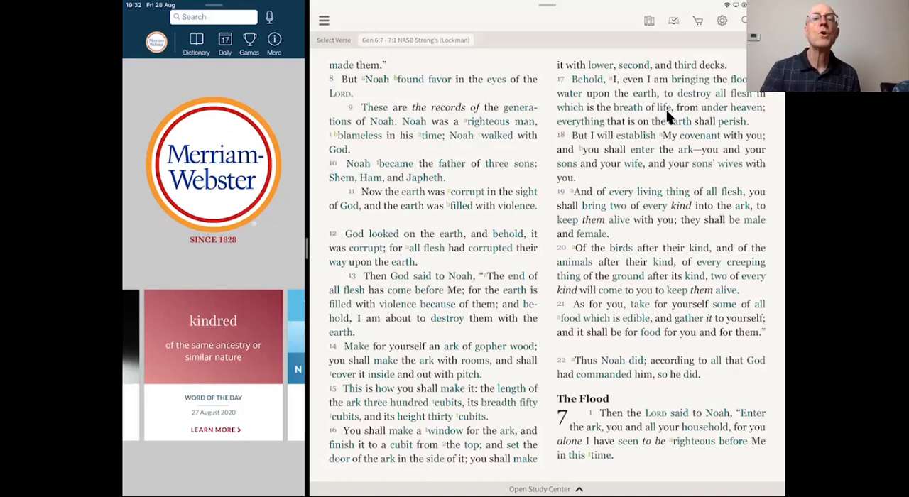
mouse_move(441, 297)
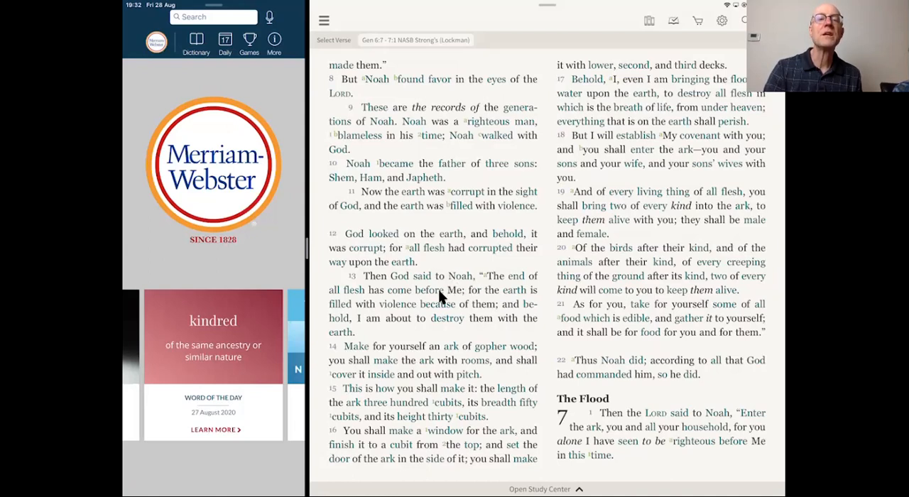
mouse_move(345, 300)
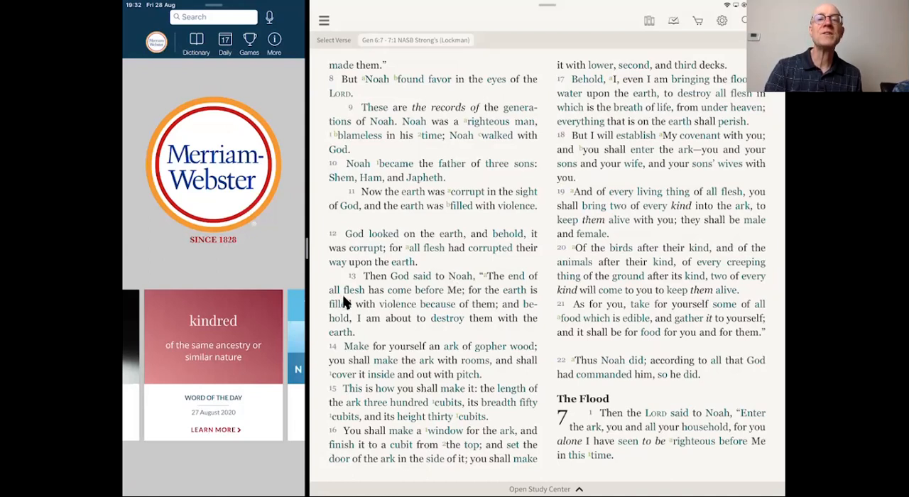
mouse_move(473, 298)
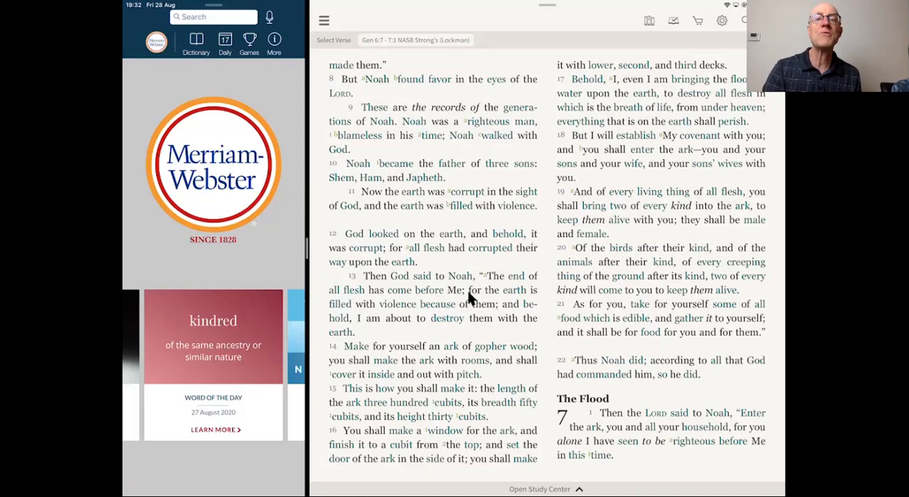
mouse_move(364, 340)
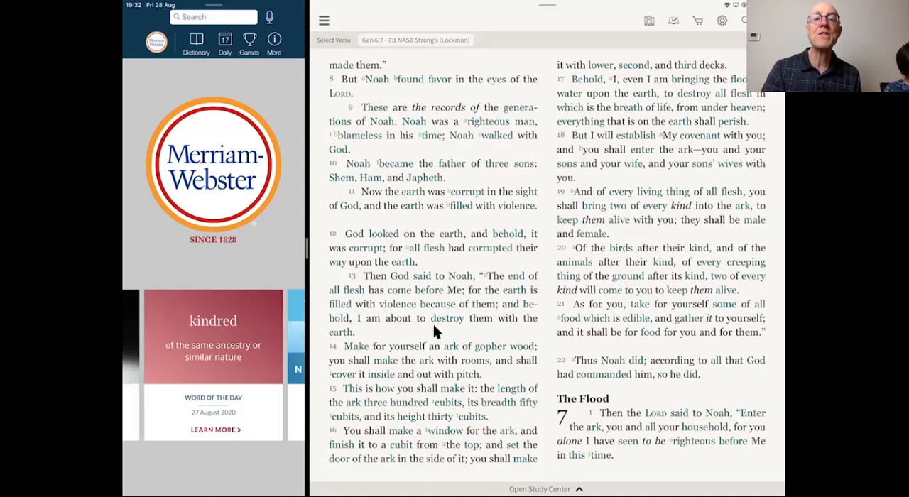
mouse_move(375, 337)
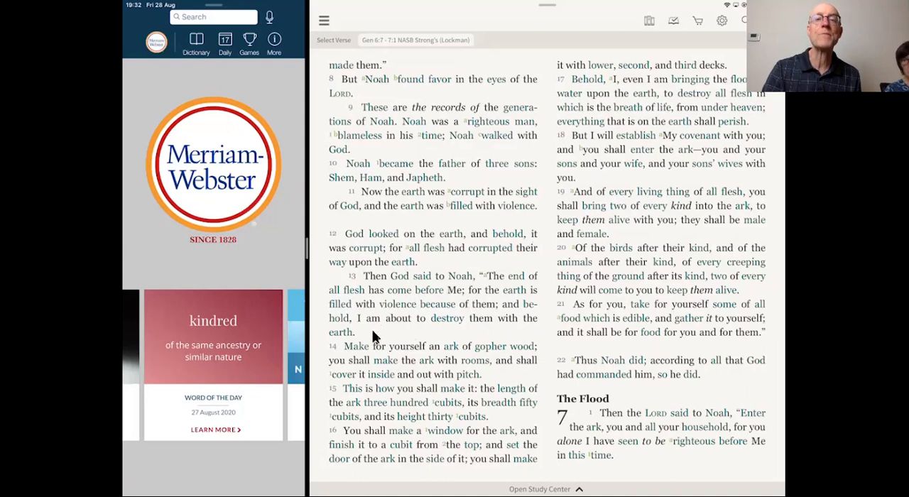
mouse_move(574, 117)
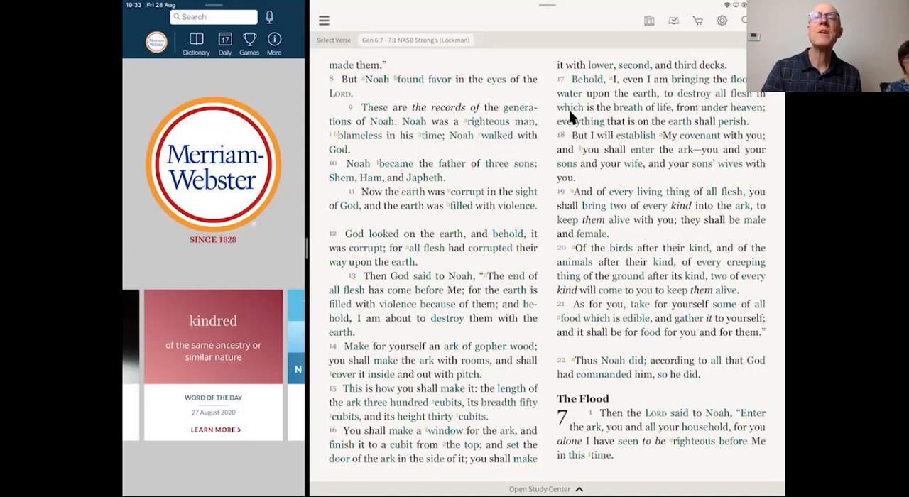
mouse_move(595, 98)
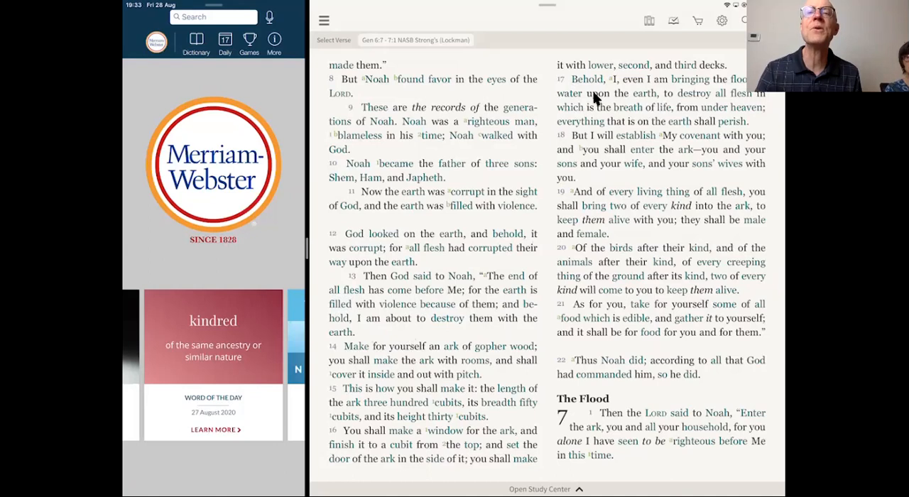
mouse_move(661, 95)
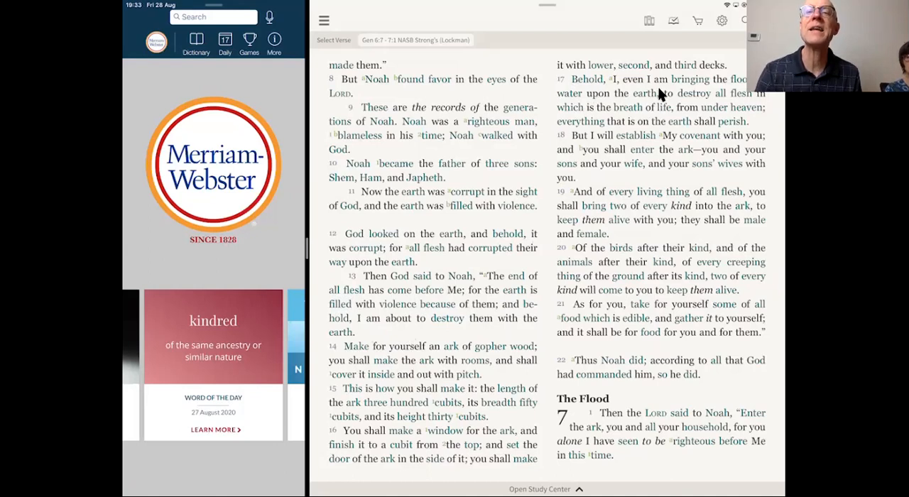
mouse_move(607, 111)
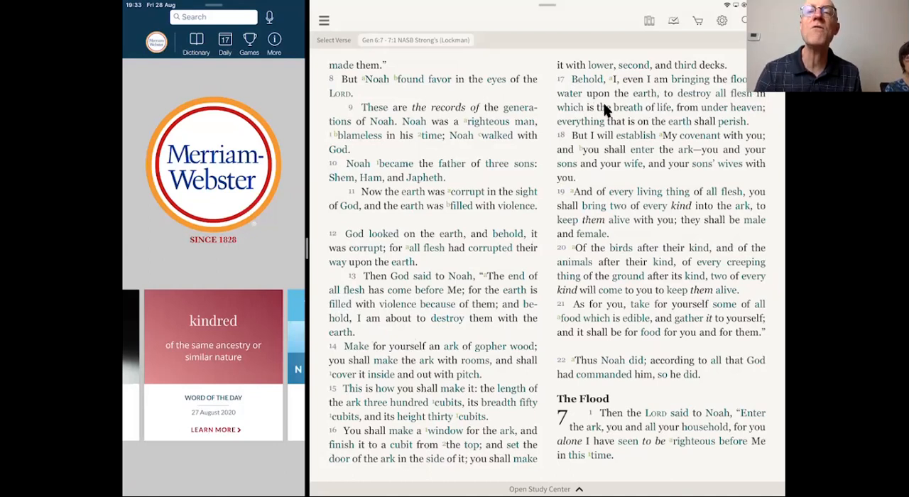
mouse_move(689, 107)
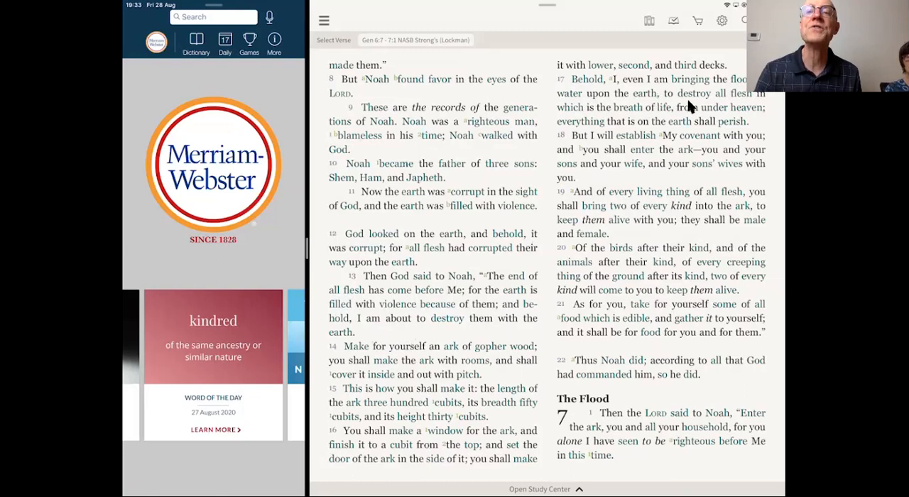
mouse_move(663, 122)
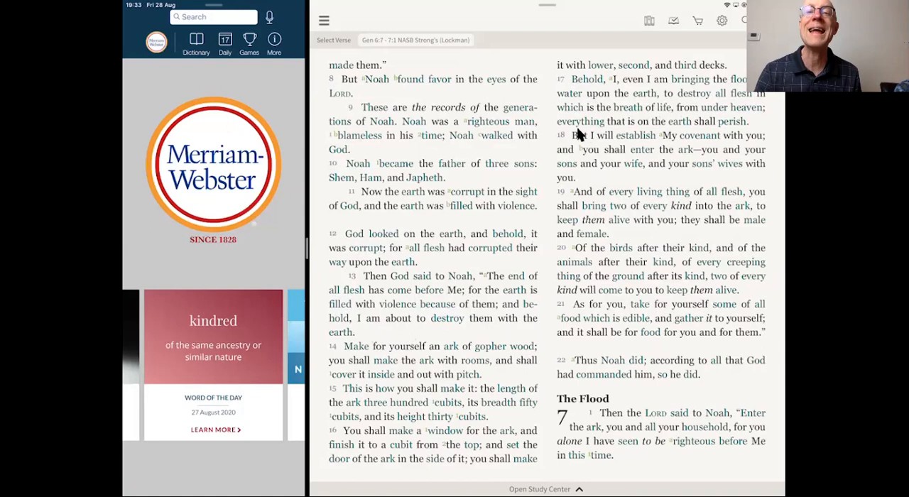
mouse_move(682, 137)
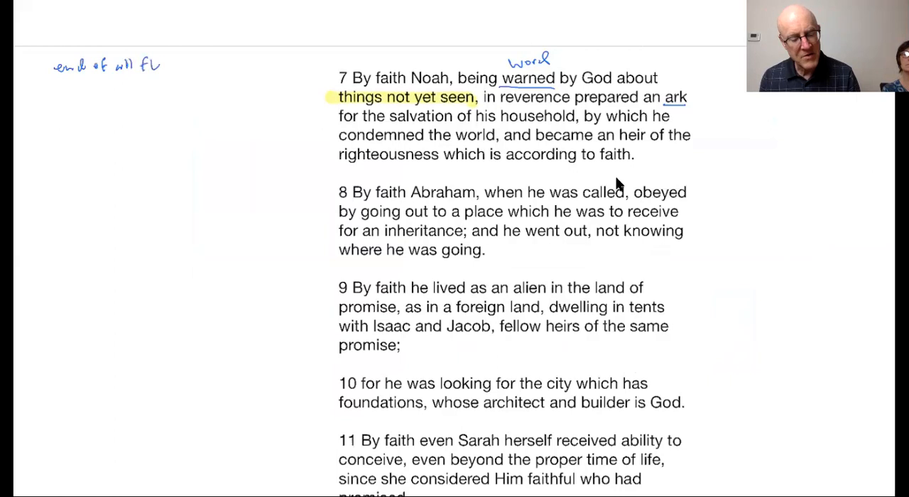
Handwrite margin notes 'end of all flesh', 'flood to destroy all life' and 'rain' beside verse 7
type("flesh")
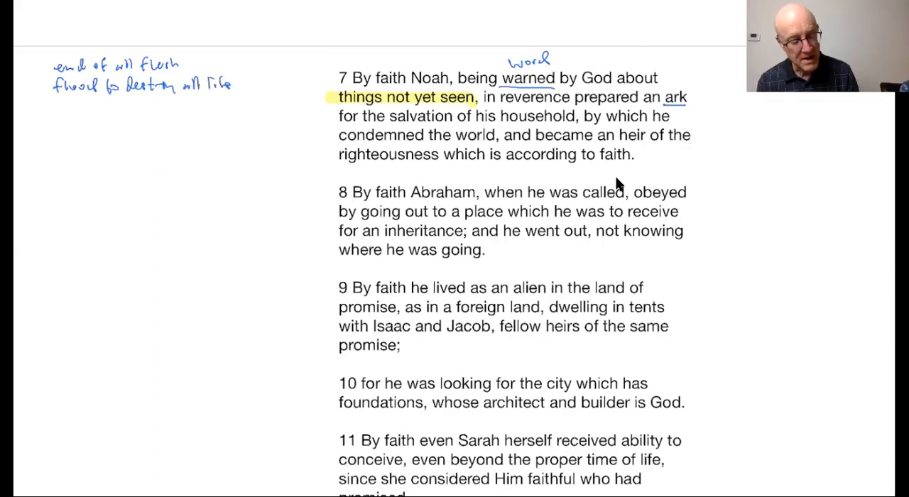
type("rain")
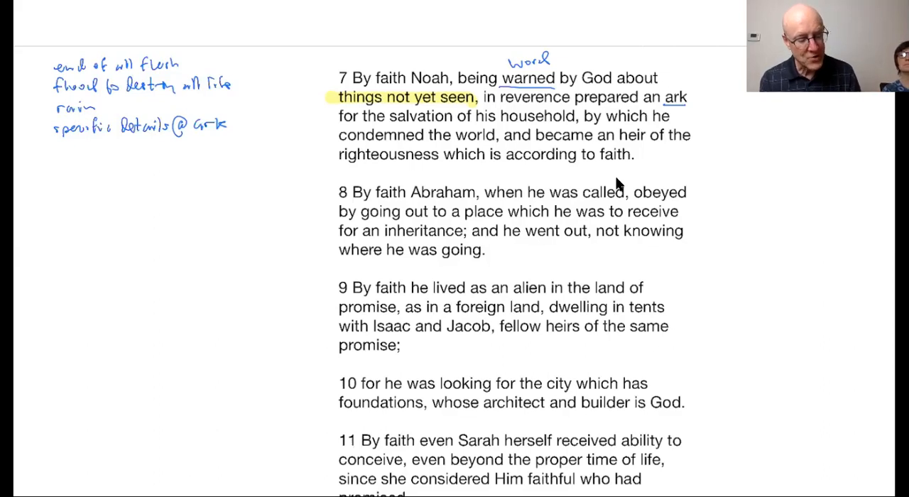
Handwrite 'all animals come to him' and begin the note about the sons
type("all")
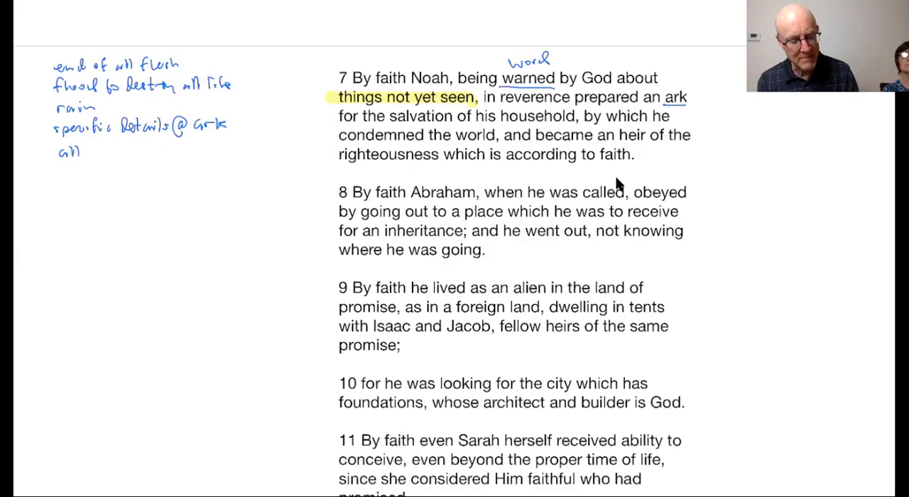
left_click_drag(80, 151, 121, 151)
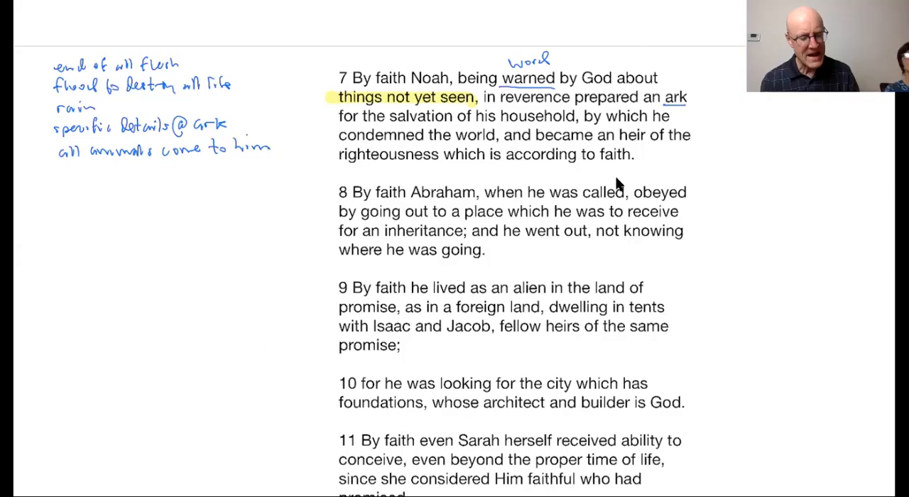
type("so")
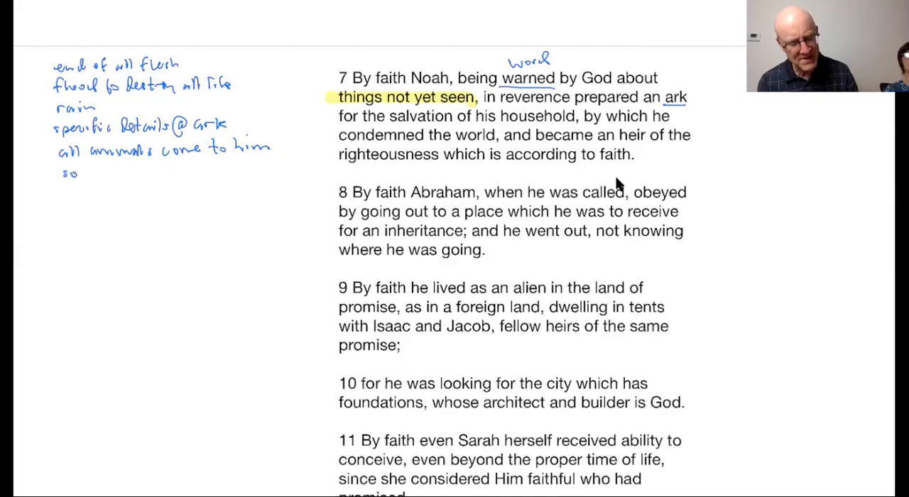
type("sons , u")
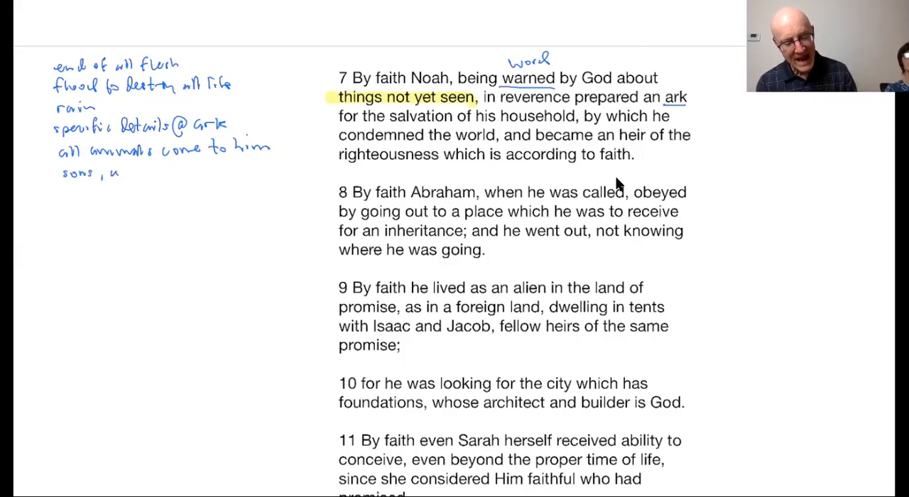
type("unul sons' wives")
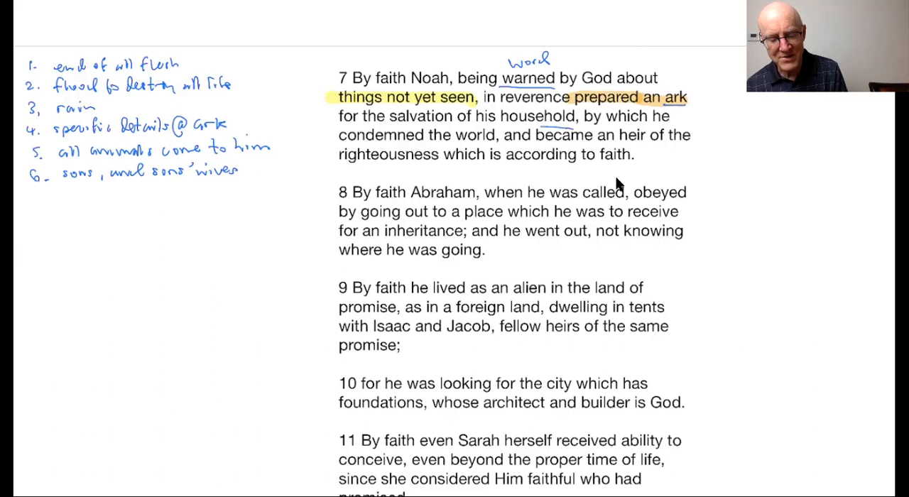
Swipe back to the Olive Tree Bible app showing Genesis 6:7–7:1
left_click_drag(327, 128, 576, 128)
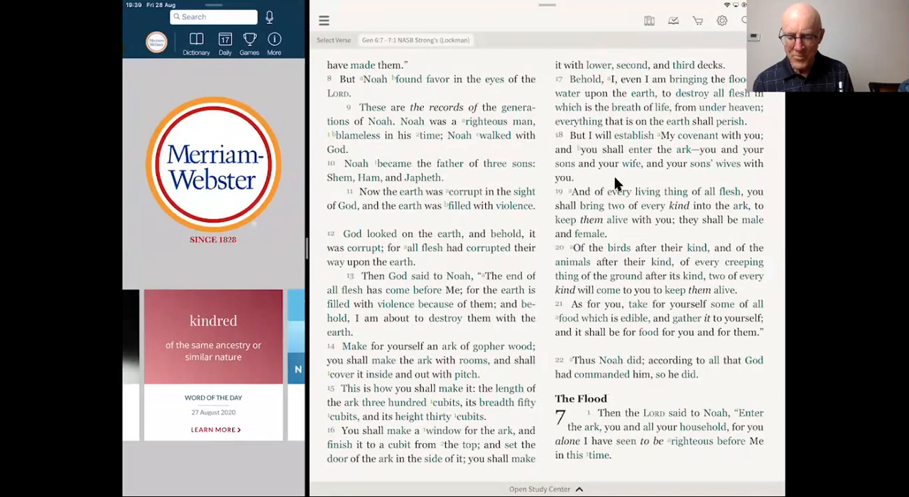
mouse_move(601, 158)
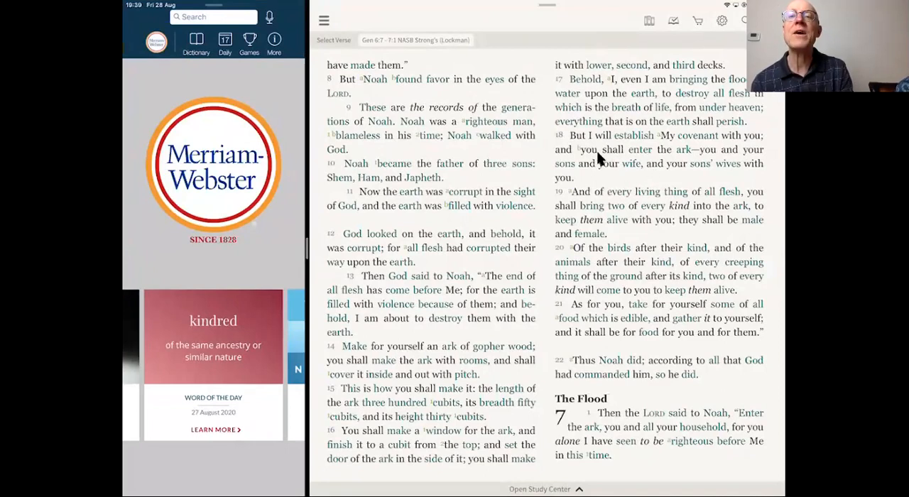
mouse_move(742, 149)
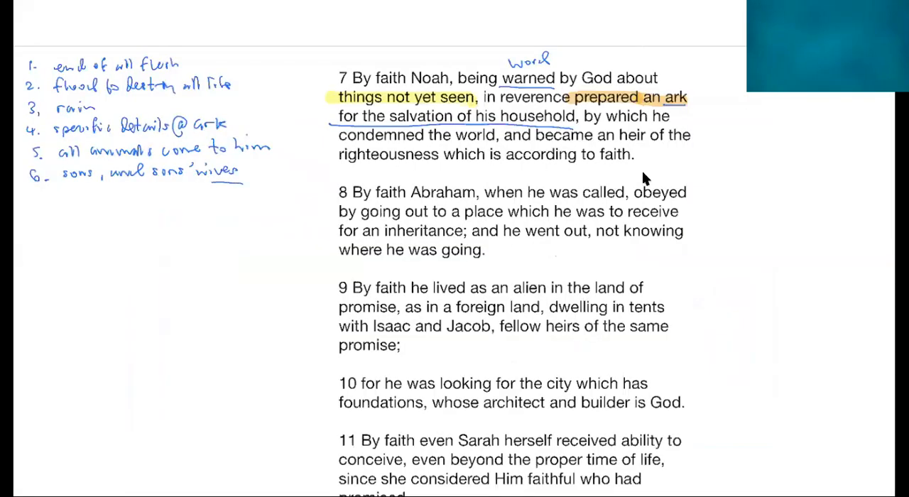
Underline item 6 and handwrite notes about saving Noah's family and the animals
left_click_drag(51, 185, 242, 185)
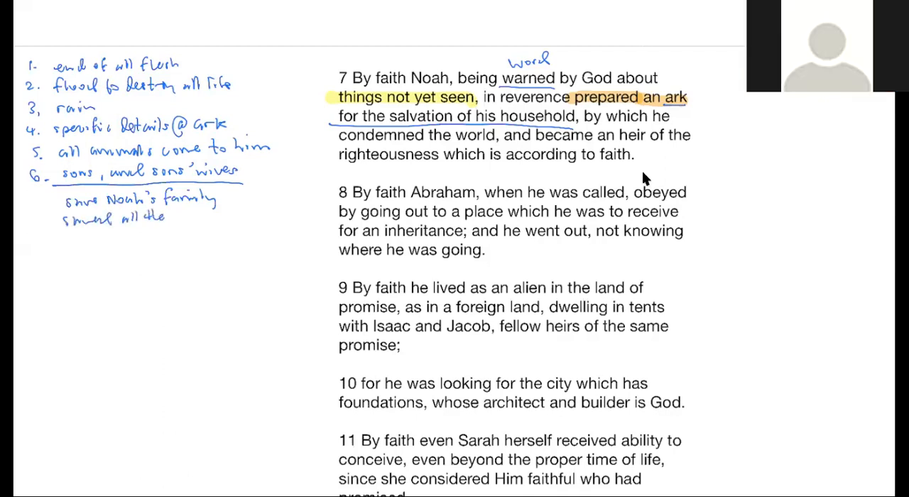
type("animal")
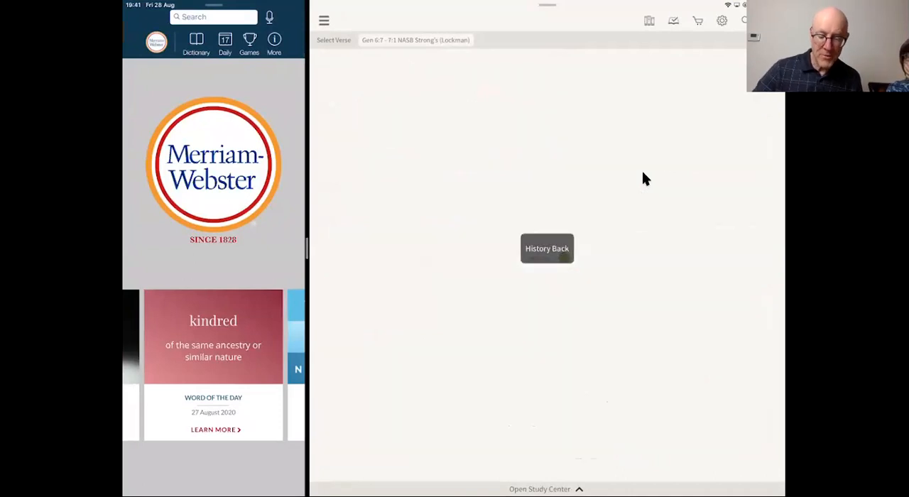
Return to Hebrews 11 and open Strong's entry g2632 (κατακρίνω) for 'condemned'
left_click(547, 248)
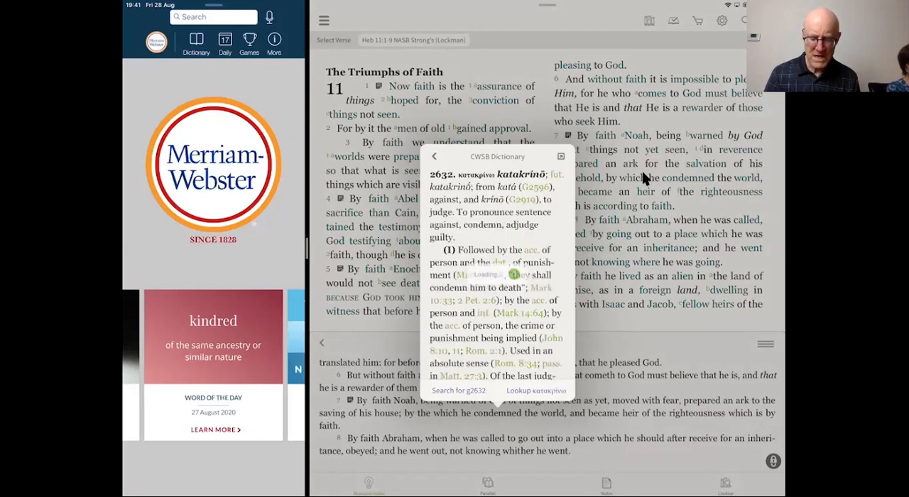
scroll("down", 3)
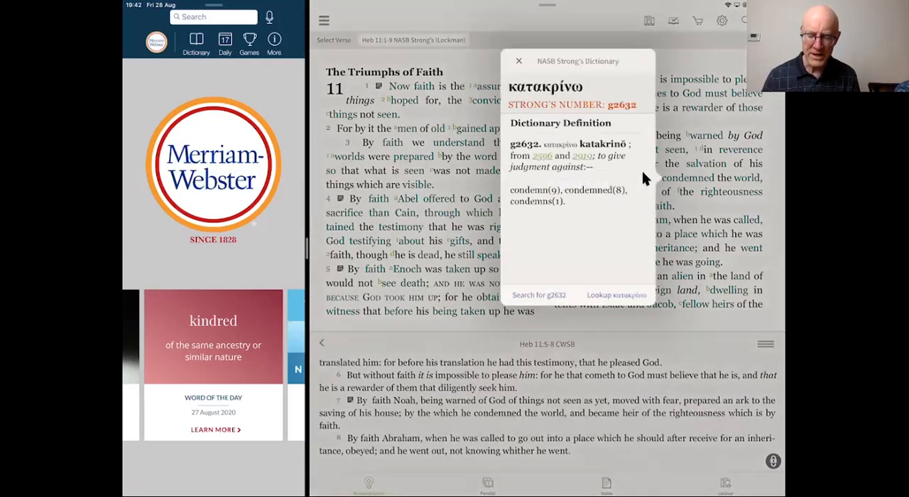
Close the Strong's entry and read Merriam-Webster's Collegiate definitions of 'condemn'
left_click(518, 60)
type("condemn")
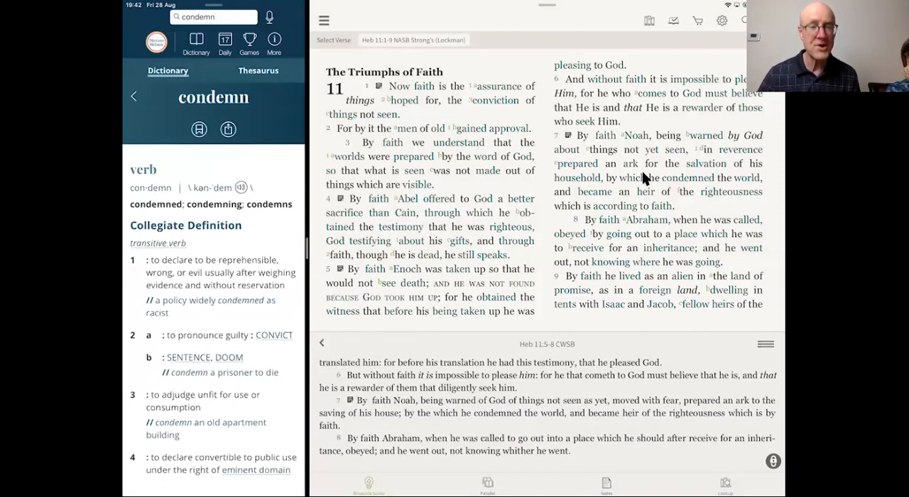
mouse_move(215, 346)
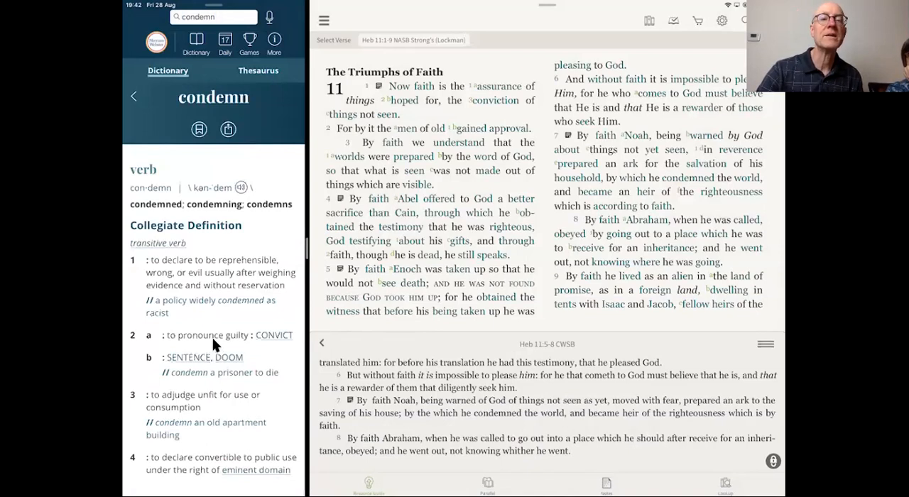
mouse_move(174, 367)
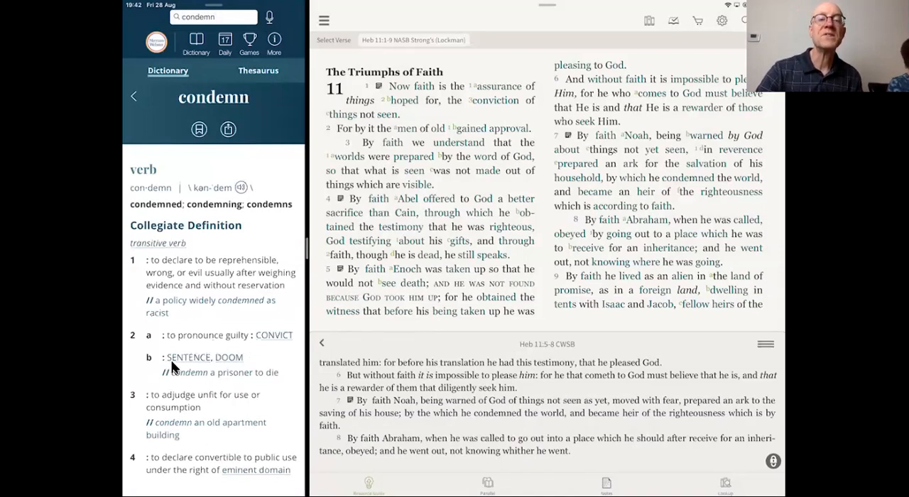
mouse_move(226, 419)
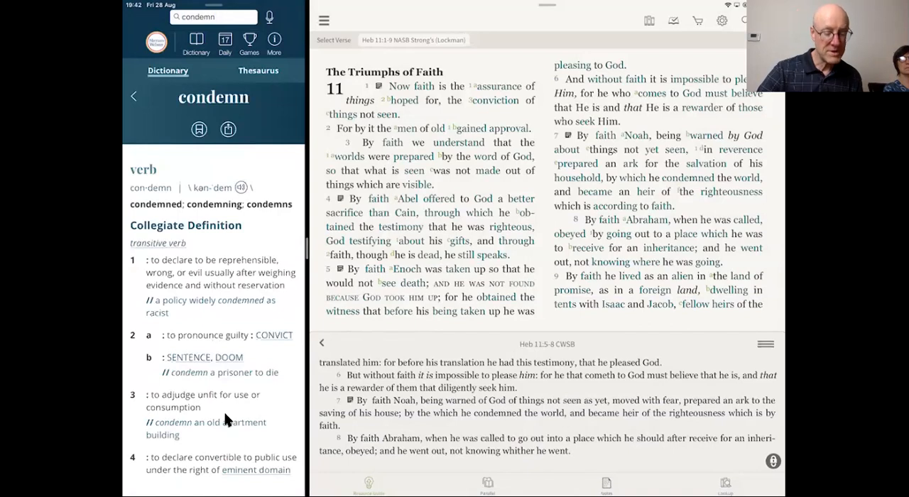
scroll("down", 3)
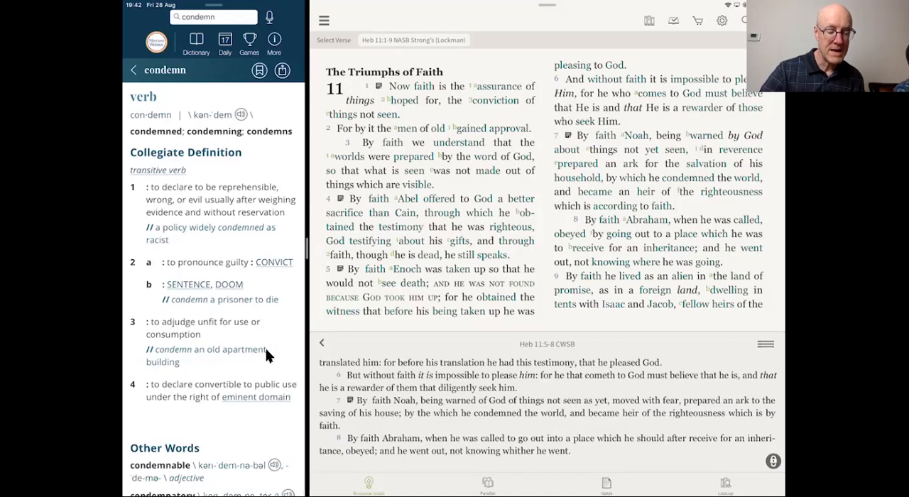
Review the Merriam-Webster Thesaurus synonyms and related words for 'condemn'
left_click(258, 70)
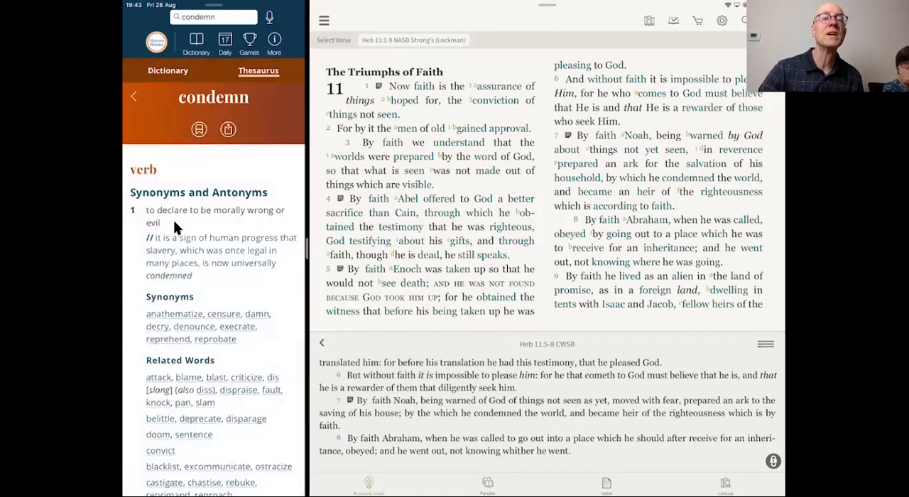
mouse_move(199, 226)
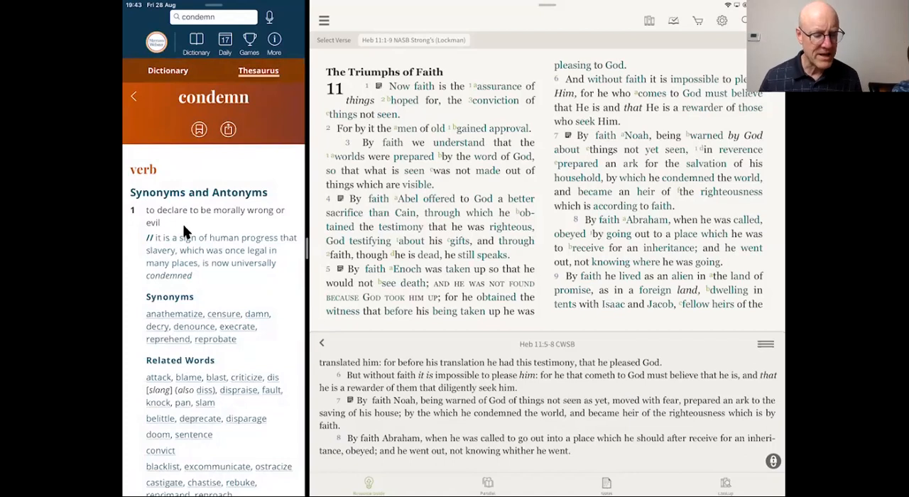
left_click(168, 70)
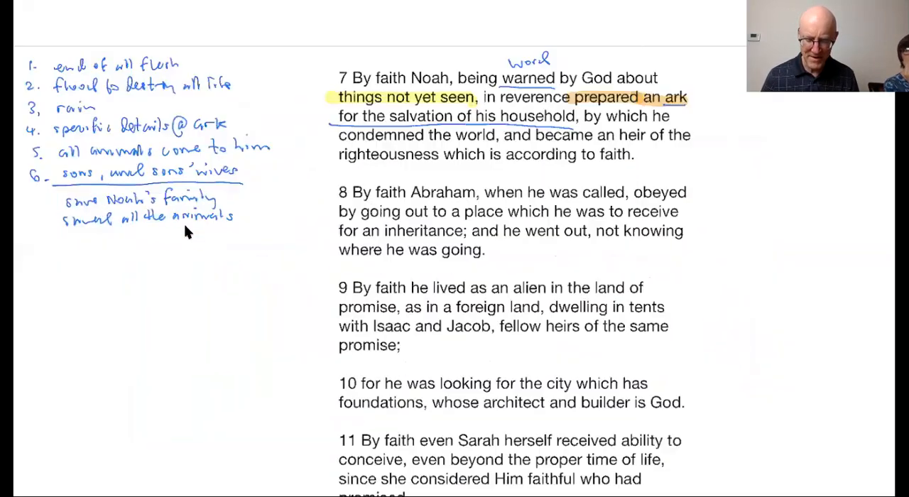
Scroll the Hebrews 11 notes to verse 7 to underline 'heir'
scroll("down", 3)
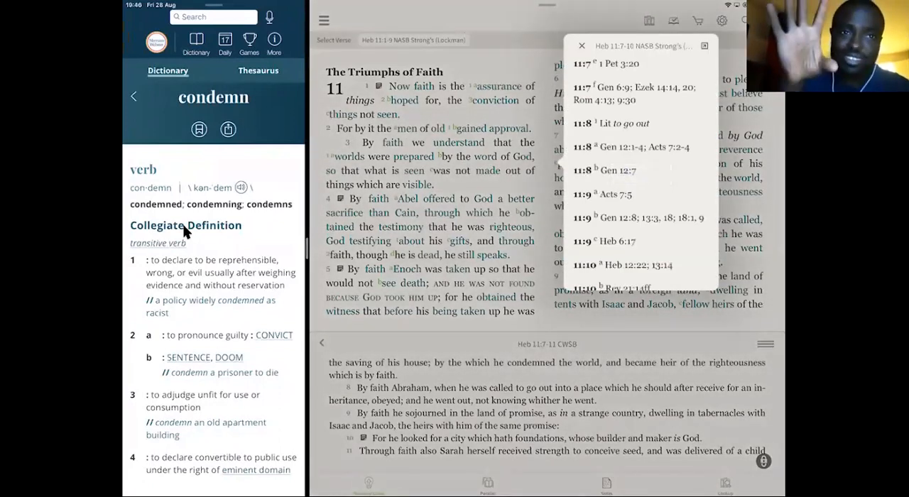
Search the whole Bible for 'Preacher of righteous'
left_click(582, 46)
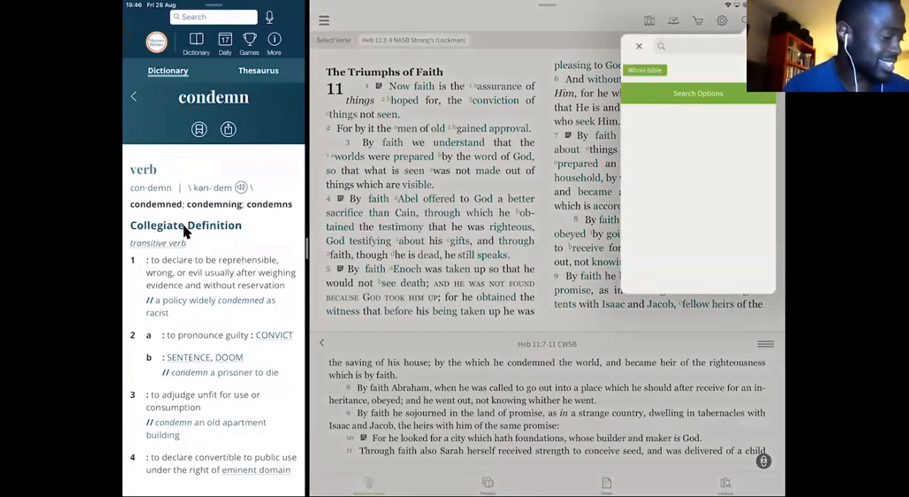
left_click(682, 45)
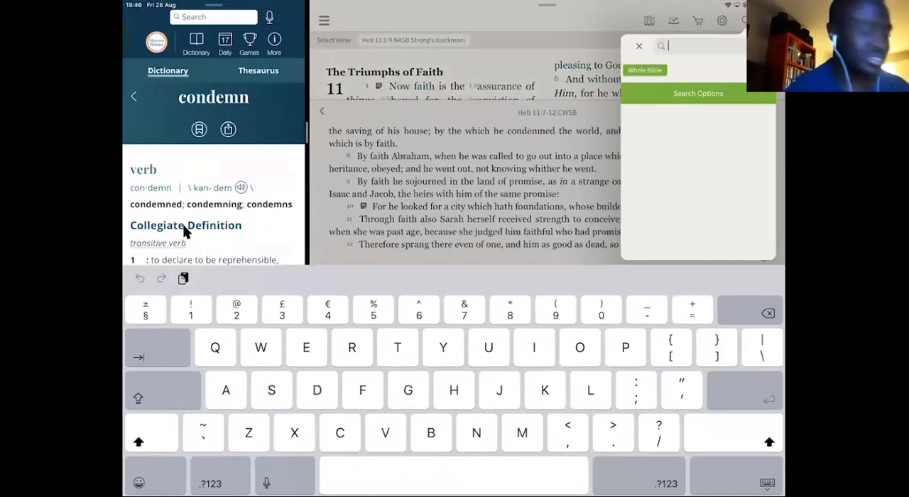
type("Preacher of r")
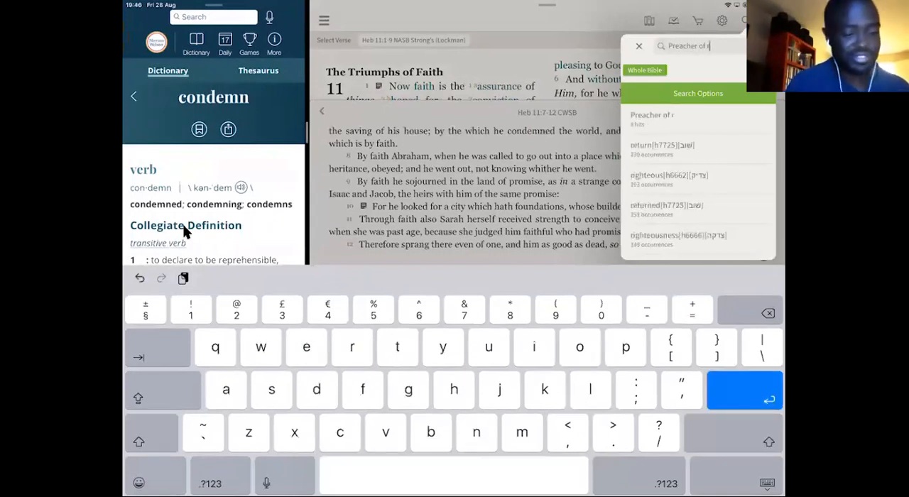
type("ighteous")
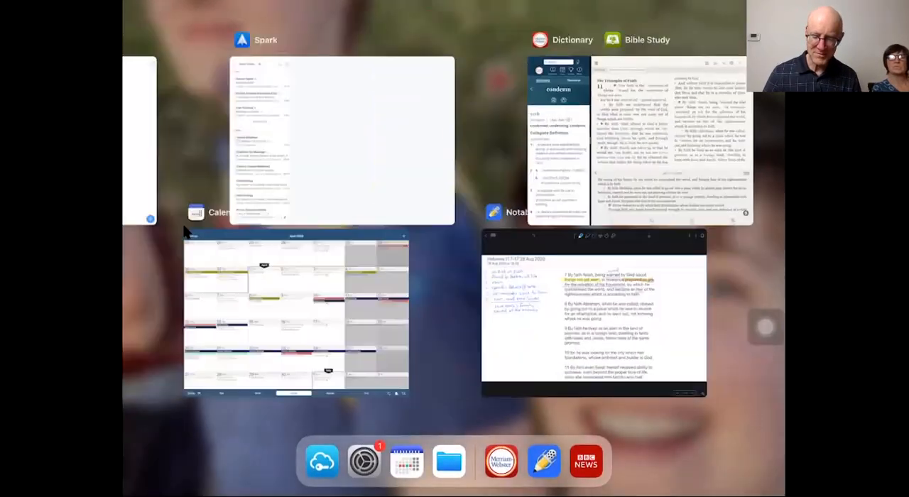
Pick the Notability card in the app switcher to reopen the Hebrews 11 notes
left_click(594, 316)
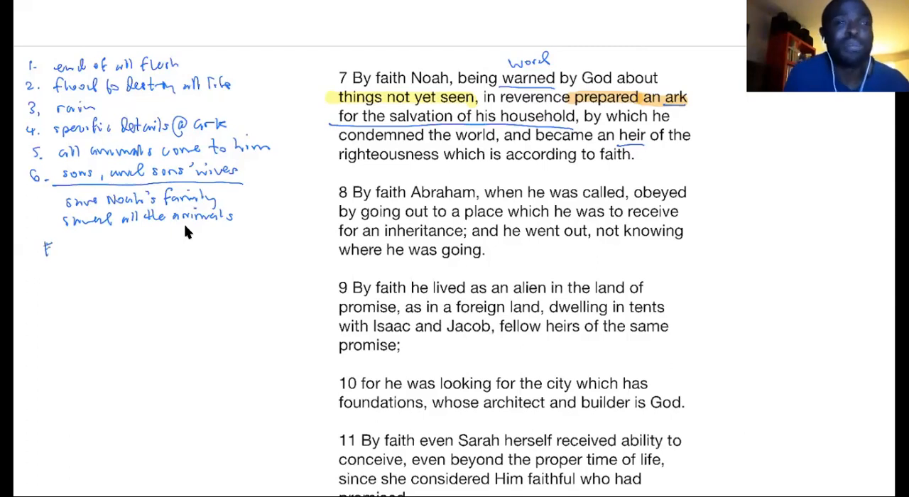
Handwrite 'Faith is visual, open to the public' under the Noah list
type("Faith is visu")
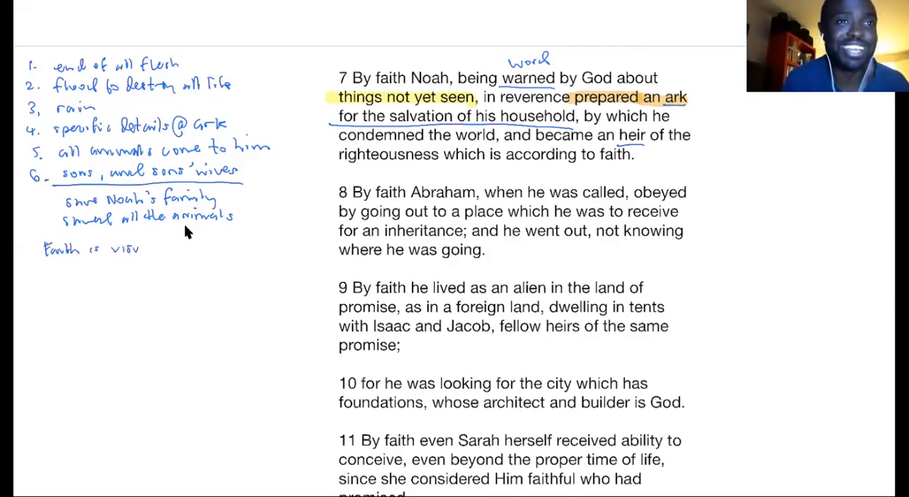
type("al")
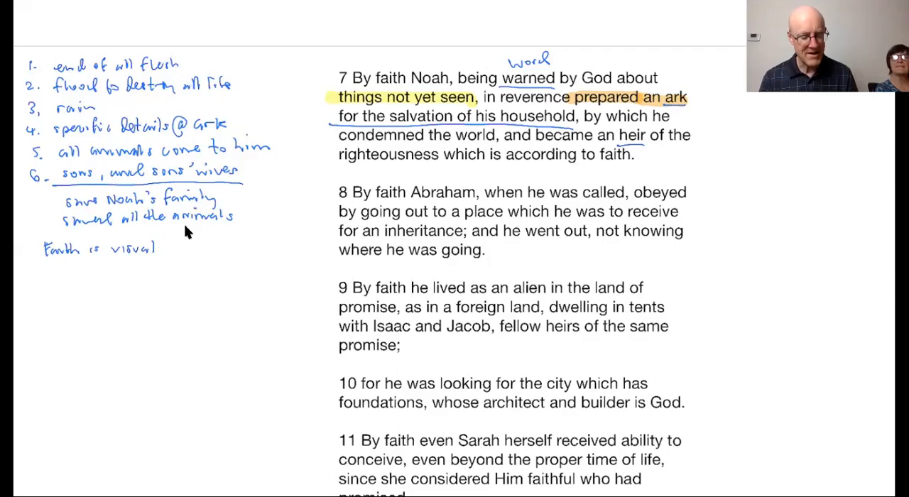
type(", up")
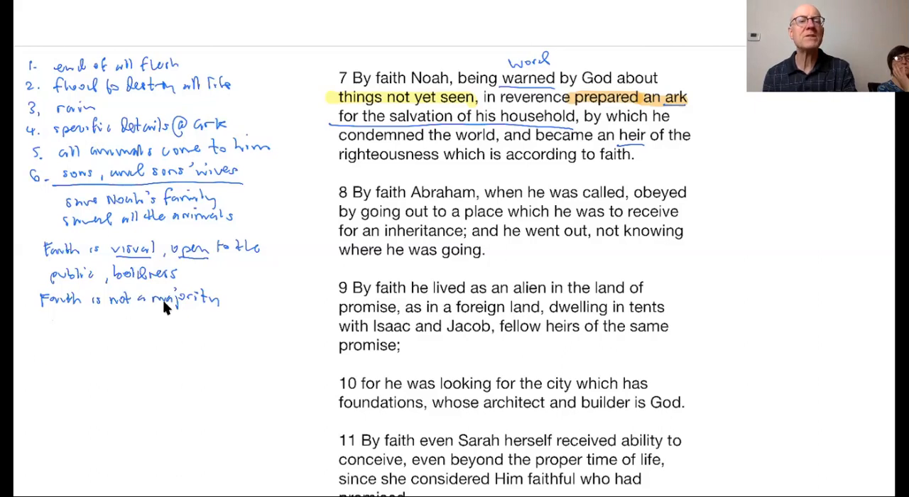
mouse_move(120, 317)
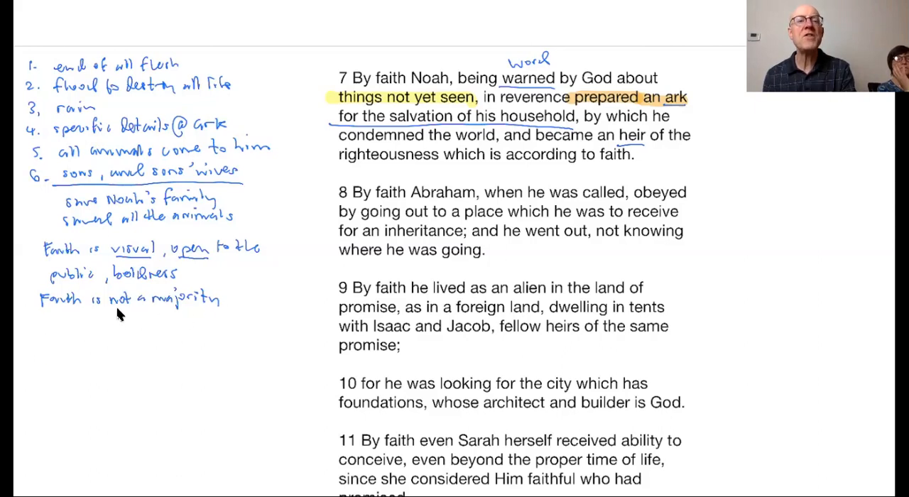
mouse_move(229, 334)
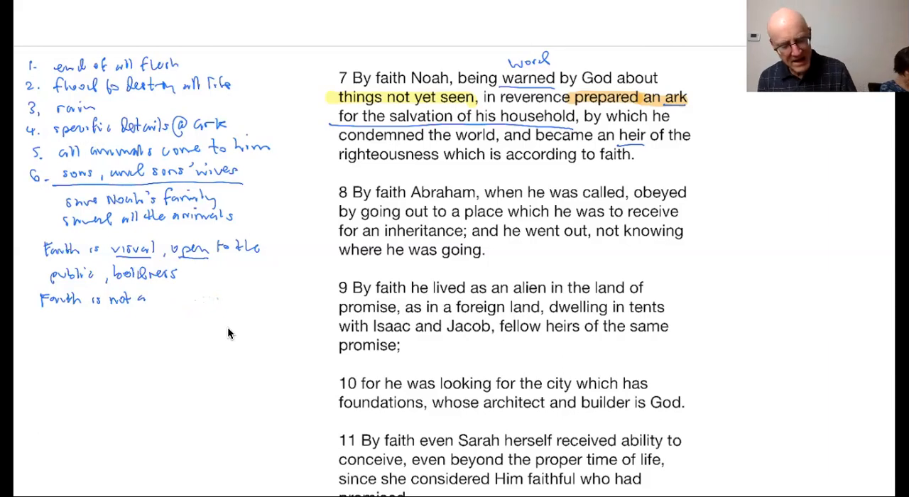
Write 'Faith is not a majority opinion' and start 'Plan on being in minority' below
type("majo")
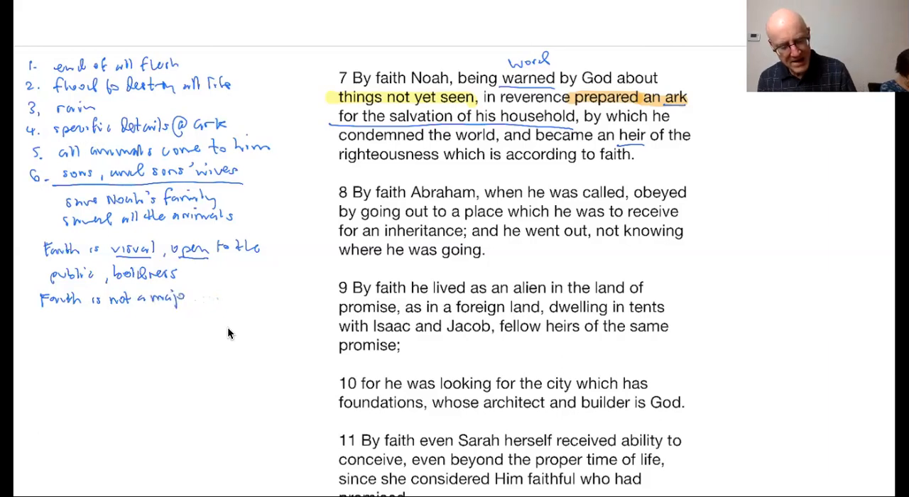
type("jority of")
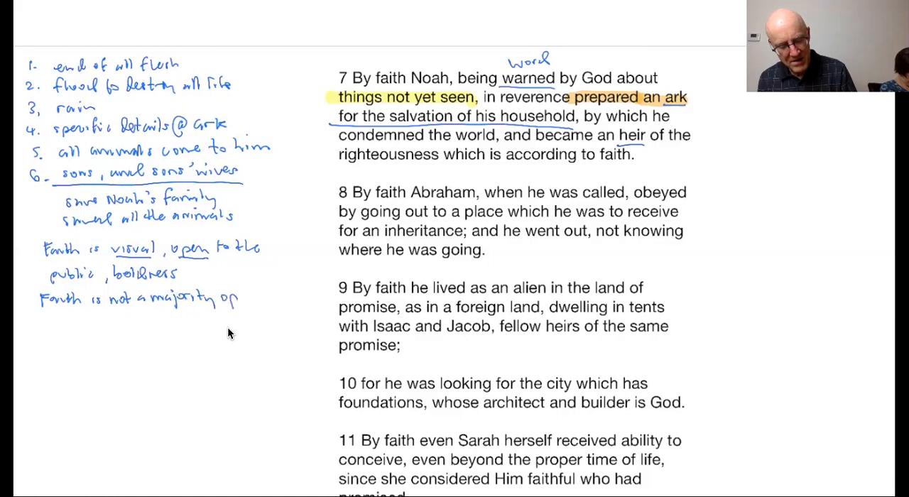
type("opinion")
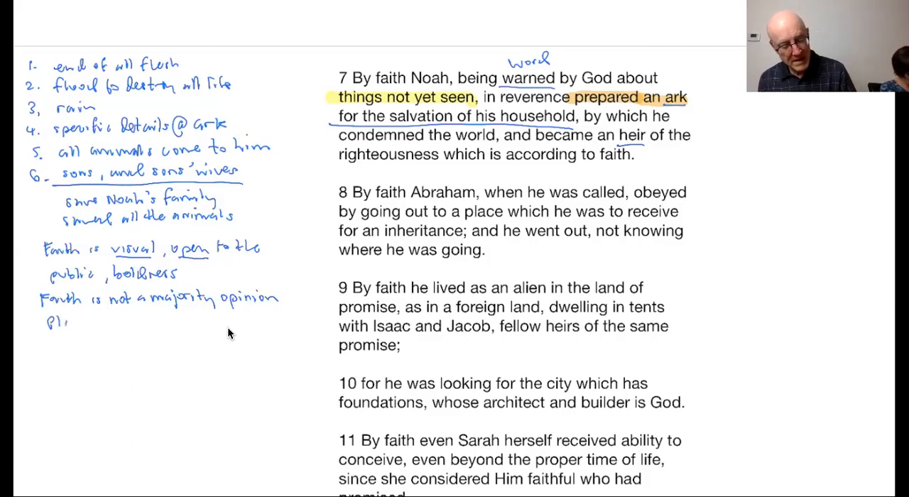
type("lan on b")
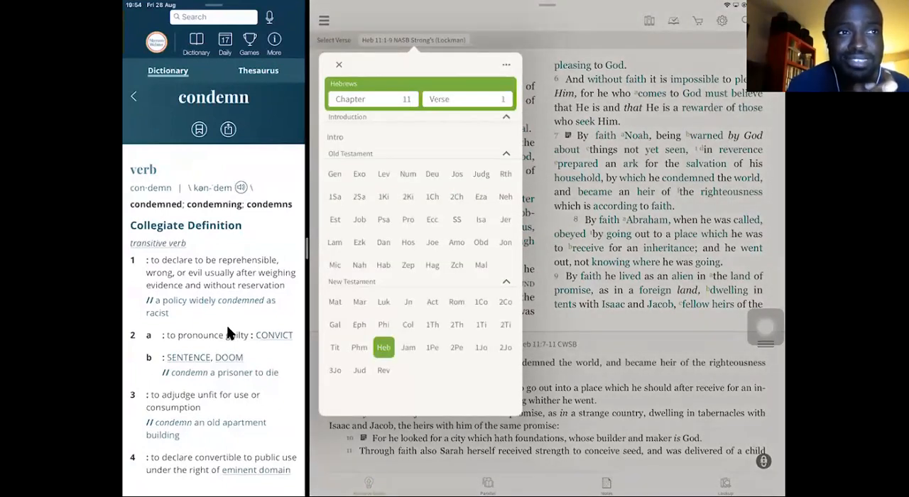
Choose Genesis in the verse chooser to reach Genesis 6
left_click(334, 173)
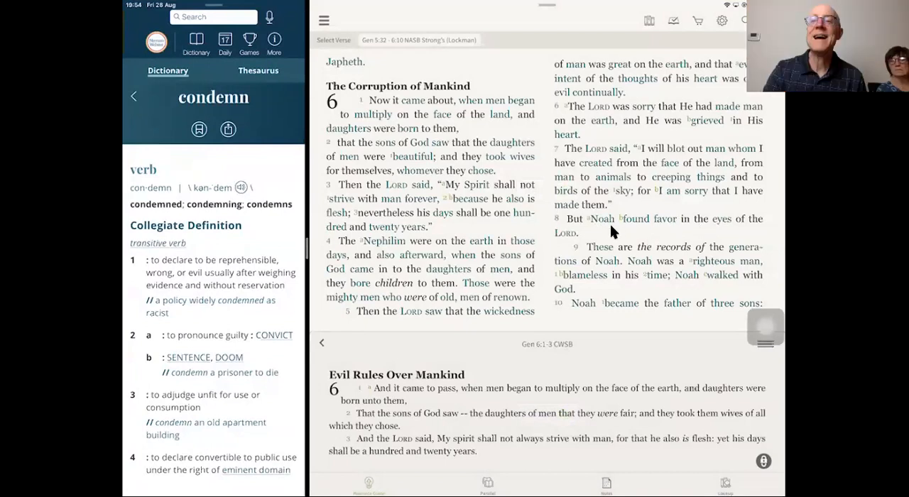
mouse_move(667, 233)
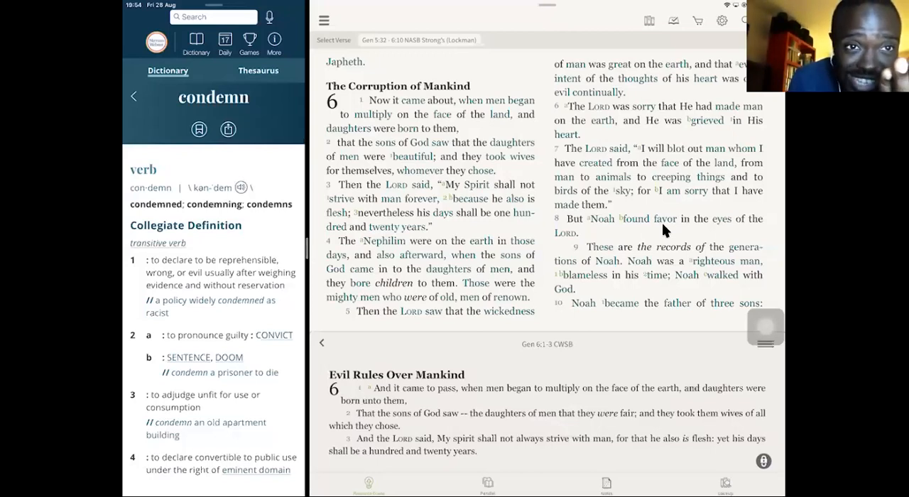
Scroll the NASB pane down to Genesis 6:5–16
scroll("down", 3)
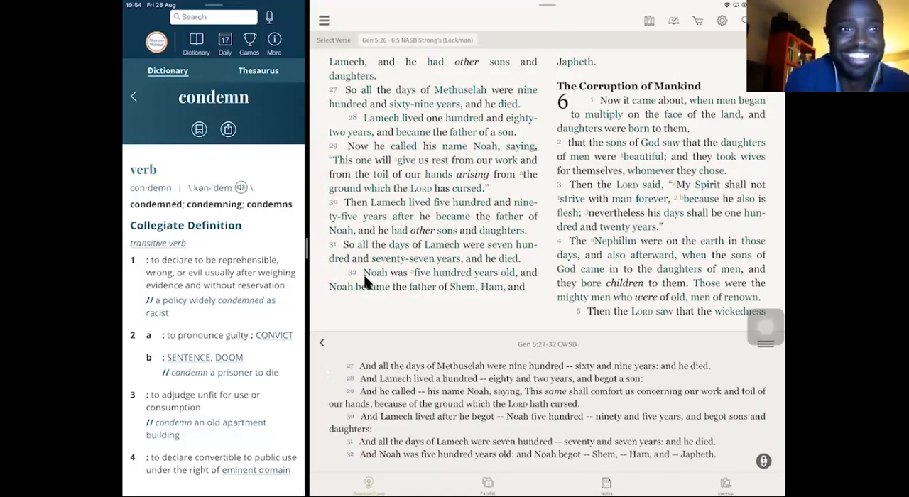
mouse_move(519, 282)
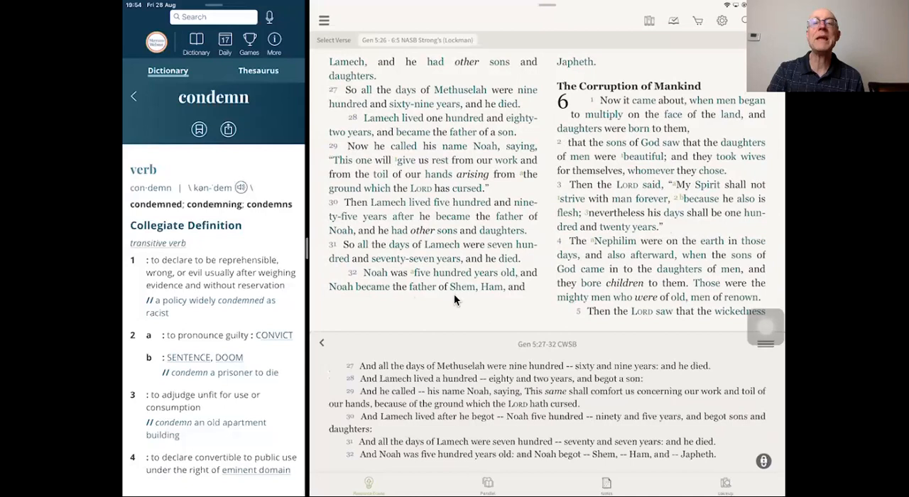
mouse_move(437, 313)
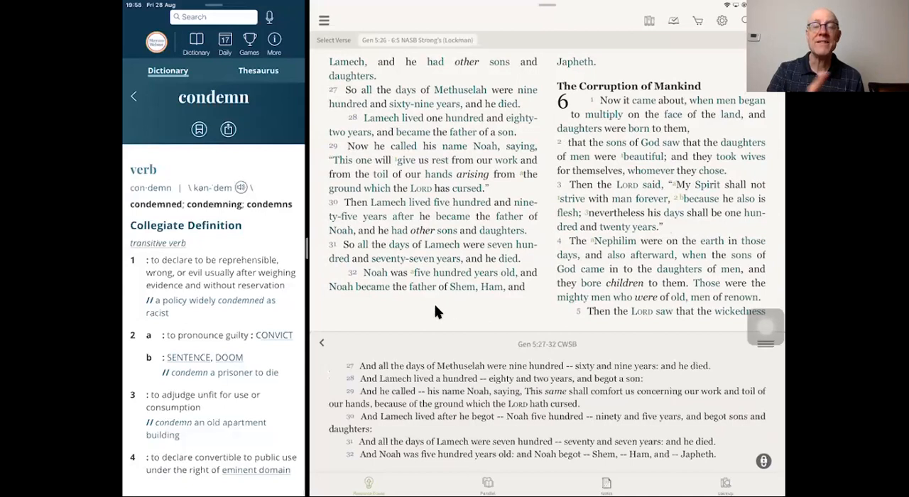
mouse_move(409, 305)
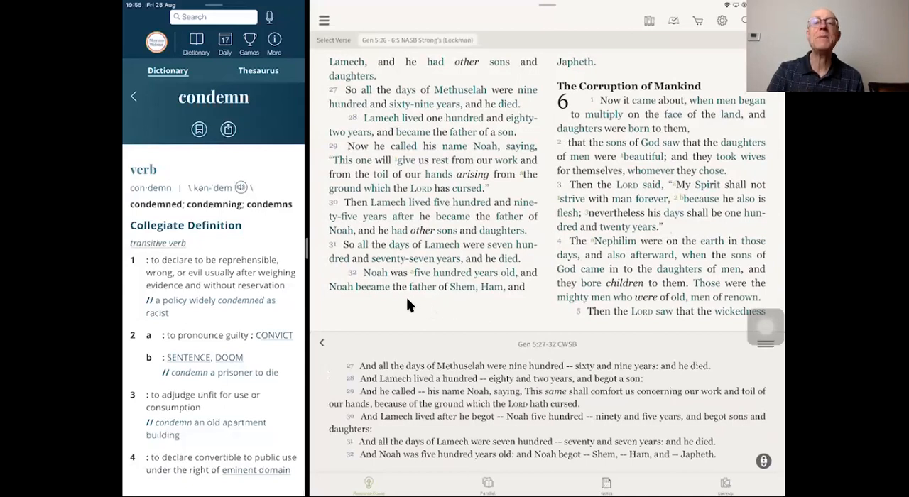
mouse_move(495, 302)
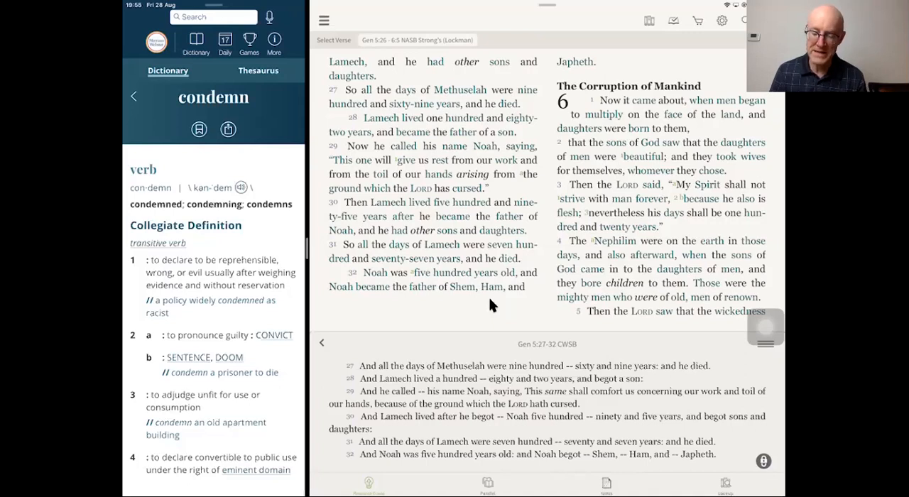
scroll("down", 3)
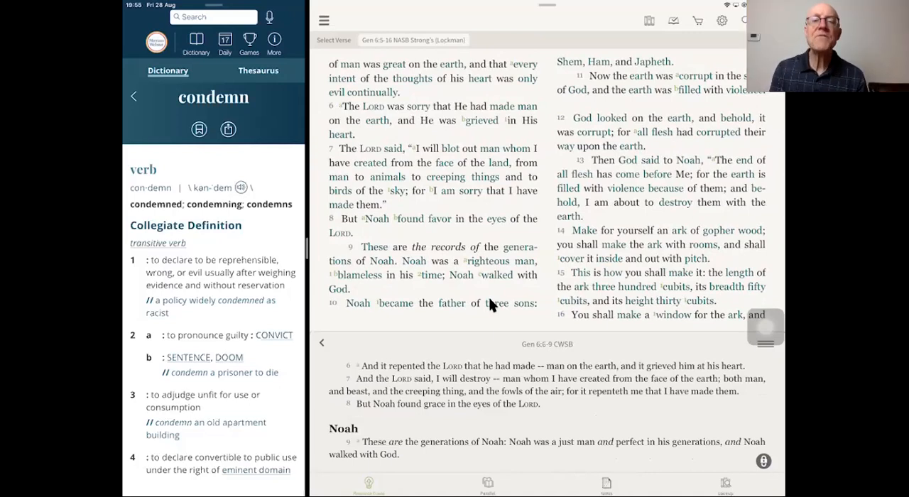
mouse_move(419, 236)
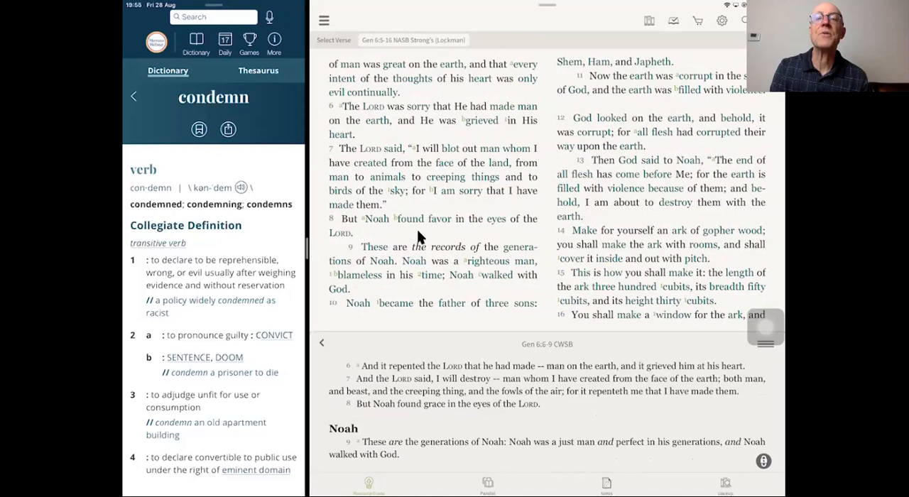
mouse_move(470, 257)
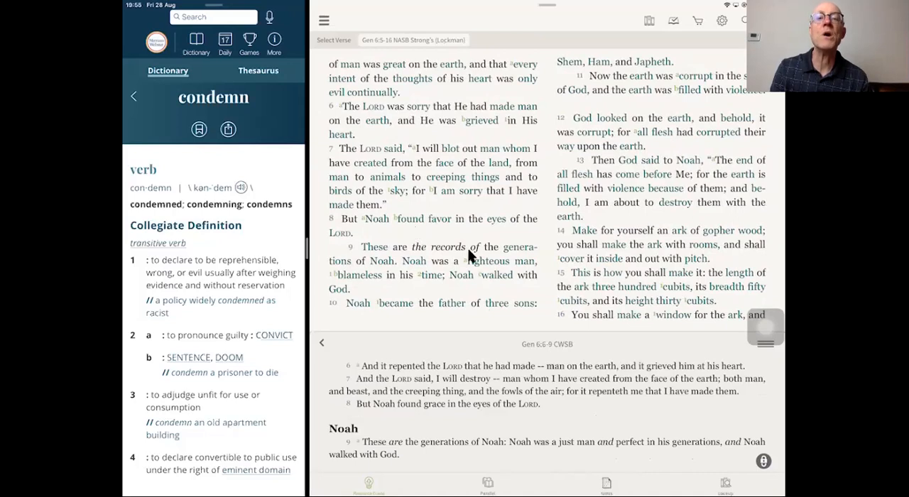
mouse_move(361, 282)
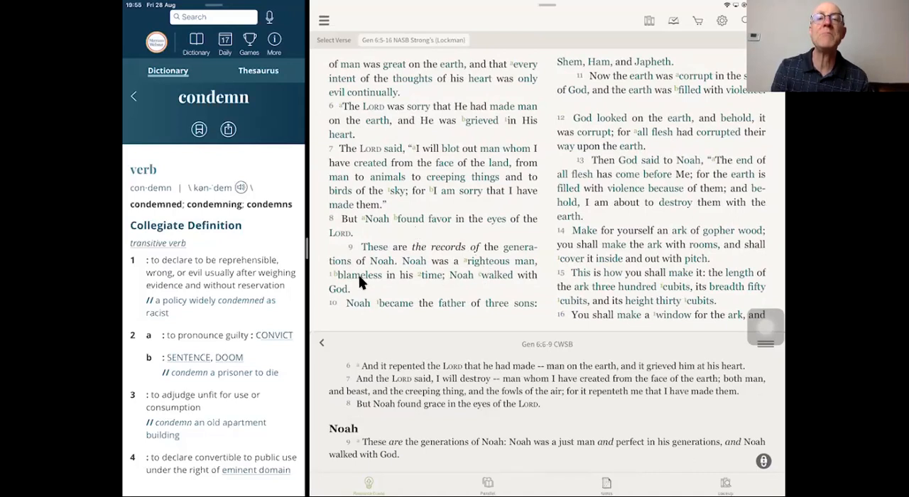
mouse_move(500, 285)
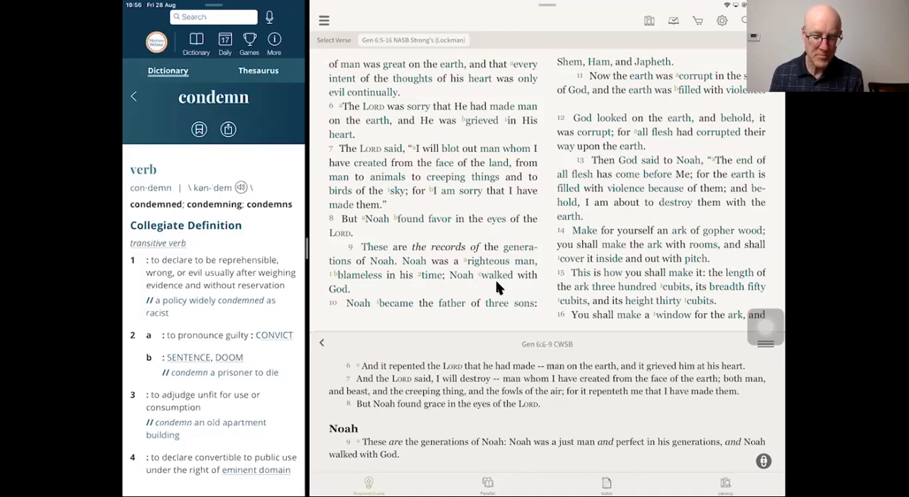
Open the Strong's entry h8549 for 'blameless' in Genesis 6:9
left_click(358, 274)
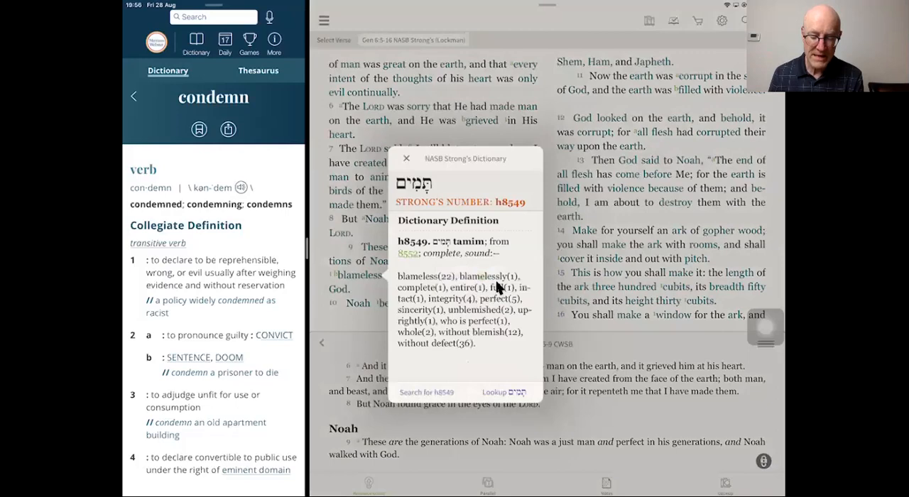
left_click(407, 158)
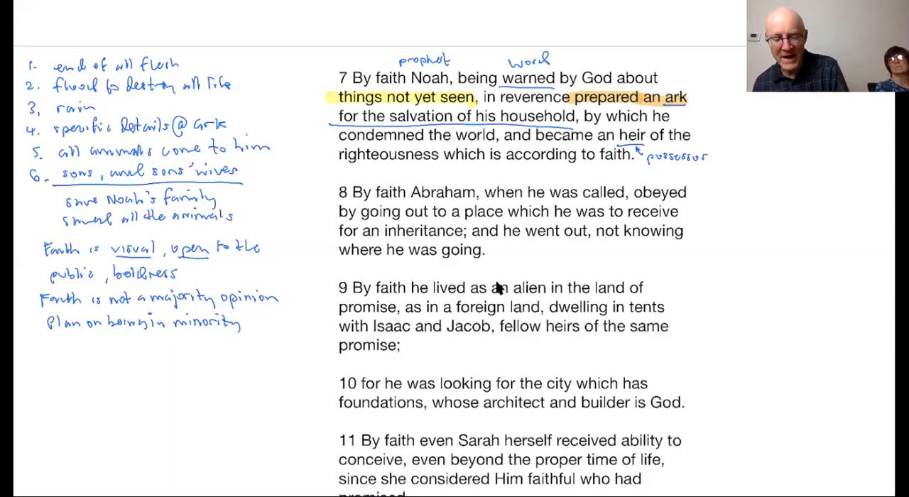
left_click_drag(455, 61, 497, 61)
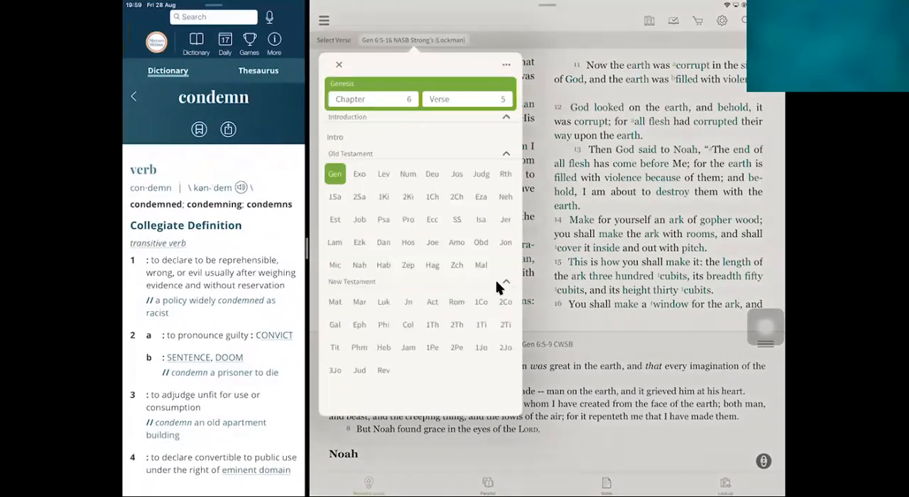
Pick Genesis chapter 15 in the verse picker
left_click(372, 98)
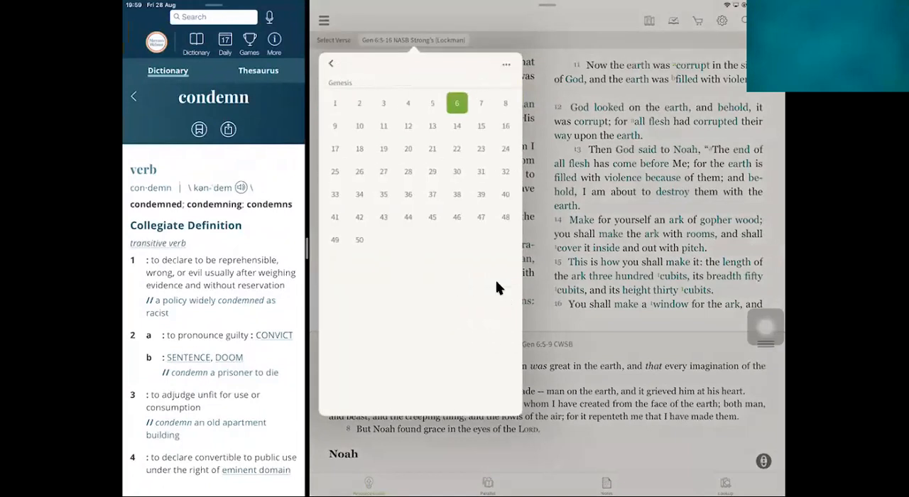
left_click(456, 103)
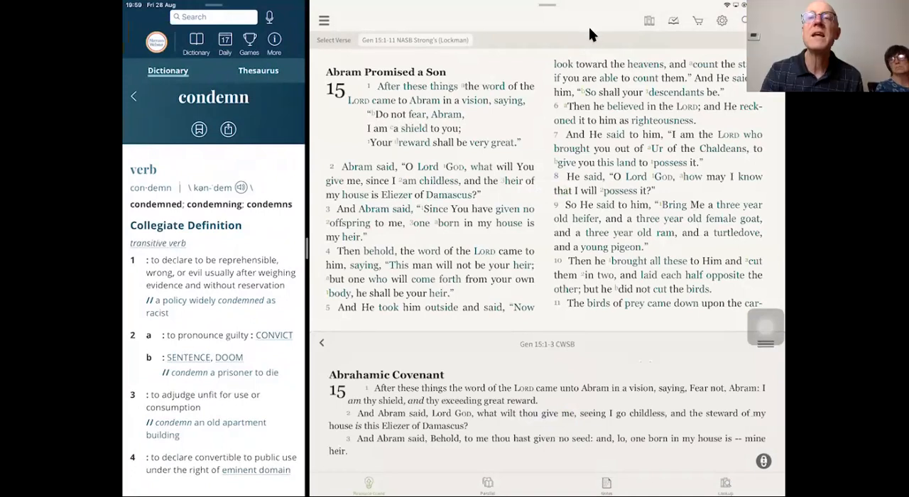
mouse_move(666, 142)
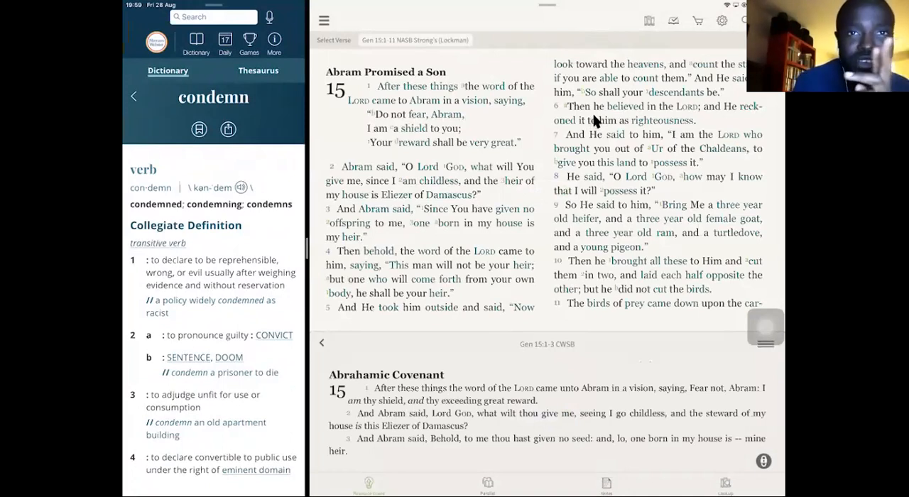
mouse_move(486, 321)
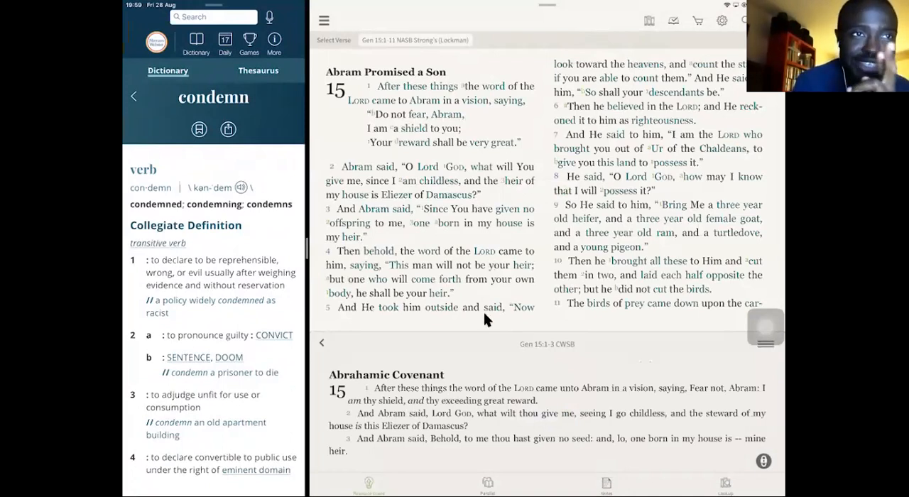
mouse_move(621, 105)
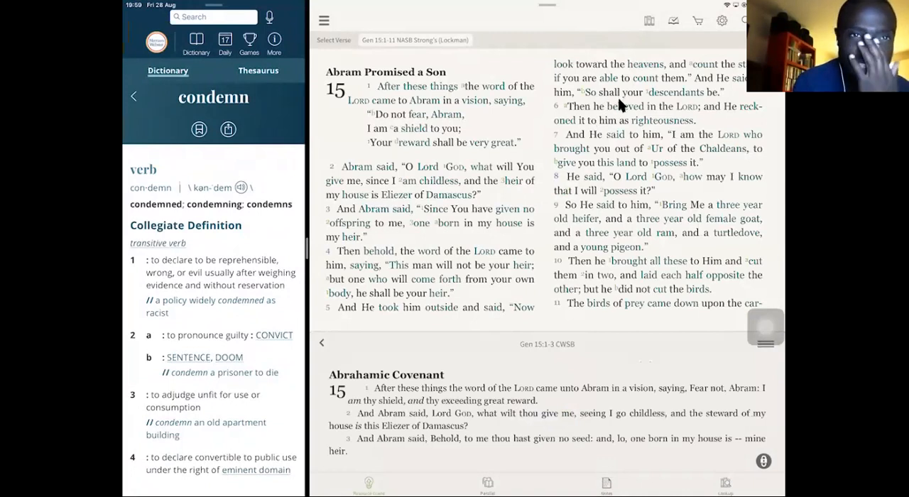
mouse_move(637, 126)
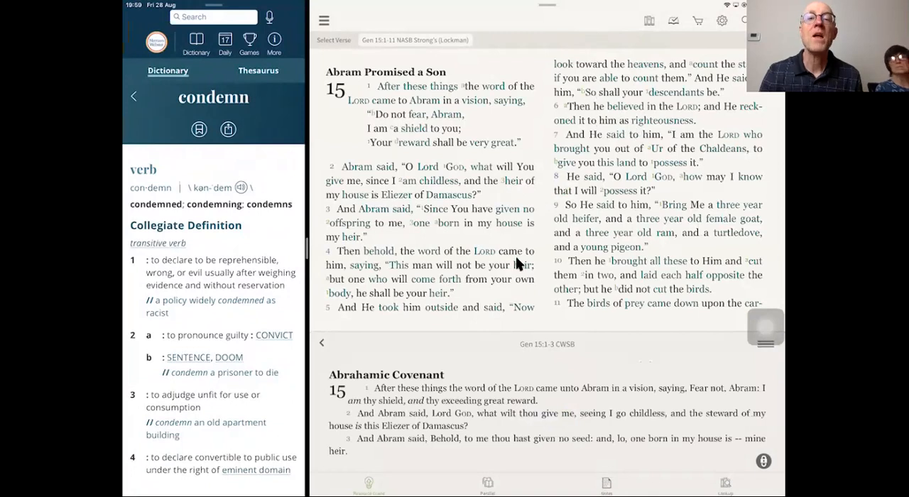
mouse_move(465, 324)
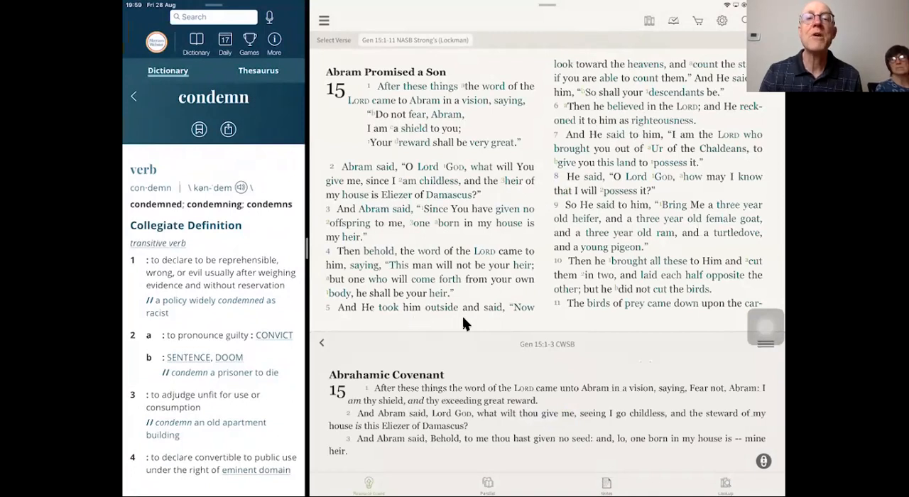
mouse_move(666, 78)
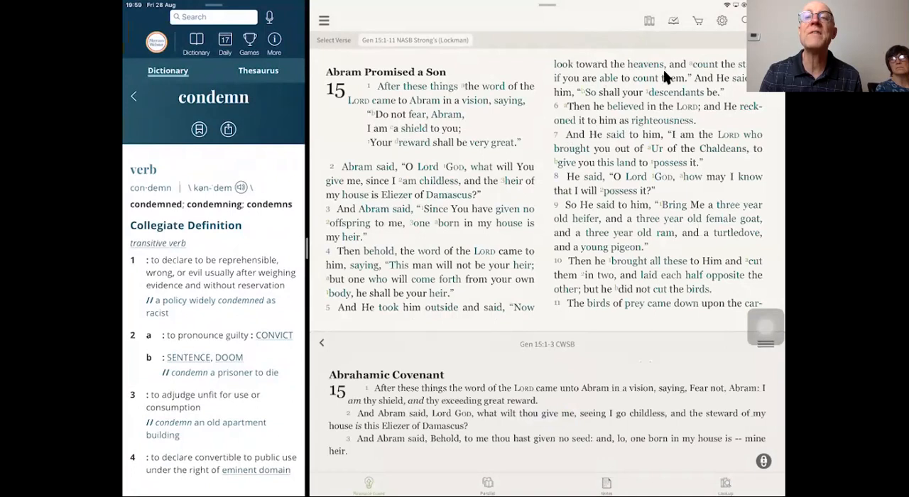
mouse_move(687, 86)
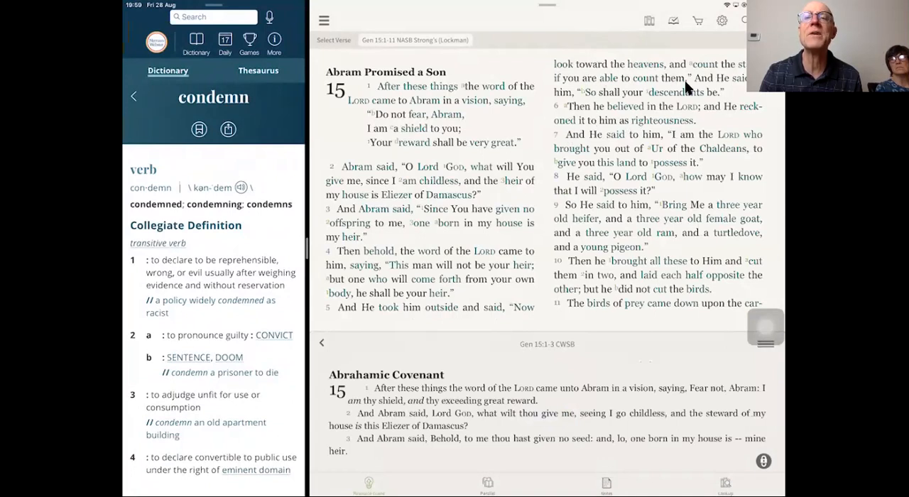
mouse_move(597, 105)
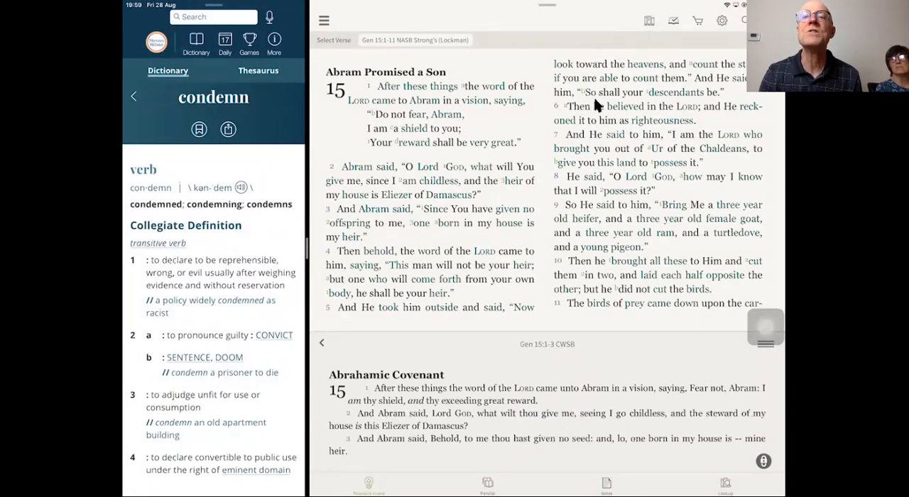
mouse_move(686, 96)
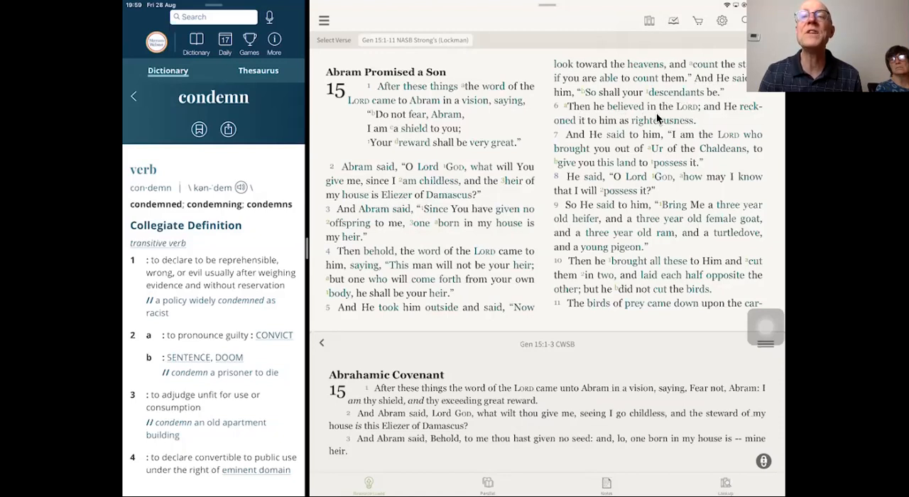
mouse_move(555, 123)
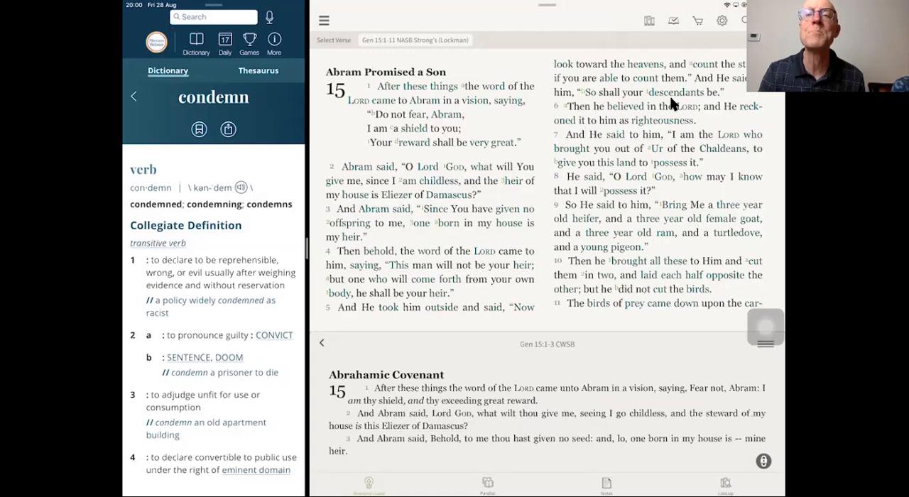
mouse_move(625, 118)
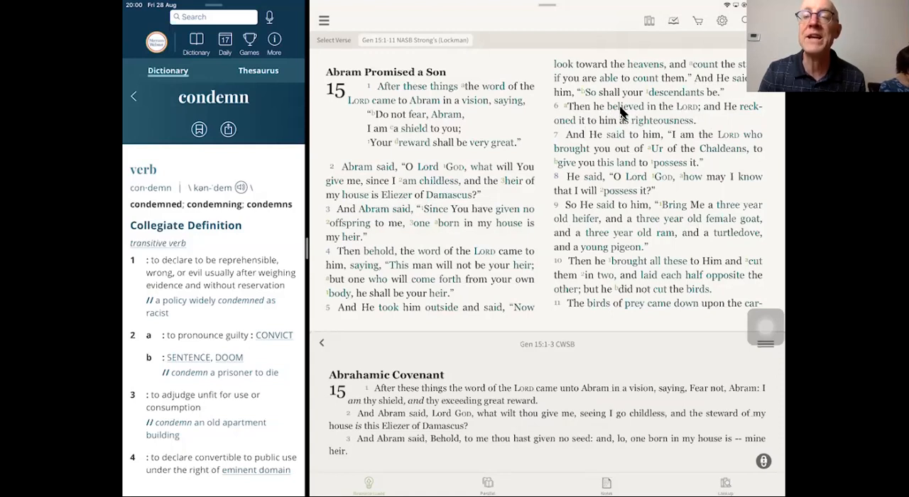
mouse_move(710, 127)
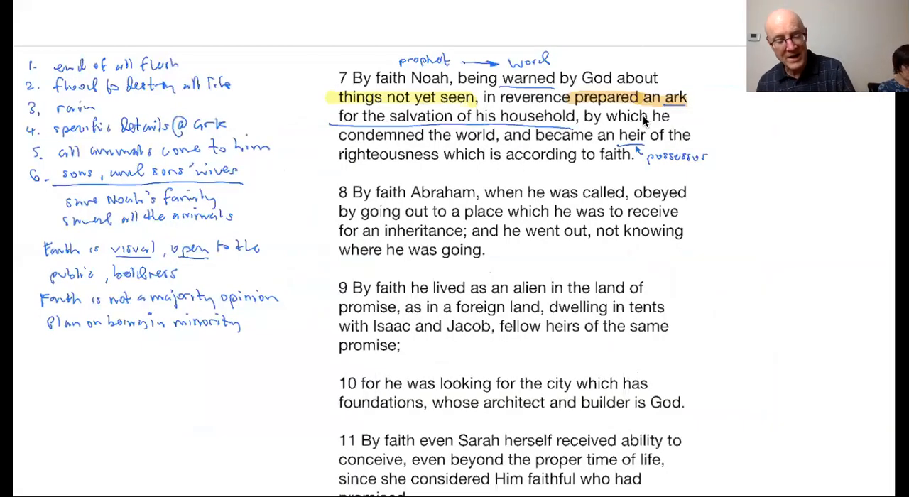
Handwrite 'prop' near verse 7 on the Hebrews page
type("prop")
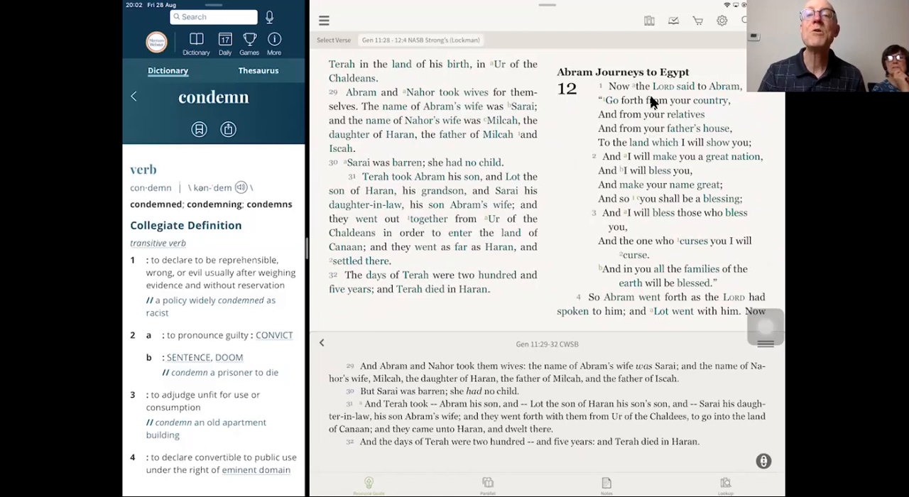
mouse_move(629, 143)
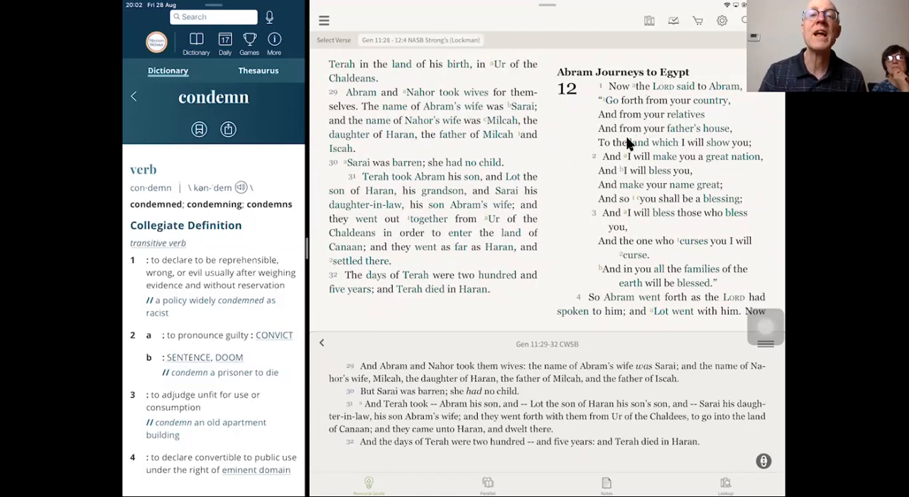
mouse_move(426, 130)
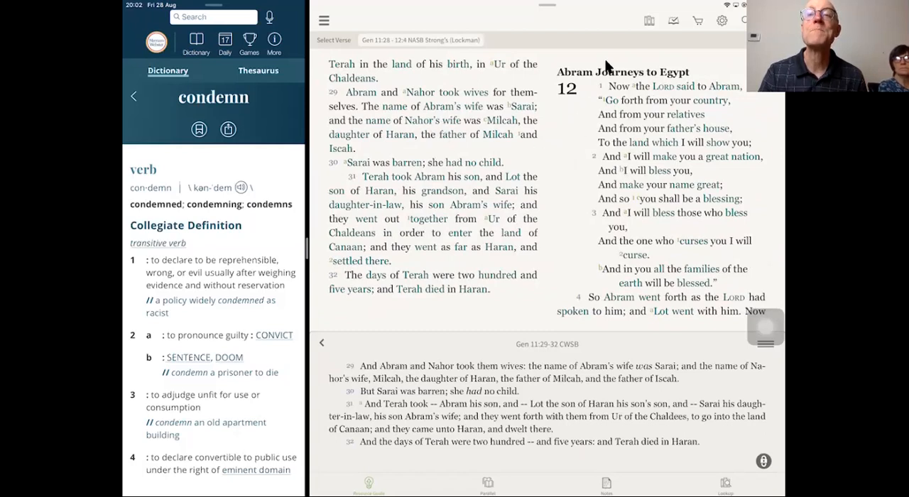
mouse_move(608, 28)
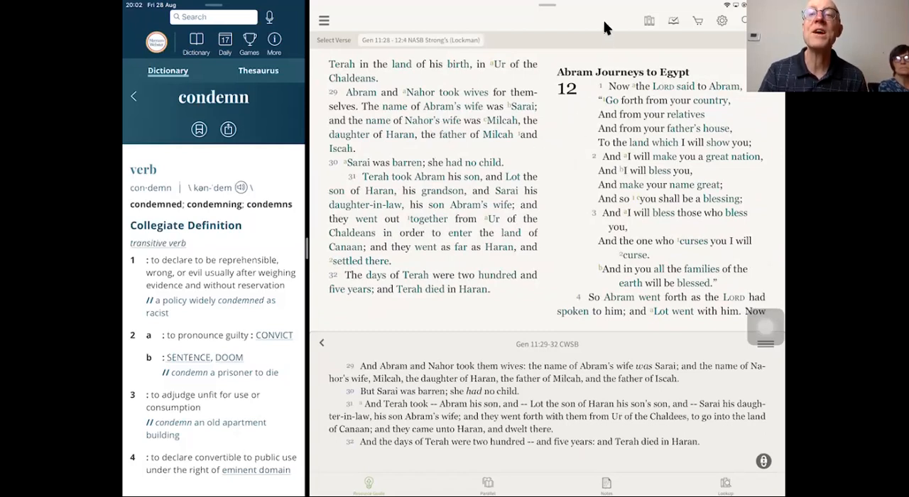
mouse_move(680, 140)
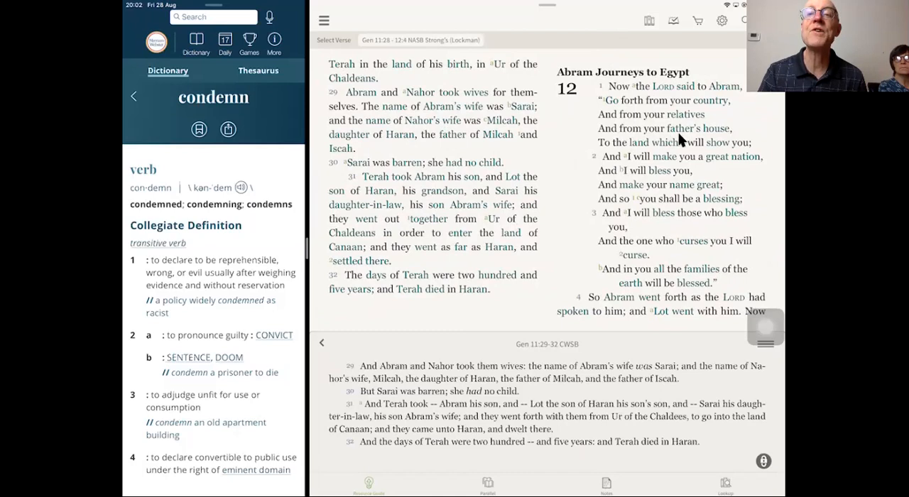
mouse_move(701, 138)
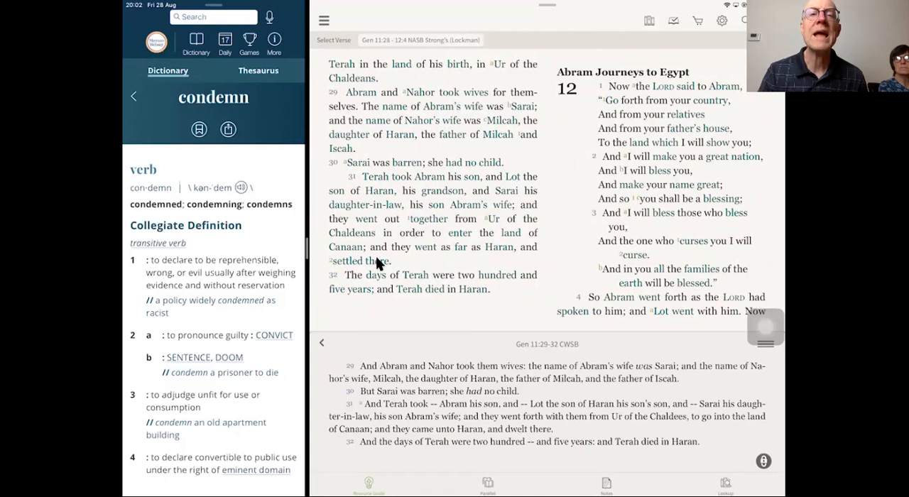
mouse_move(411, 262)
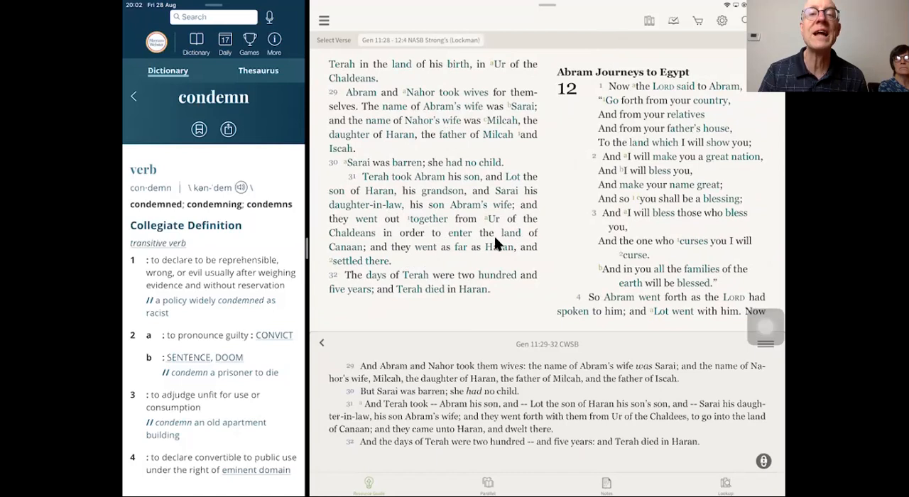
mouse_move(510, 254)
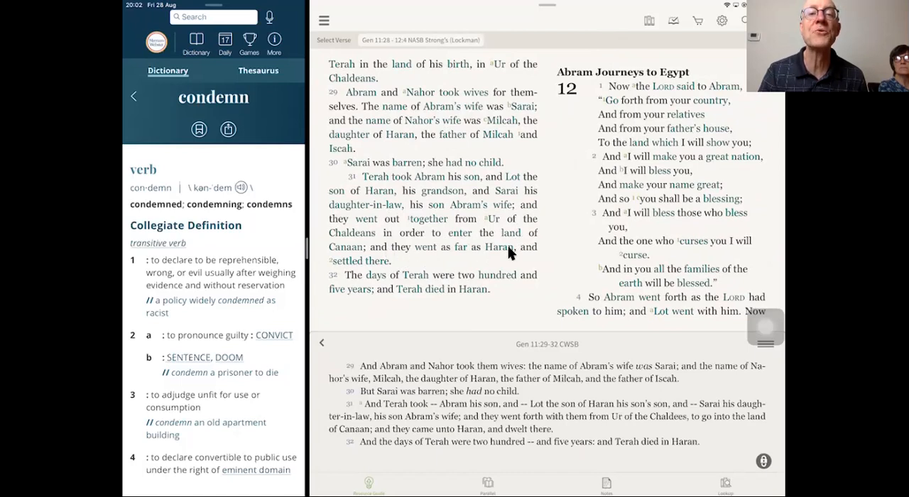
mouse_move(378, 272)
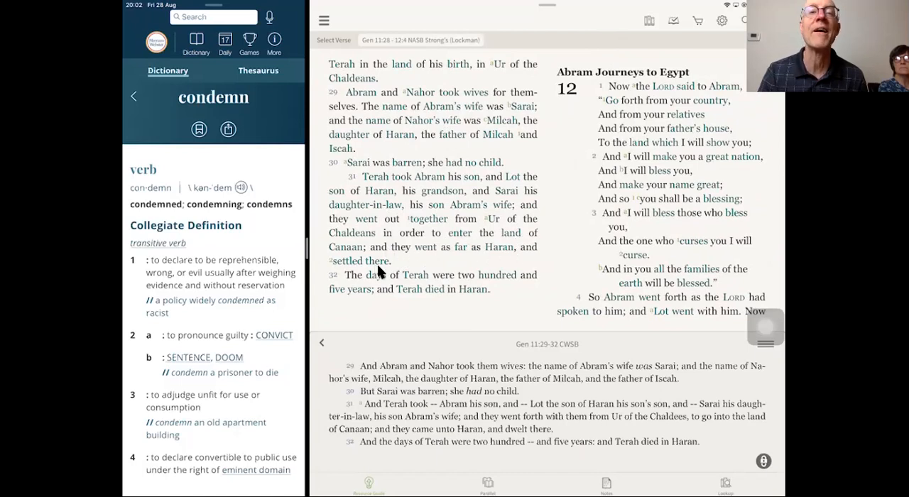
mouse_move(389, 274)
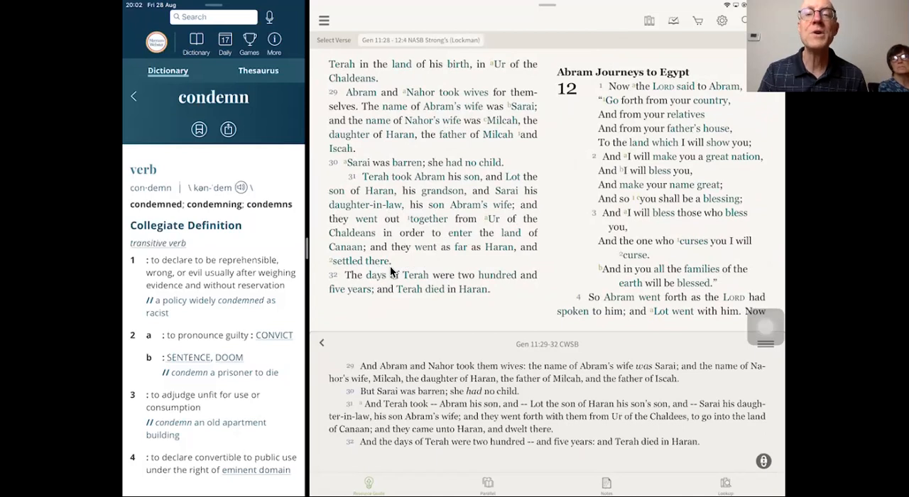
mouse_move(407, 271)
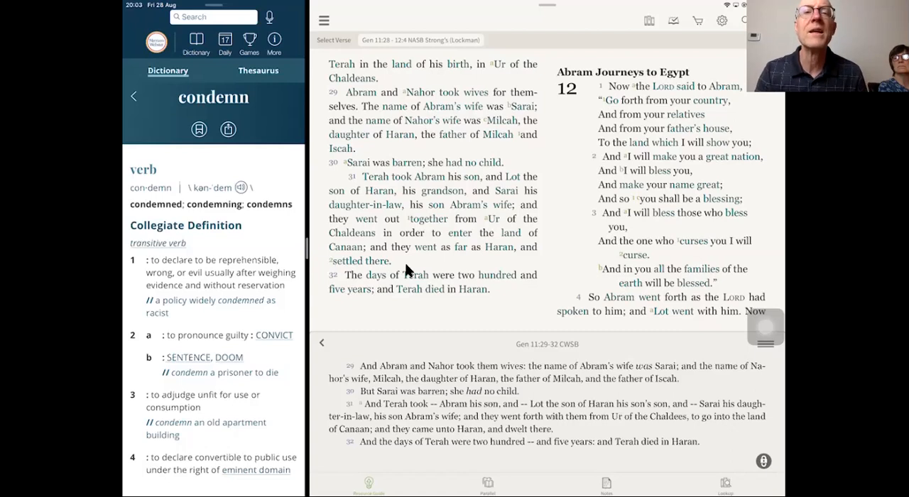
mouse_move(465, 256)
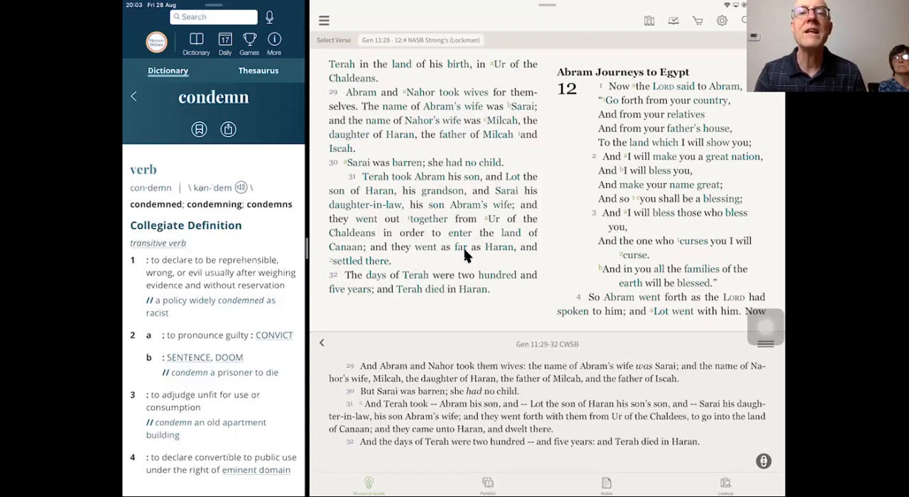
mouse_move(473, 297)
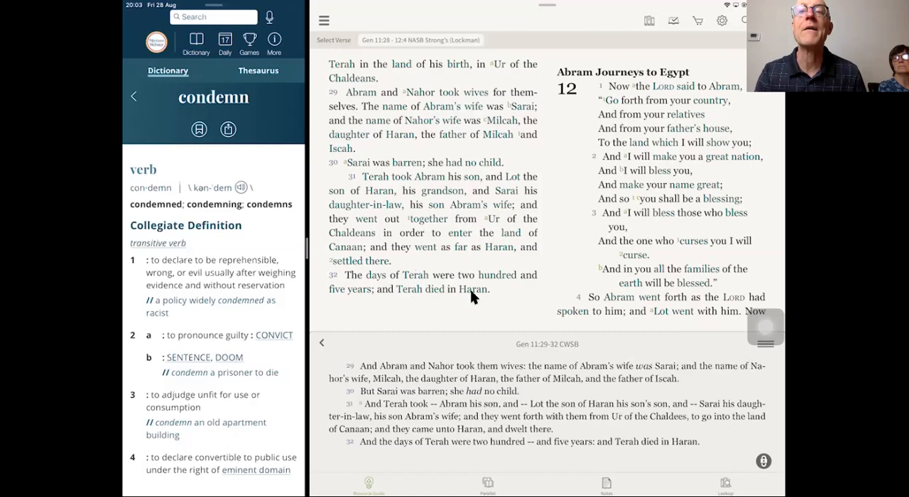
mouse_move(646, 113)
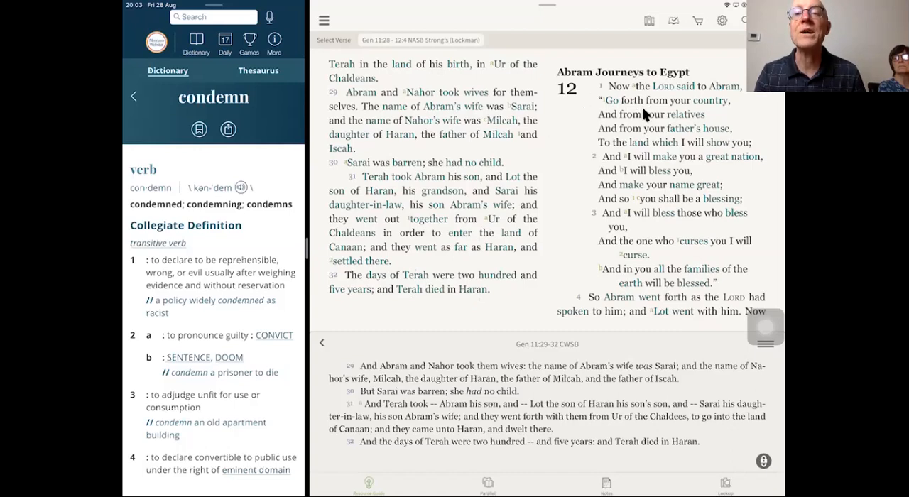
mouse_move(646, 174)
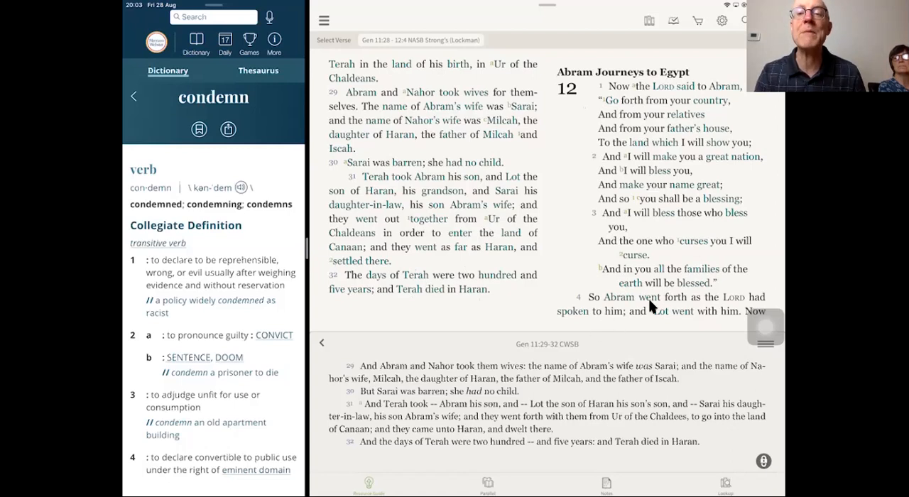
mouse_move(632, 312)
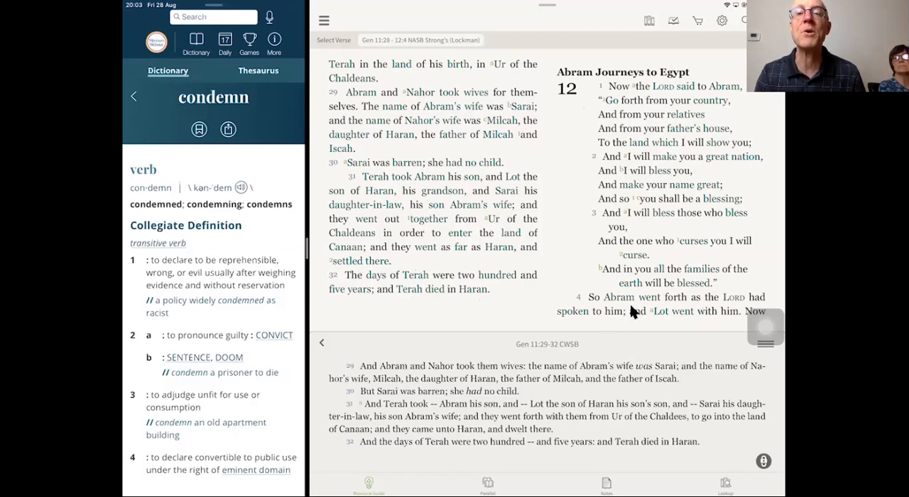
mouse_move(636, 323)
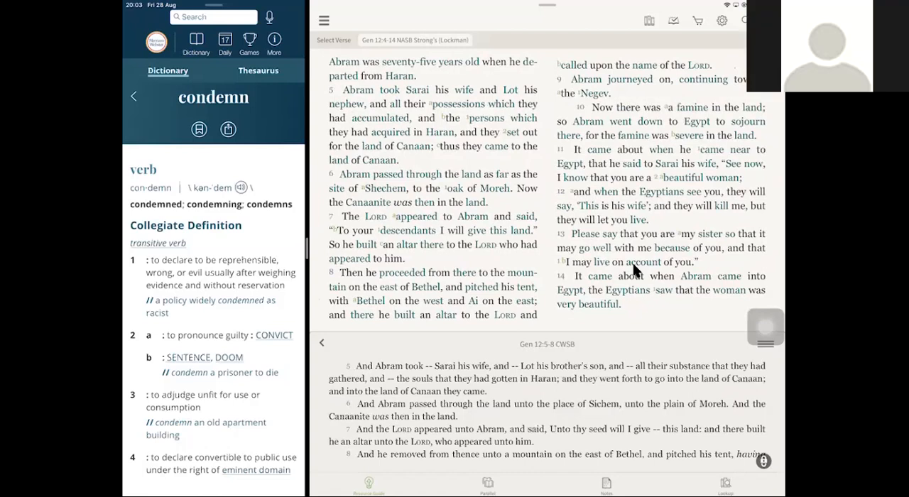
Scroll down through the Genesis 12 reading in Olive Tree
scroll("down", 3)
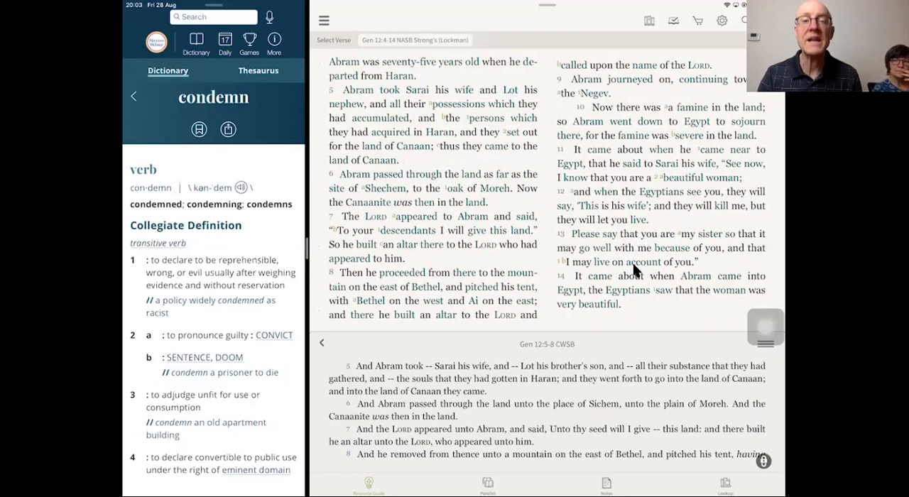
mouse_move(373, 239)
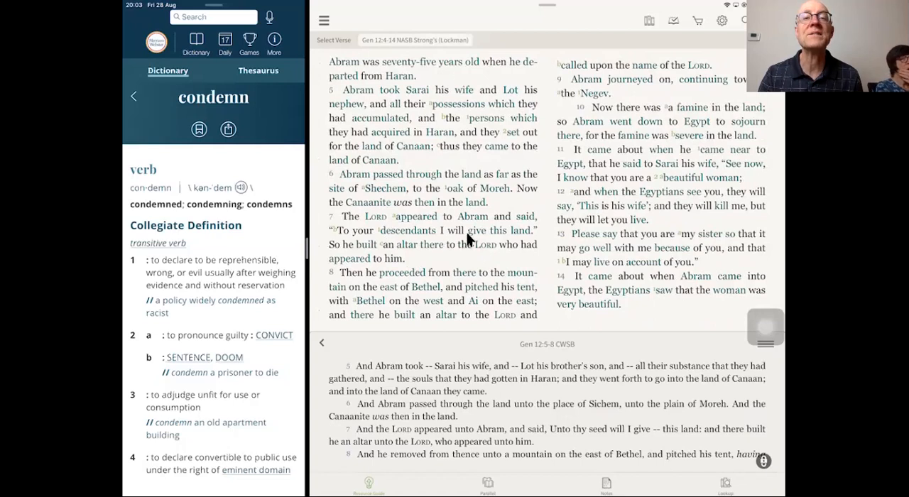
mouse_move(517, 244)
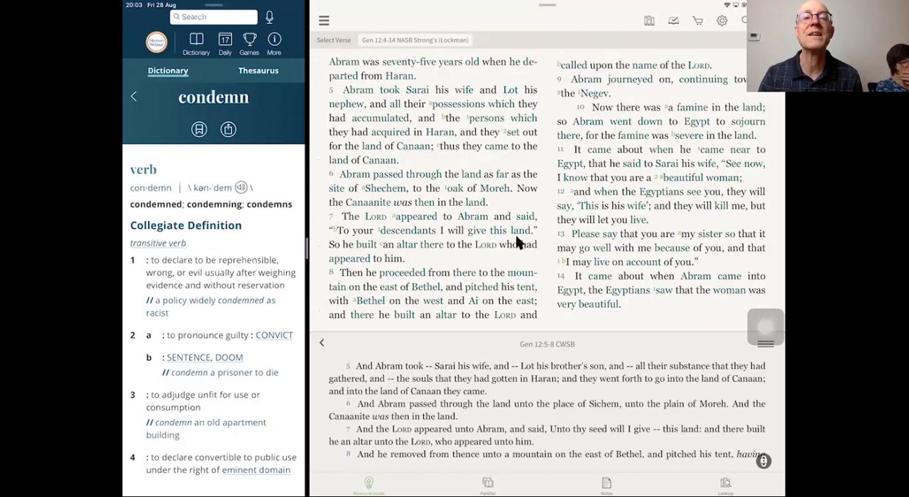
mouse_move(468, 263)
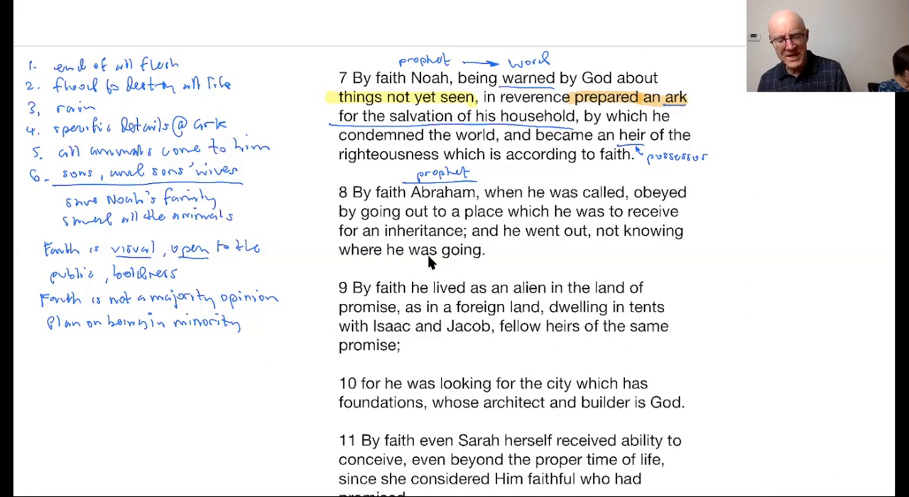
Underline 'he went out' in verse 8 of the Hebrews 11 page
left_click_drag(506, 242, 593, 241)
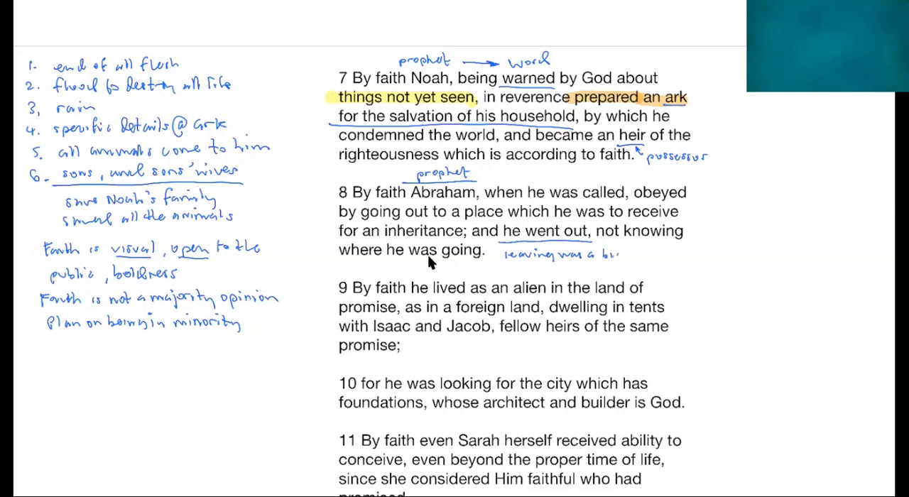
Complete the verse 8 note as 'leaving was a big deal' and add 'not a temporary inheritance' beneath
type("big deal")
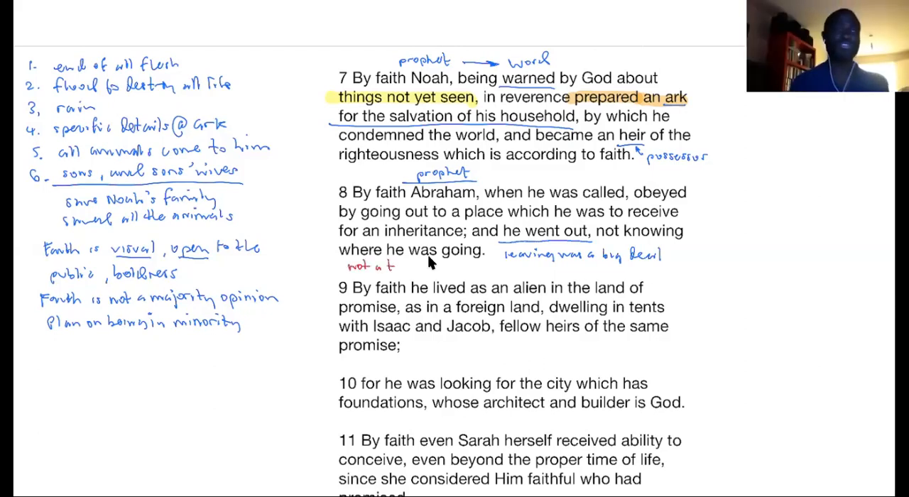
type("temporary")
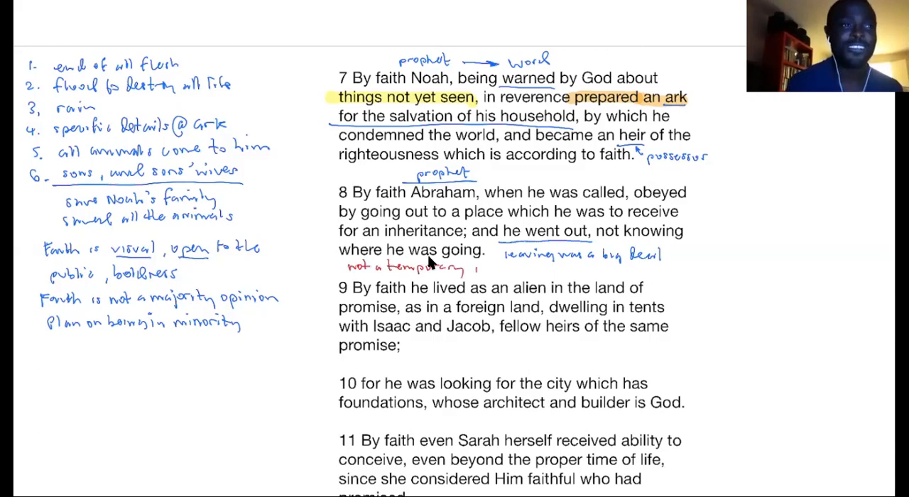
type("inherit")
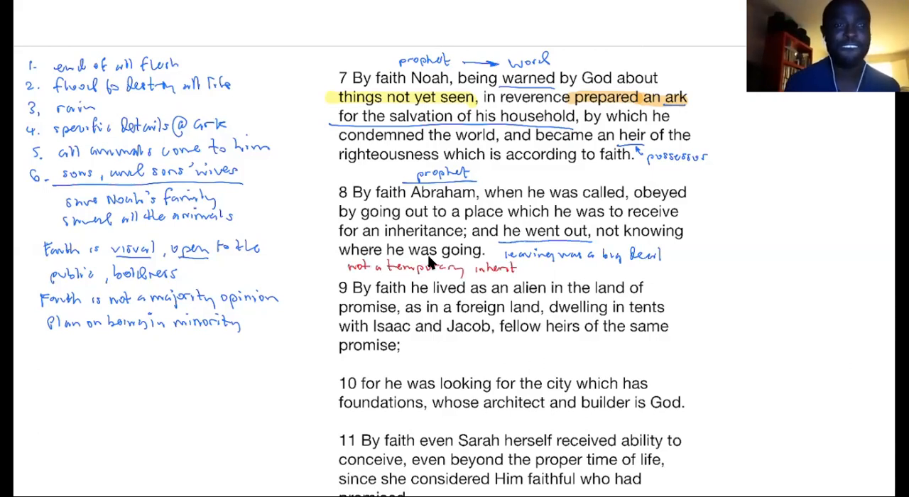
type("ance")
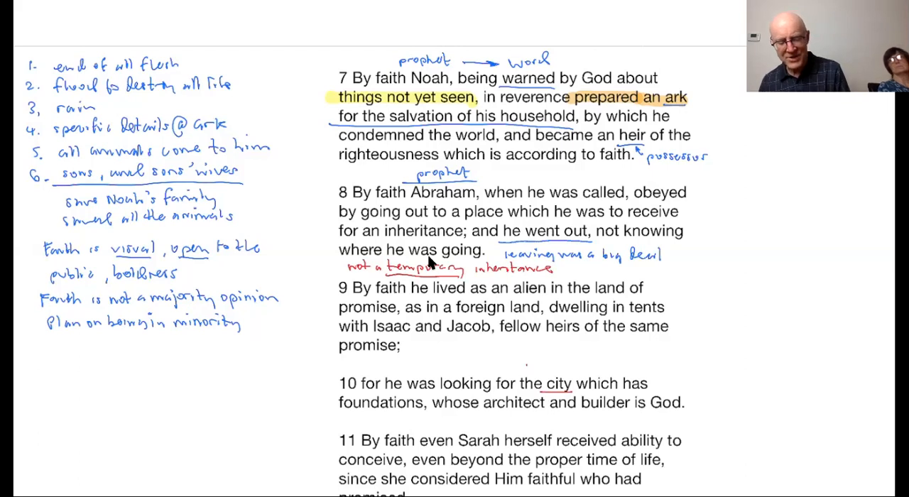
Write 'permanent' and 'not earthly' by verse 10 and underline 'tents' in verse 9
type("permanent")
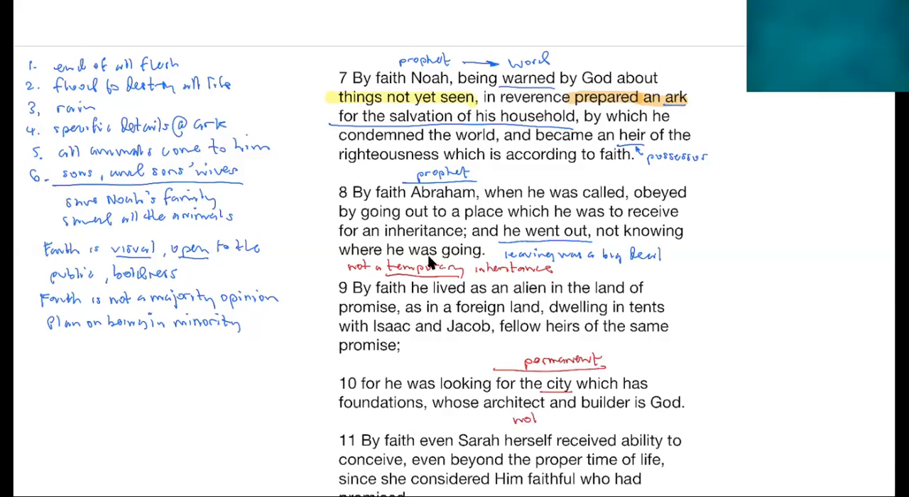
type("not earthly")
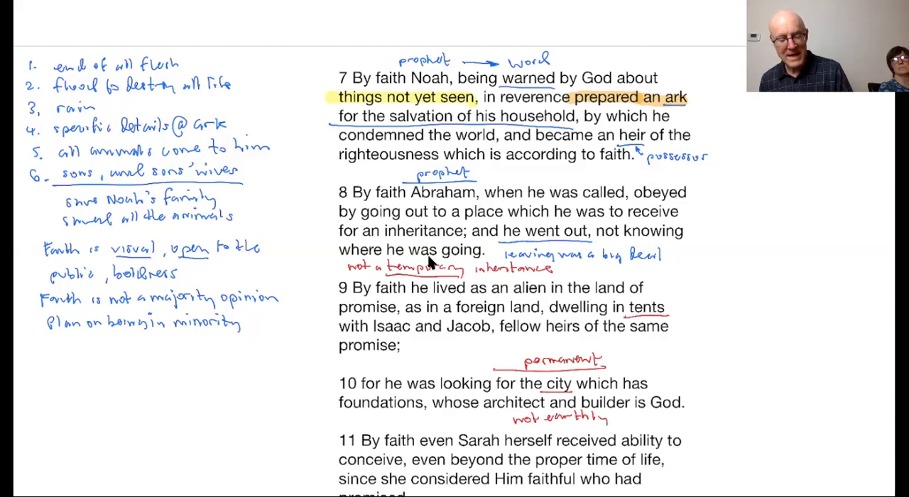
left_click_drag(402, 311, 546, 312)
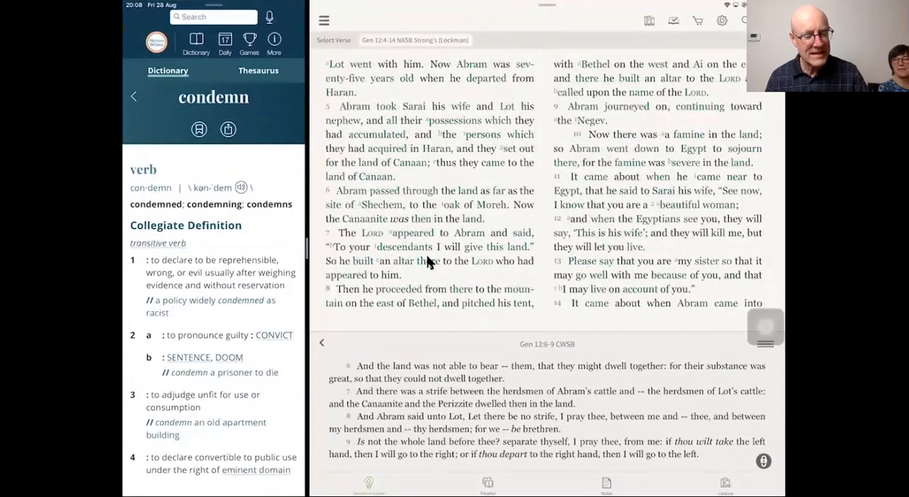
Search Merriam-Webster for 'alien' and scroll through its definitions
type("alien")
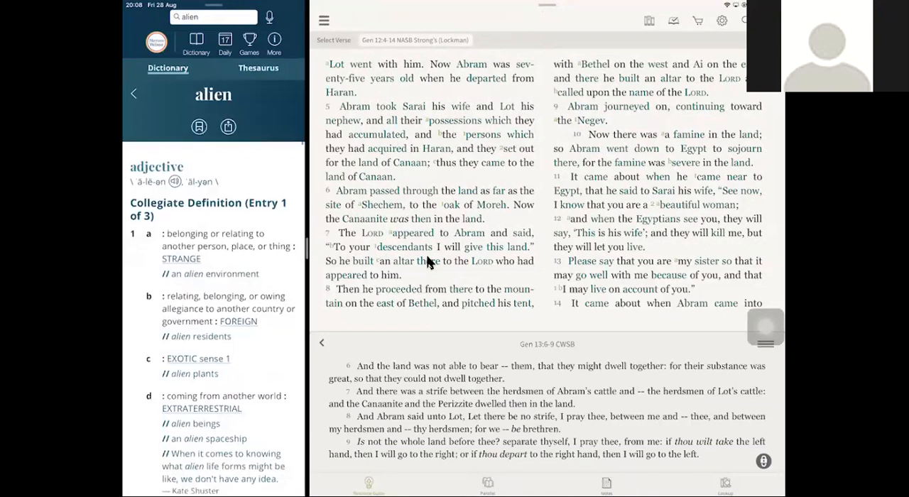
scroll("down", 3)
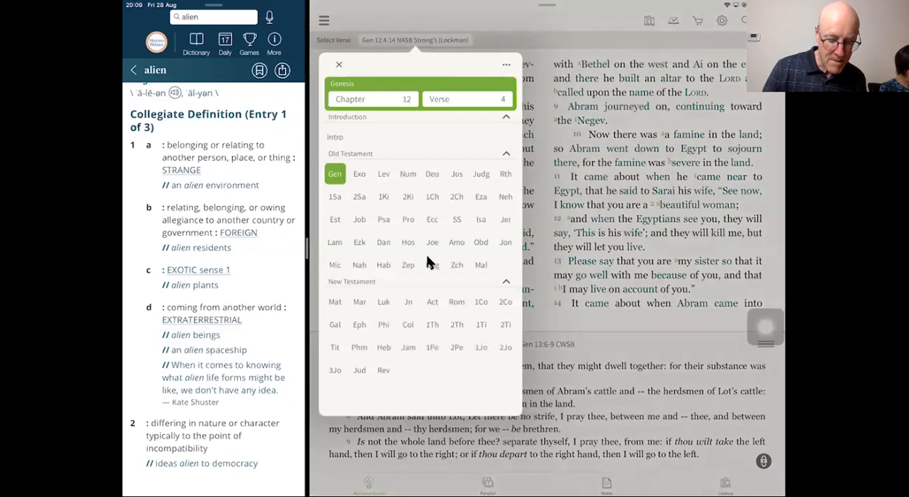
Pick the Gospel of John in Olive Tree's verse picker
left_click(409, 301)
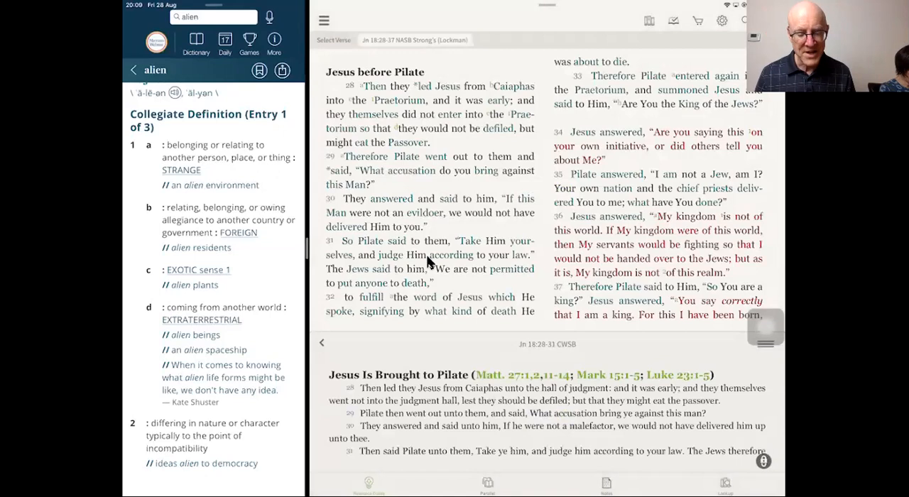
mouse_move(582, 219)
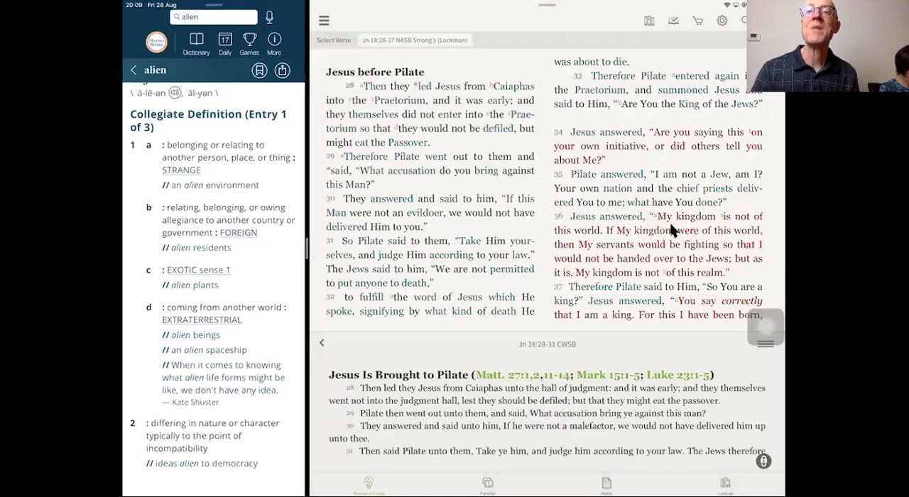
mouse_move(582, 241)
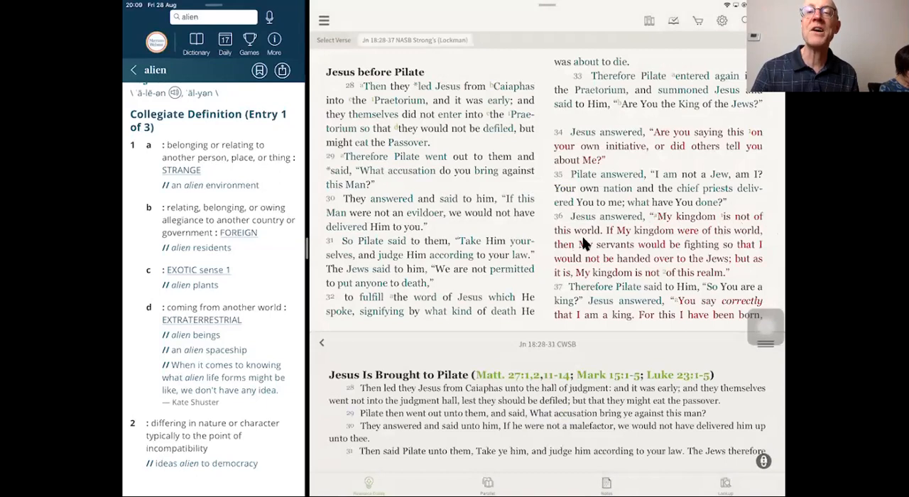
mouse_move(593, 244)
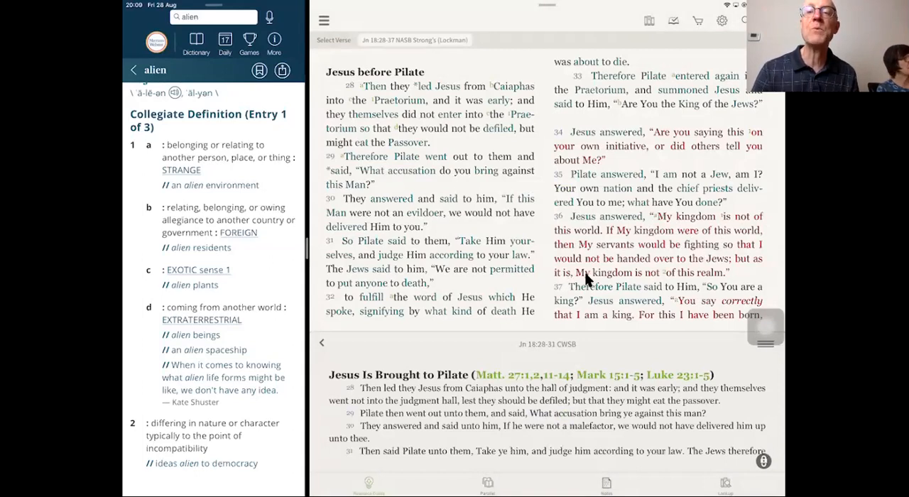
mouse_move(550, 288)
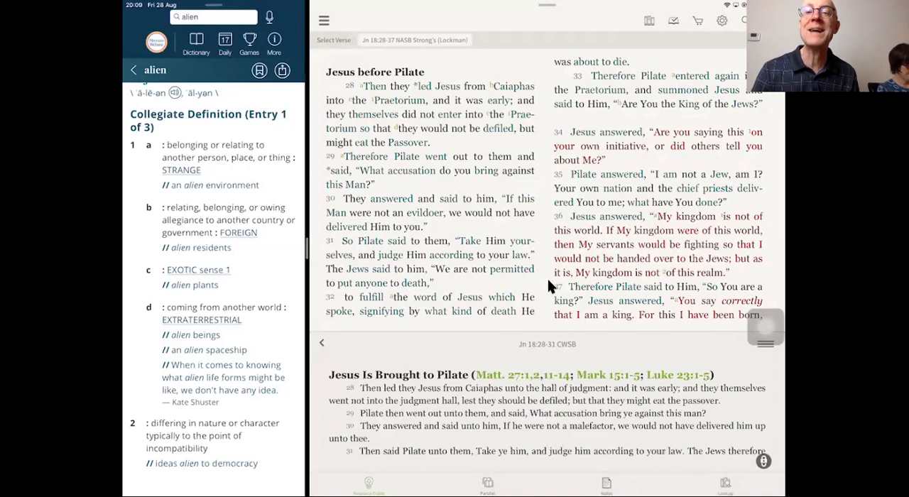
mouse_move(655, 282)
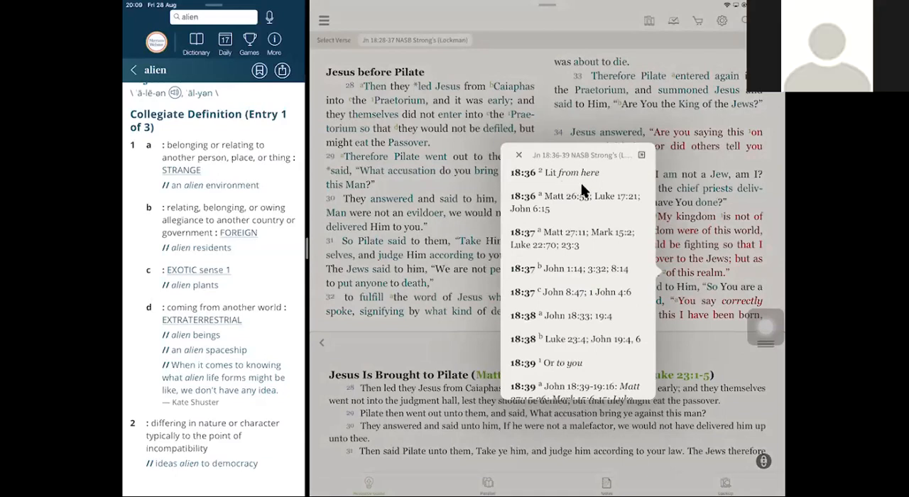
Dismiss the John 18:36–39 cross-reference popup
left_click(519, 155)
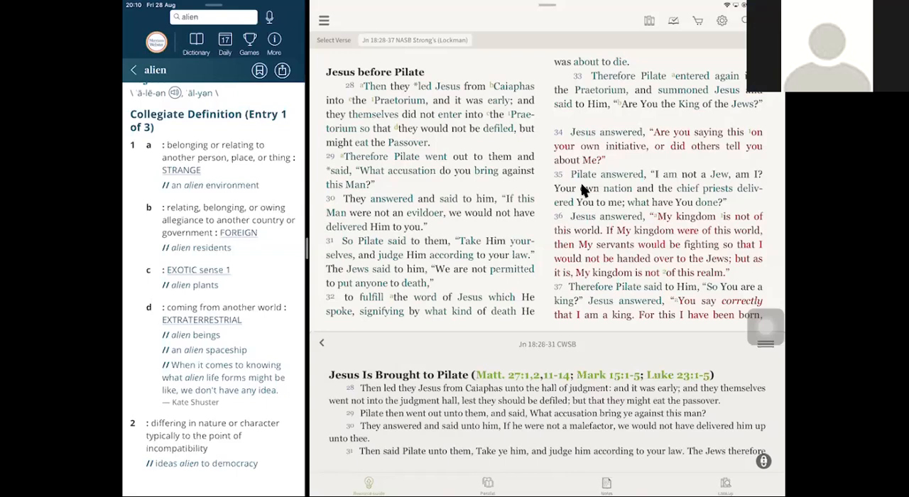
mouse_move(216, 378)
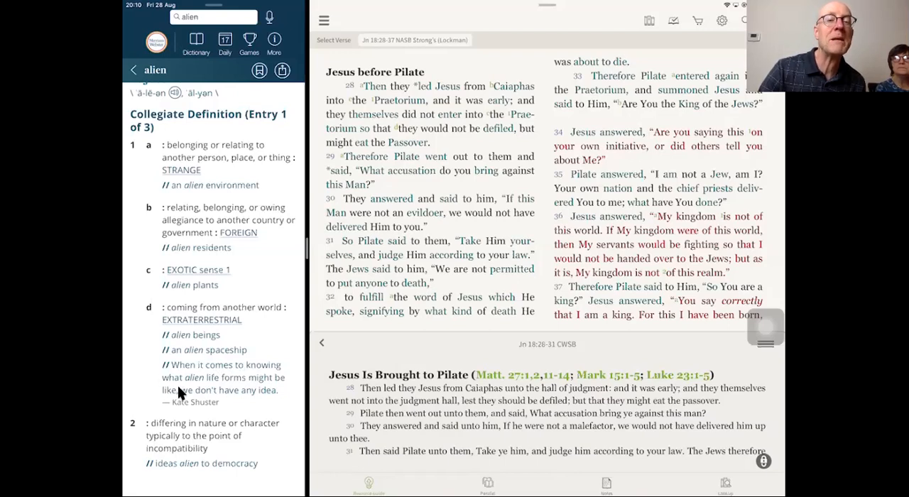
mouse_move(270, 406)
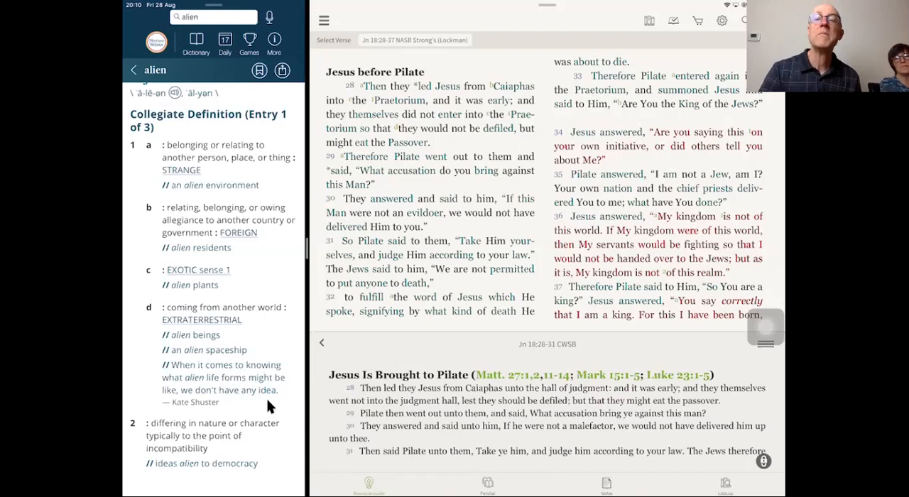
mouse_move(623, 249)
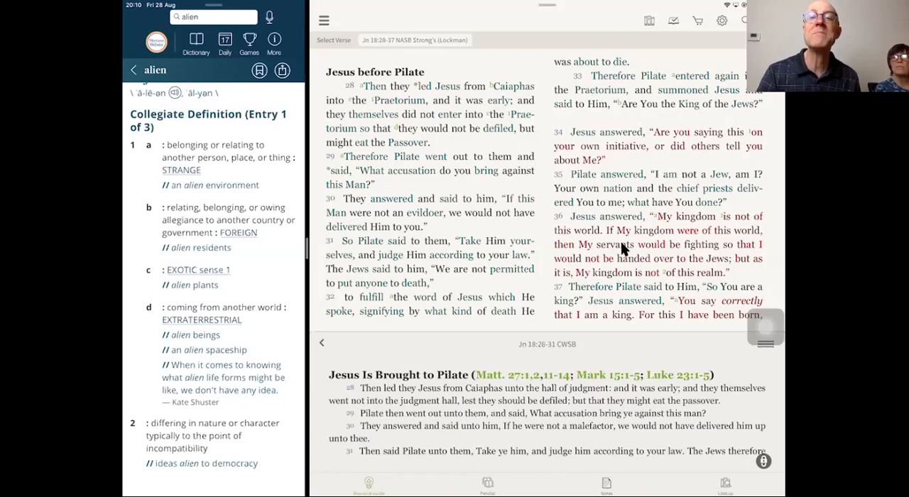
mouse_move(604, 255)
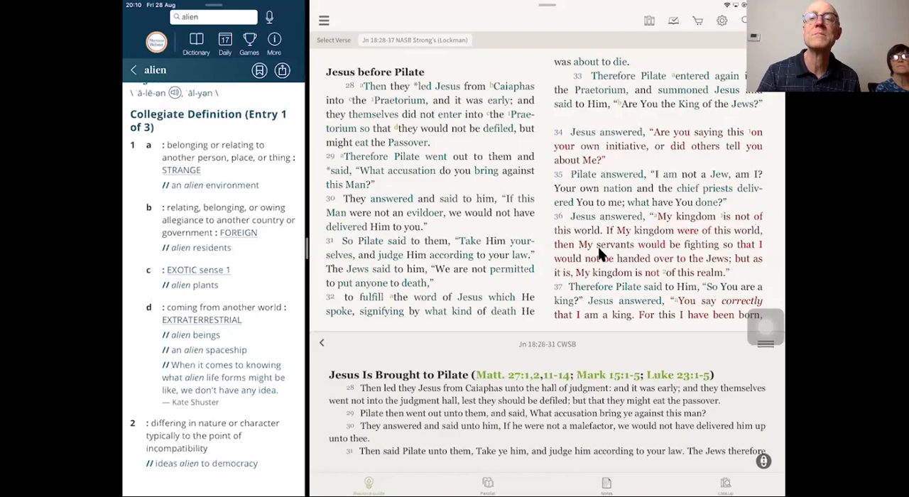
mouse_move(519, 233)
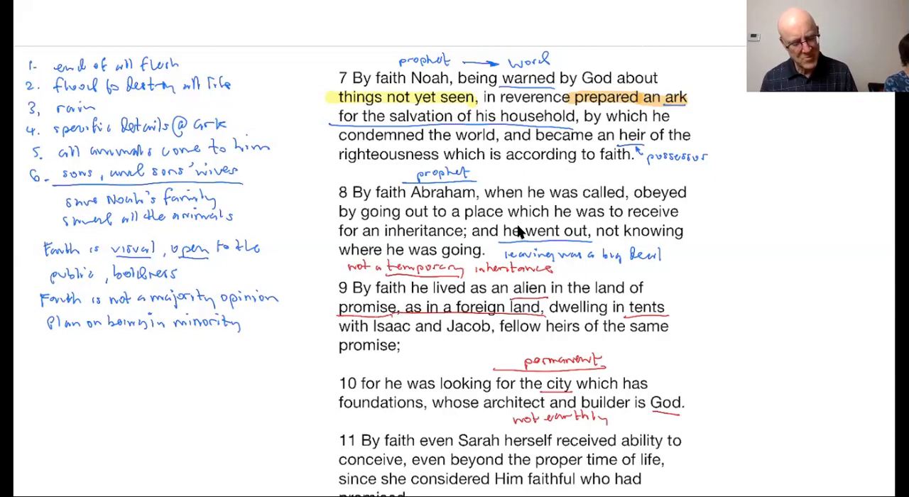
Handwrite 'Cave of Machpelah' in red in the margin beside verse 9
type("Care")
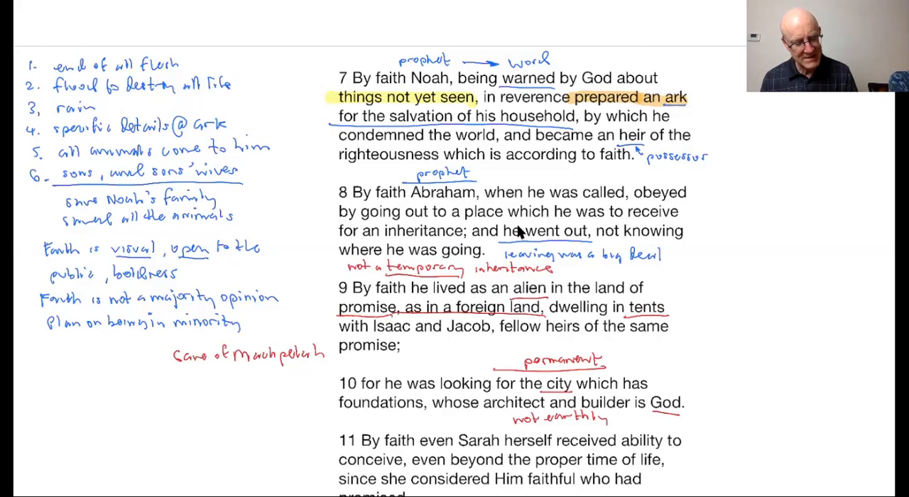
Write a red 'graveyard' note beneath 'Cave of Machpelah'
type("graveyard")
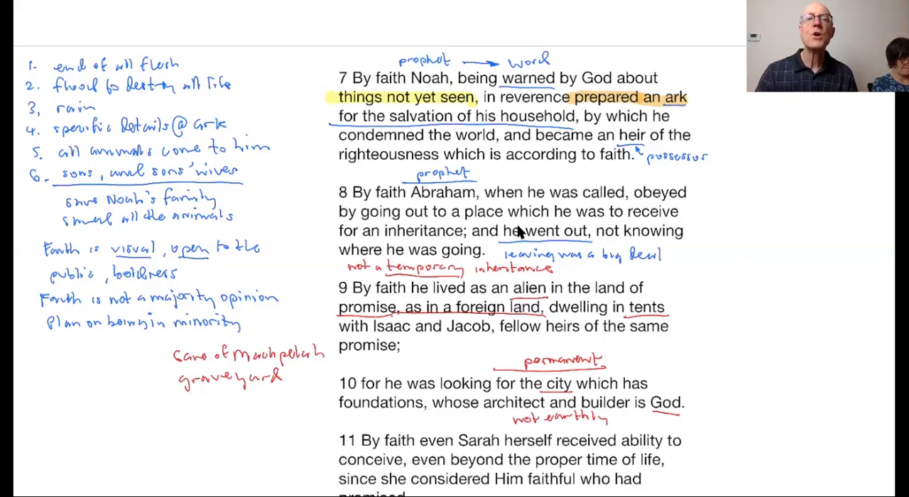
mouse_move(556, 304)
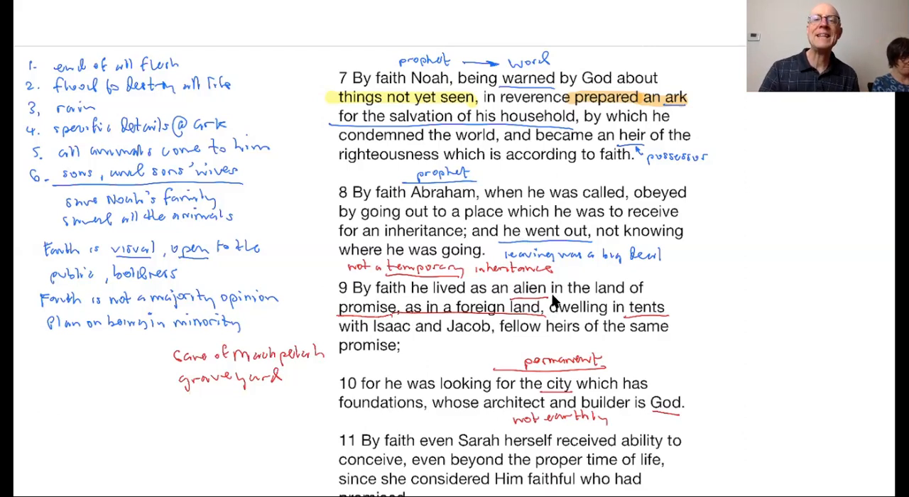
mouse_move(399, 329)
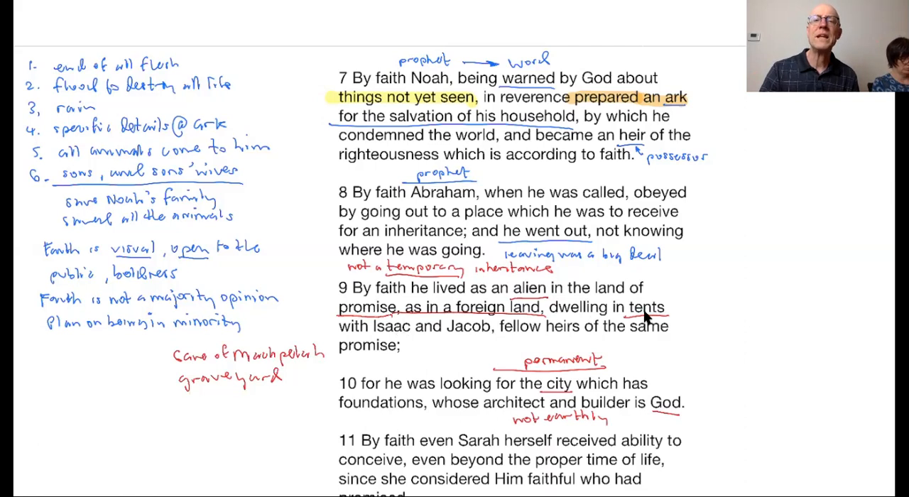
mouse_move(647, 323)
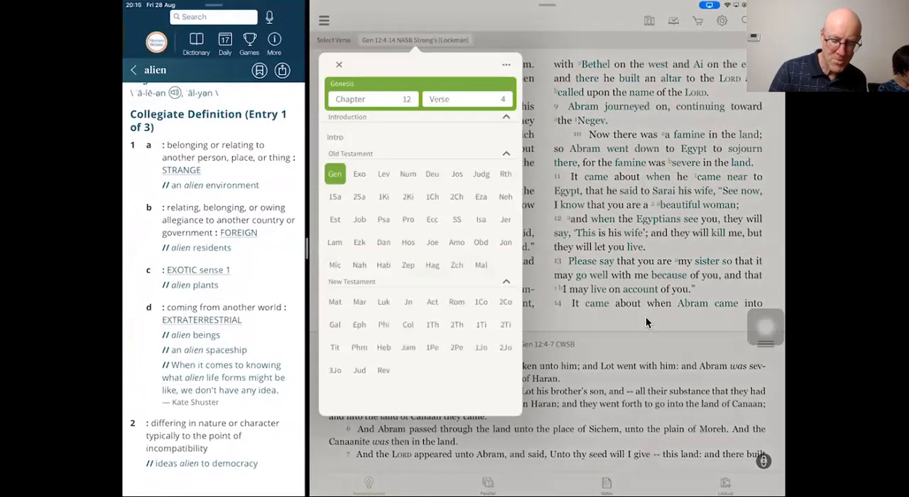
Select 2 Corinthians in the book grid, then reopen the list of Bible books
left_click(505, 302)
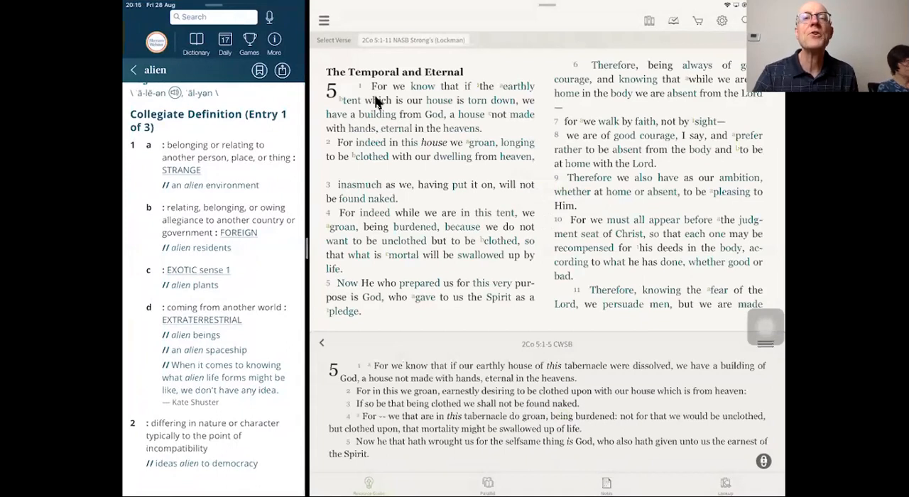
mouse_move(483, 111)
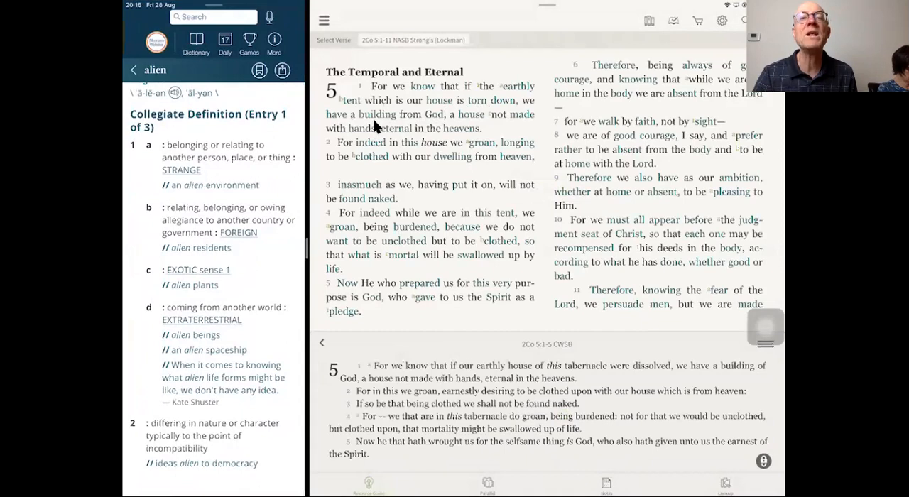
mouse_move(439, 127)
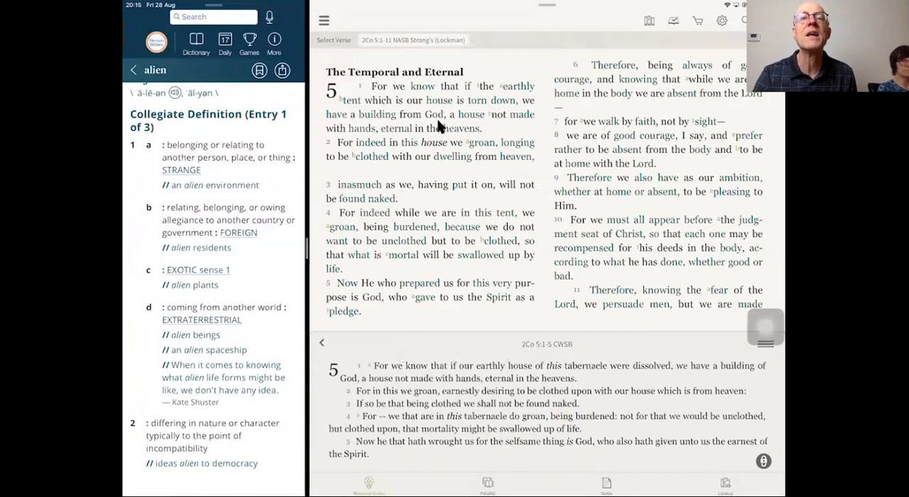
mouse_move(415, 136)
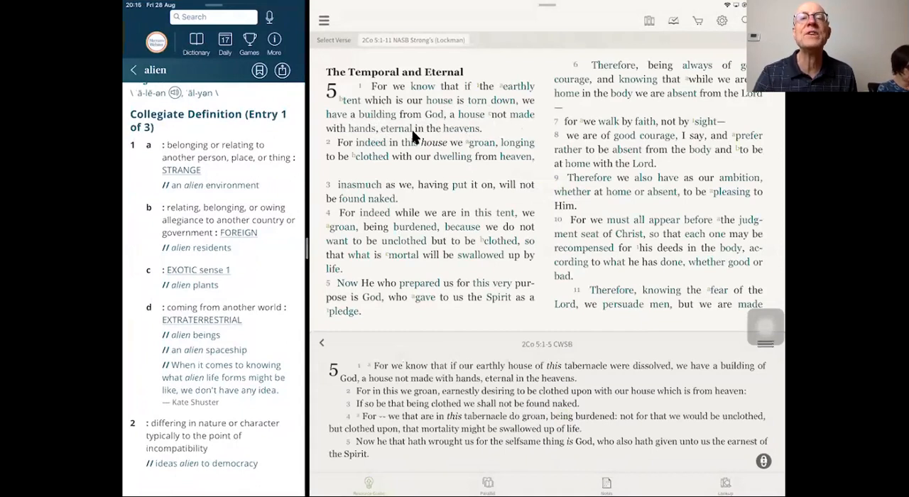
mouse_move(394, 155)
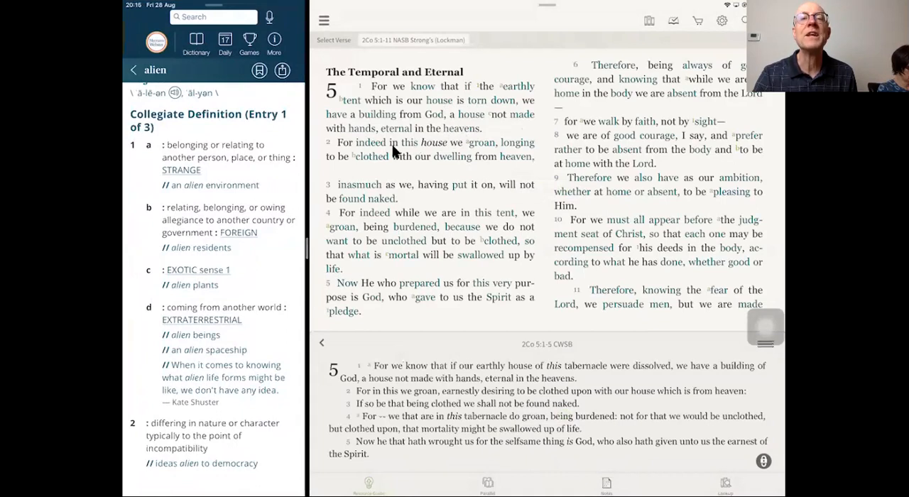
mouse_move(429, 153)
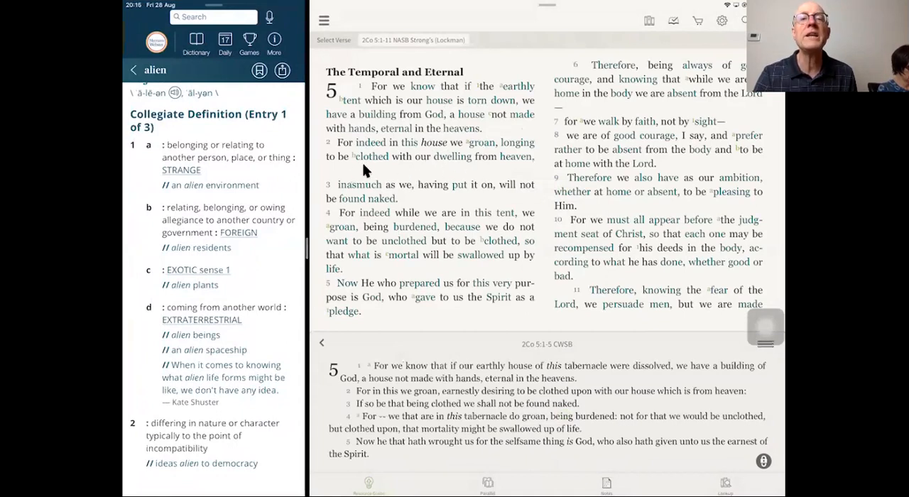
mouse_move(467, 168)
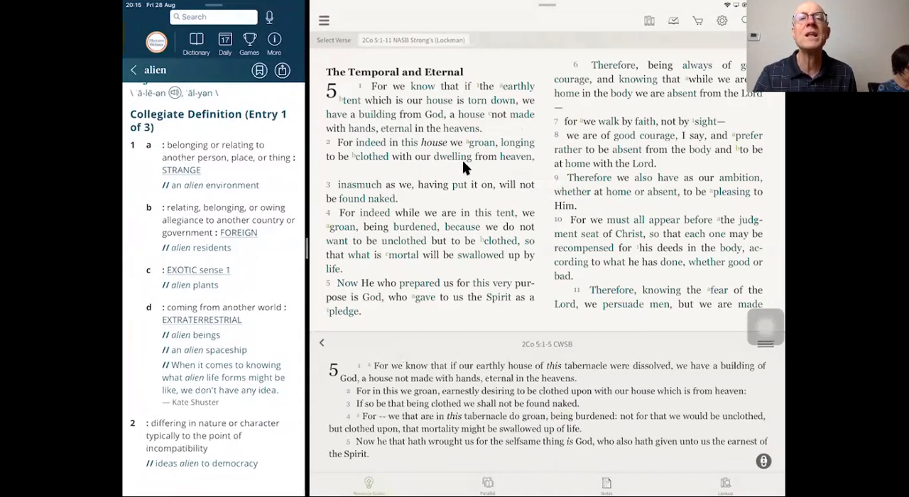
mouse_move(476, 185)
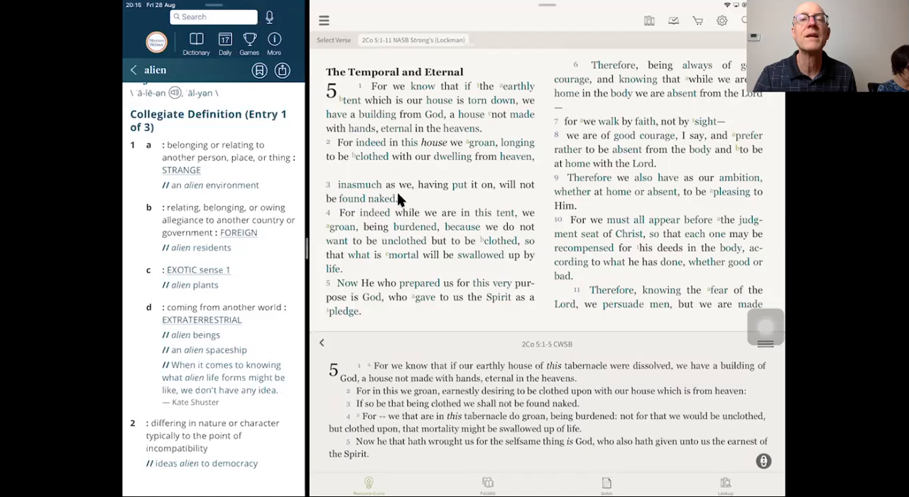
mouse_move(469, 219)
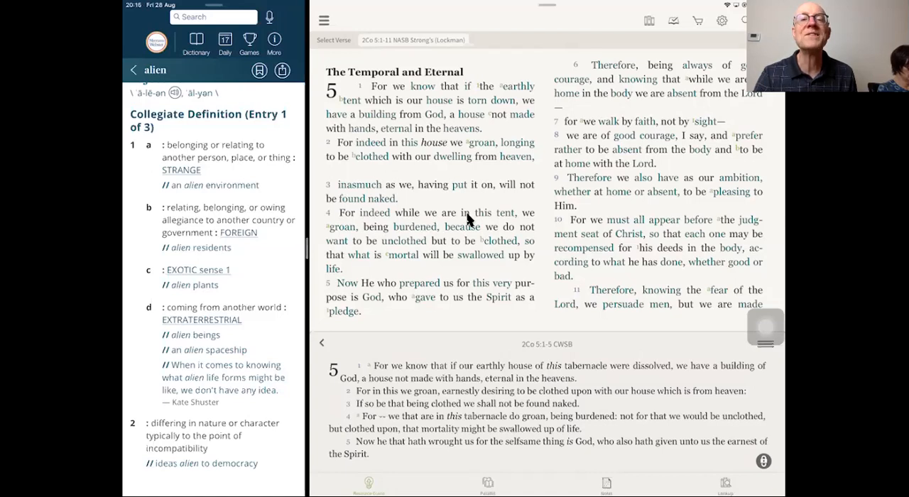
mouse_move(422, 237)
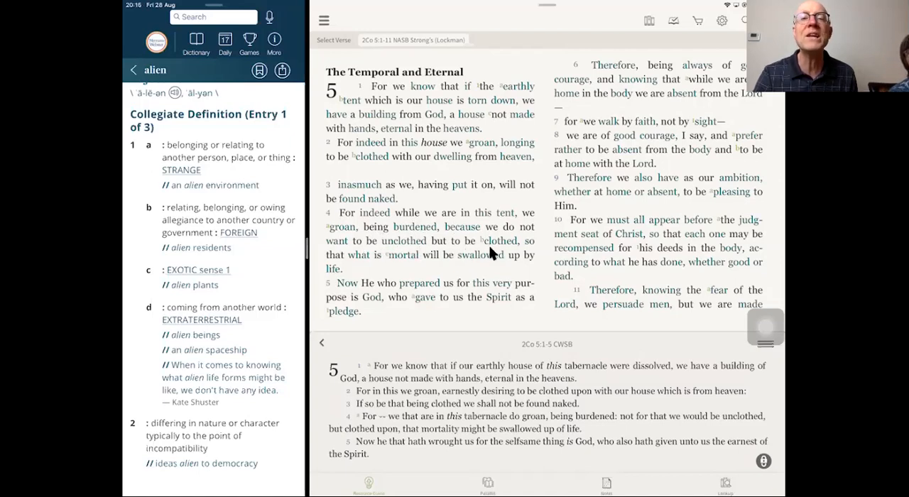
mouse_move(397, 270)
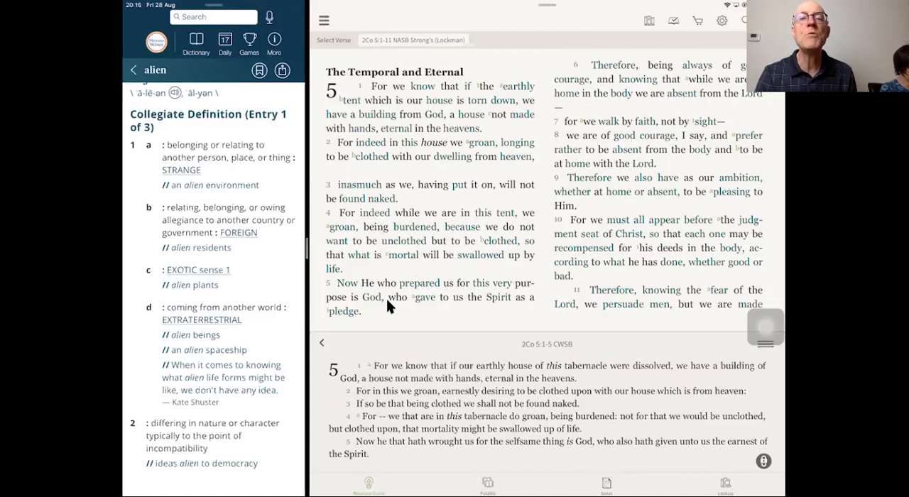
mouse_move(358, 305)
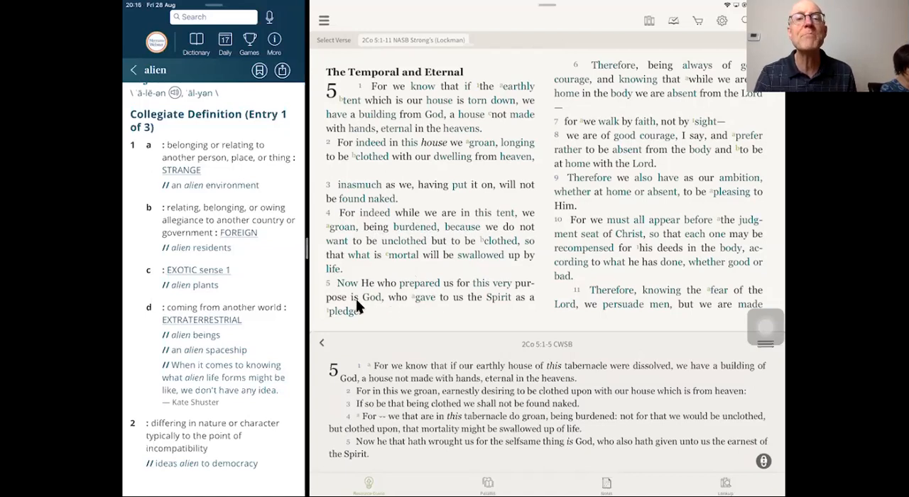
mouse_move(446, 314)
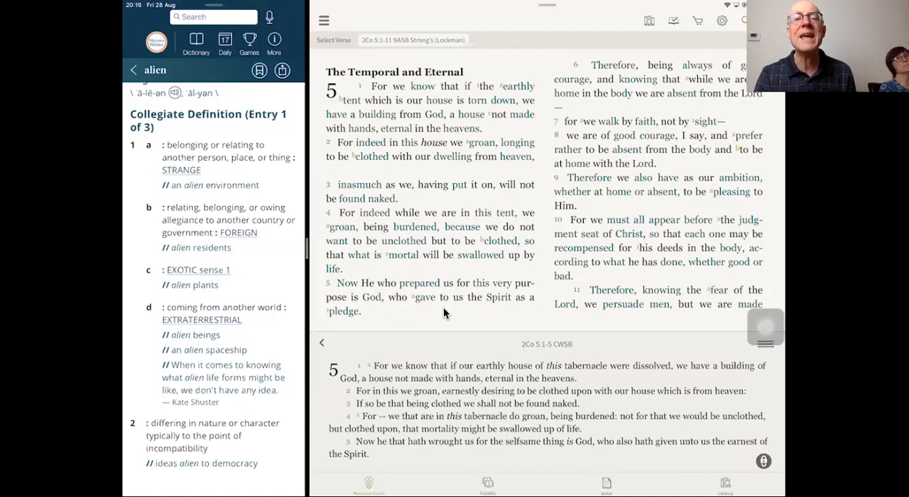
mouse_move(500, 313)
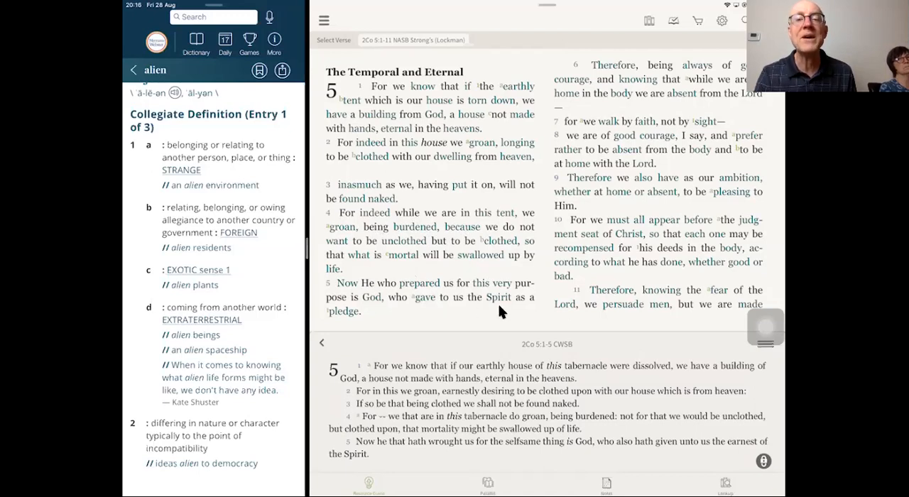
mouse_move(382, 320)
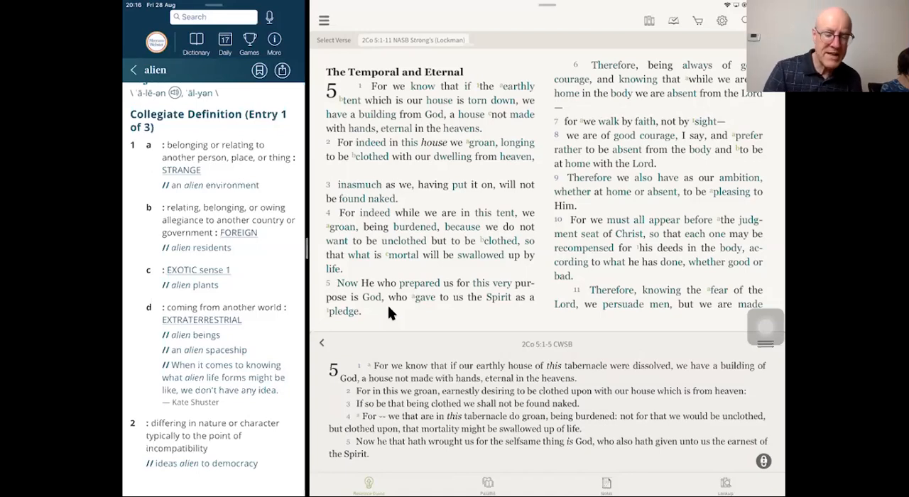
left_click(413, 39)
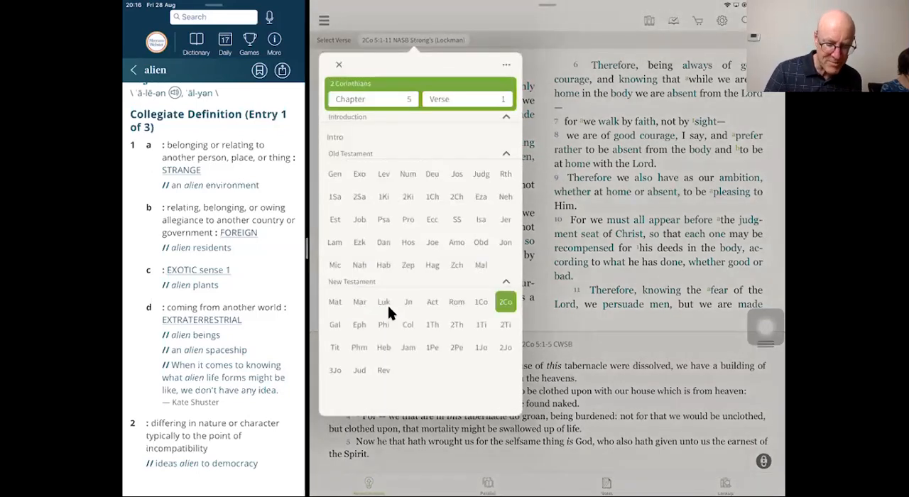
left_click(359, 347)
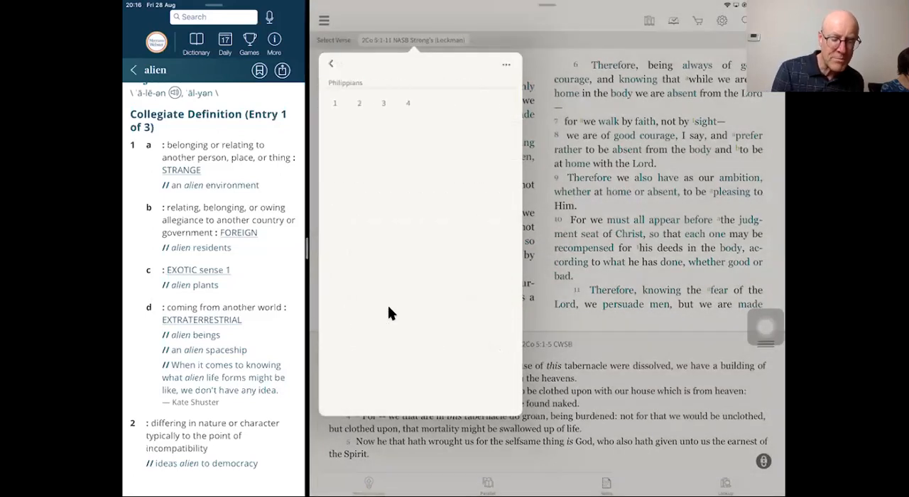
left_click(384, 103)
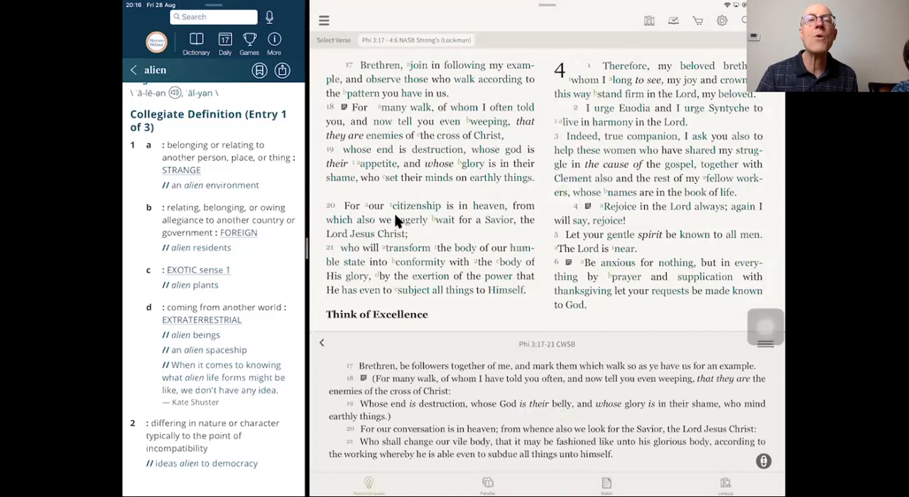
mouse_move(483, 216)
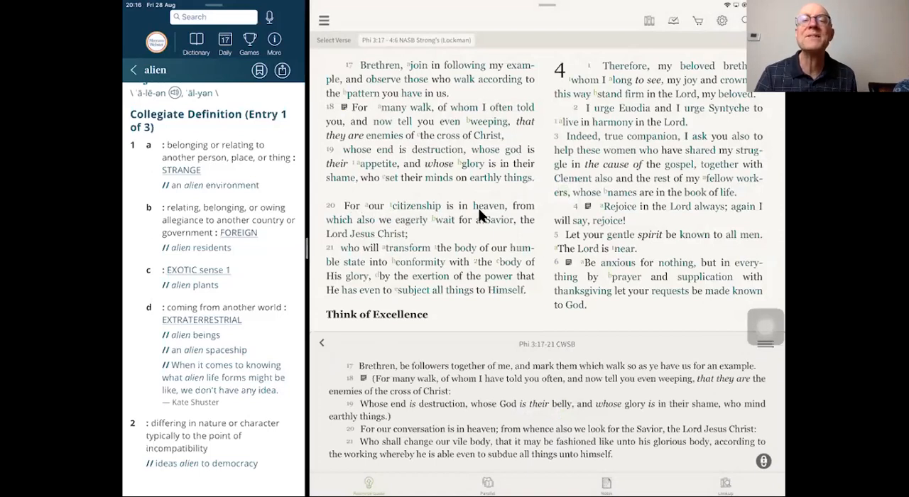
mouse_move(377, 234)
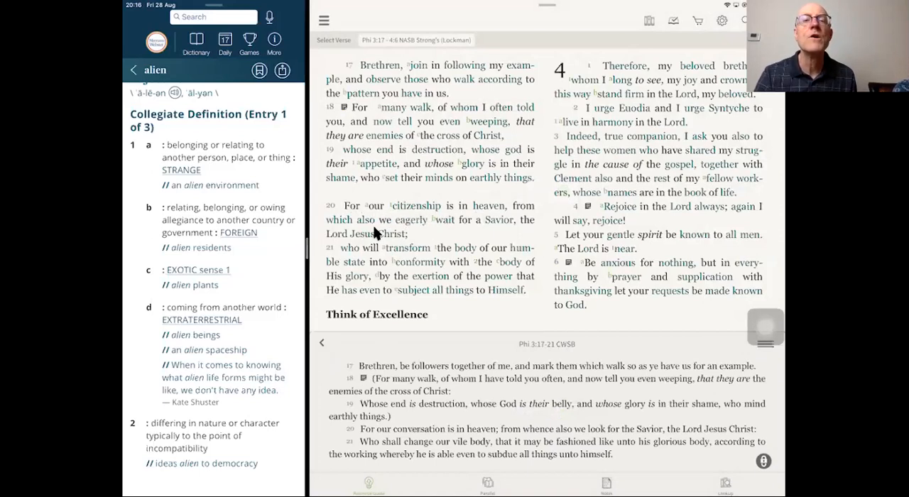
mouse_move(454, 229)
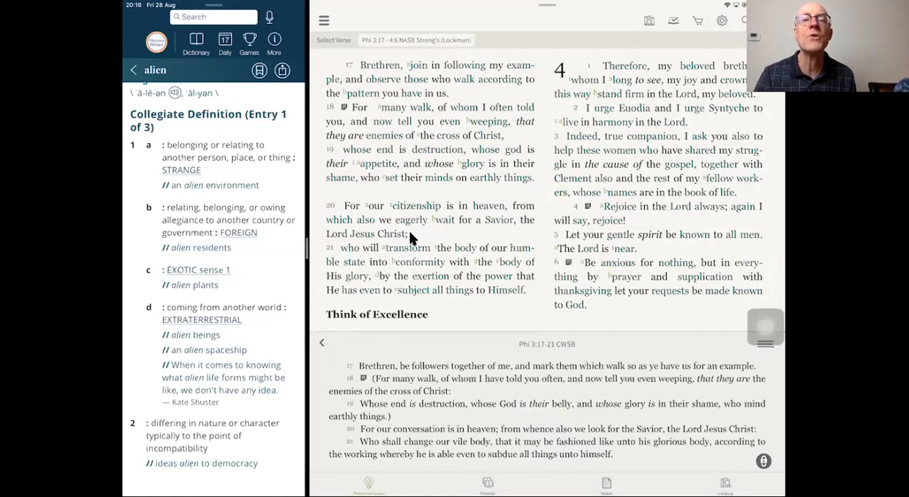
mouse_move(419, 257)
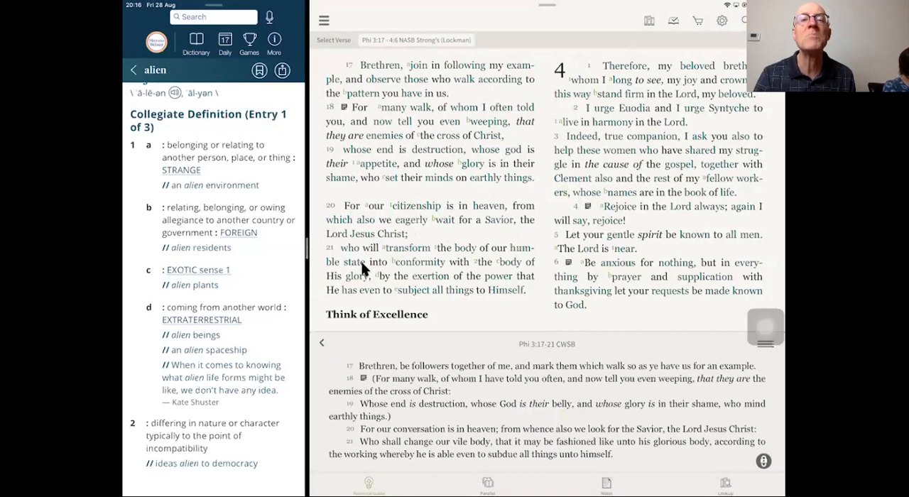
mouse_move(419, 272)
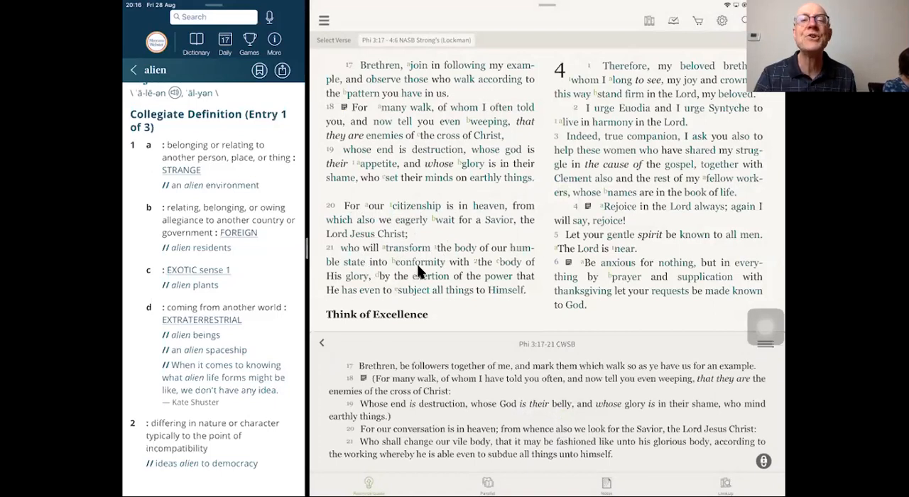
mouse_move(344, 284)
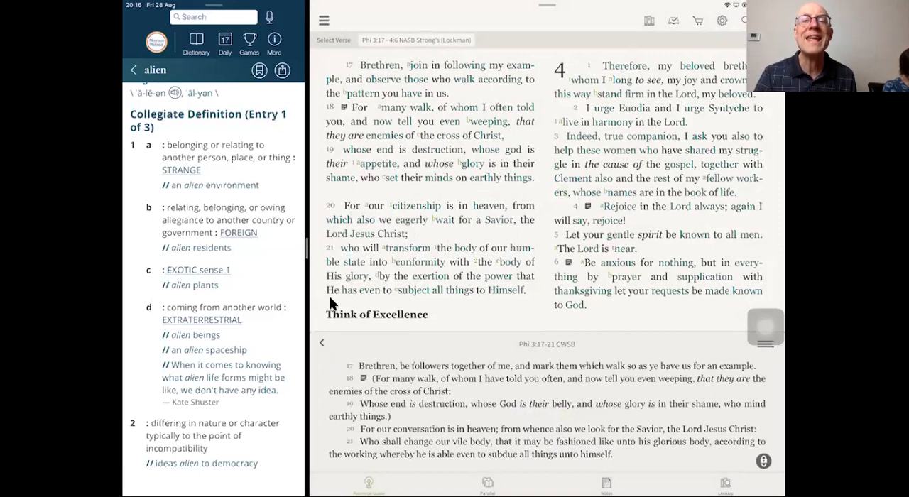
mouse_move(440, 309)
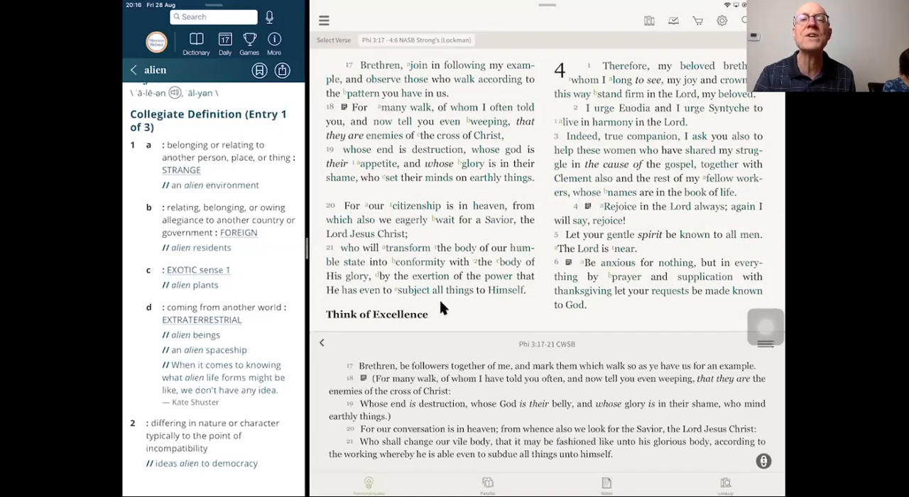
mouse_move(484, 312)
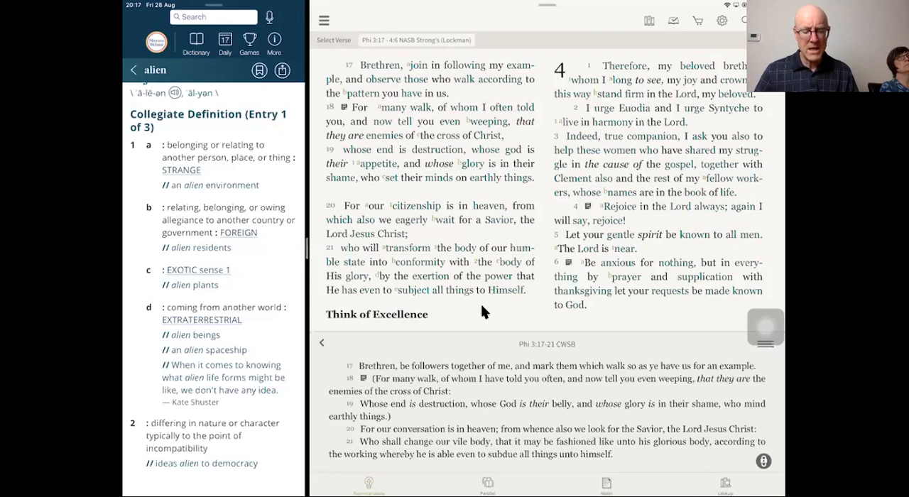
mouse_move(499, 218)
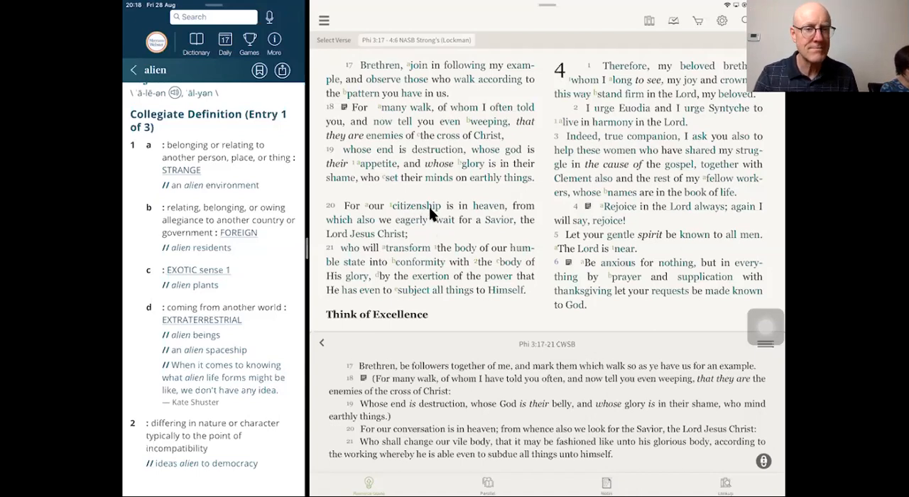
mouse_move(433, 234)
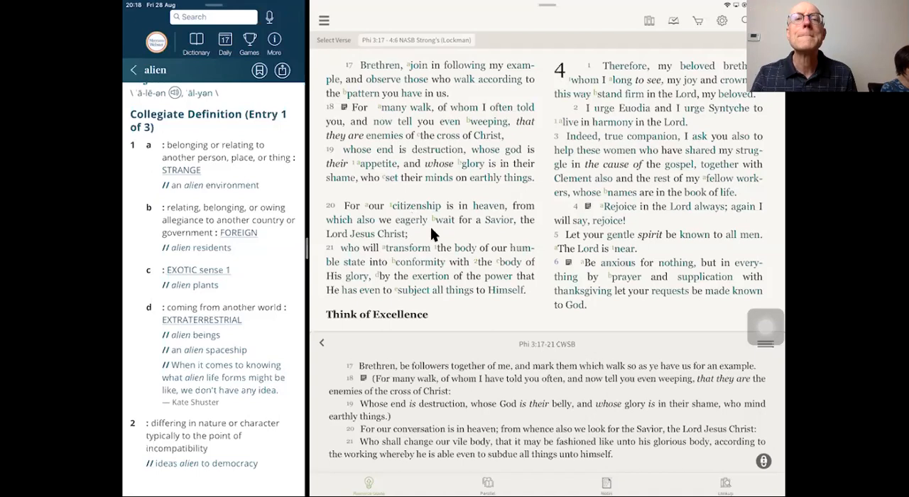
mouse_move(432, 146)
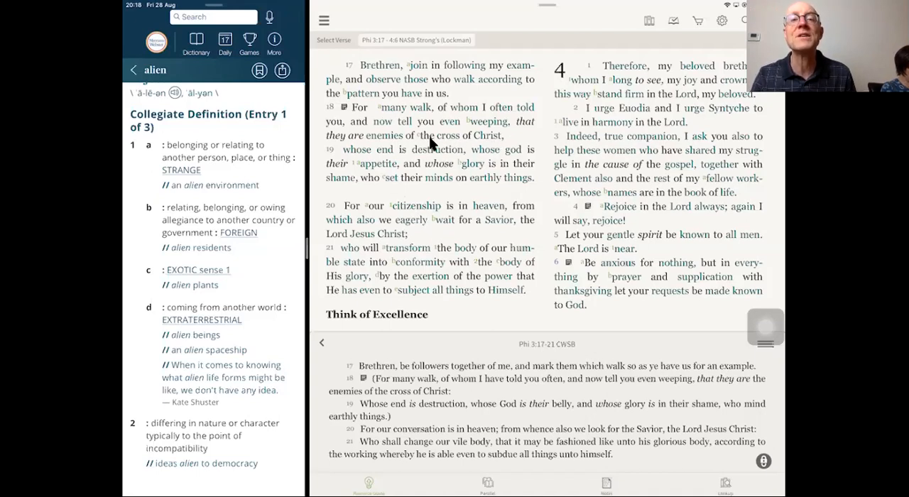
mouse_move(448, 146)
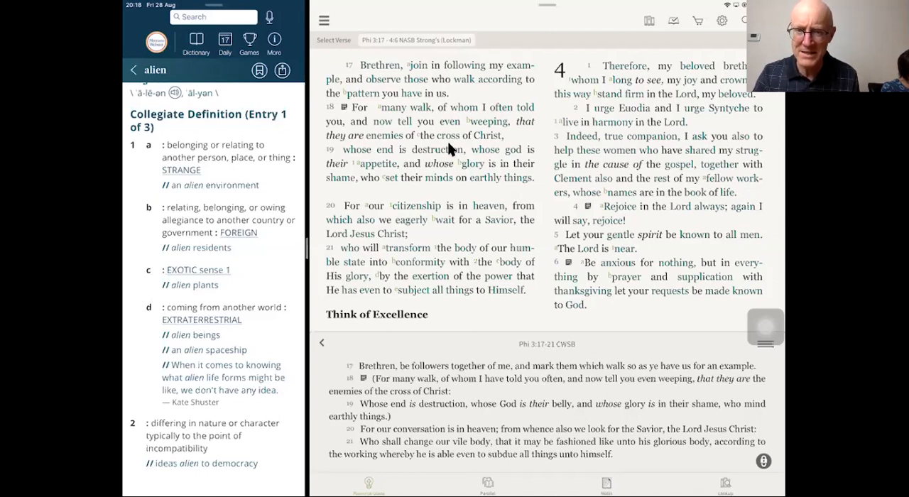
mouse_move(396, 217)
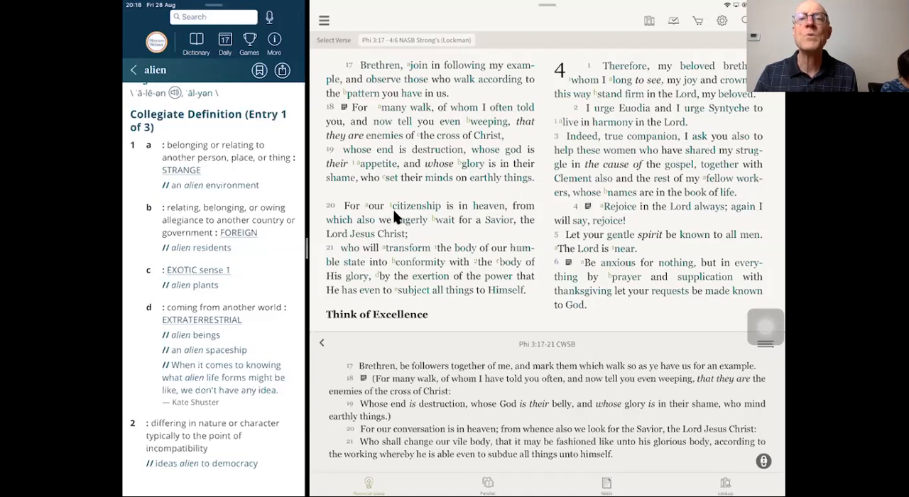
mouse_move(436, 218)
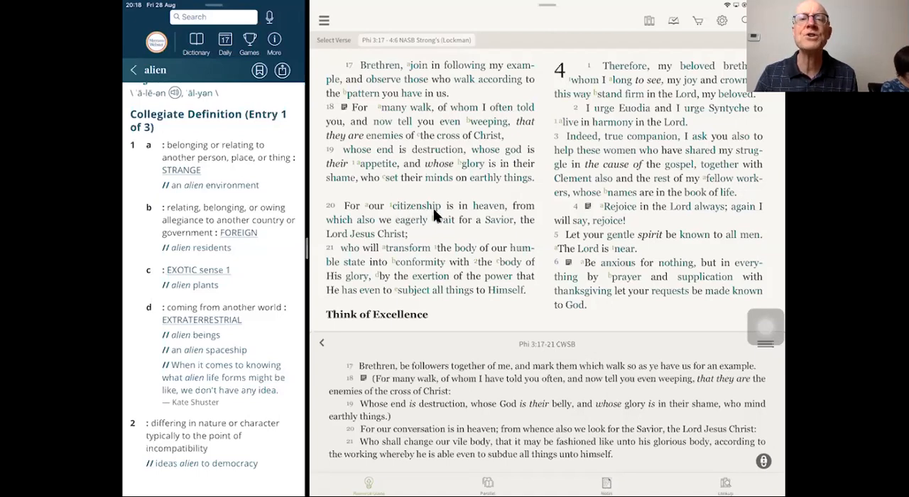
mouse_move(474, 195)
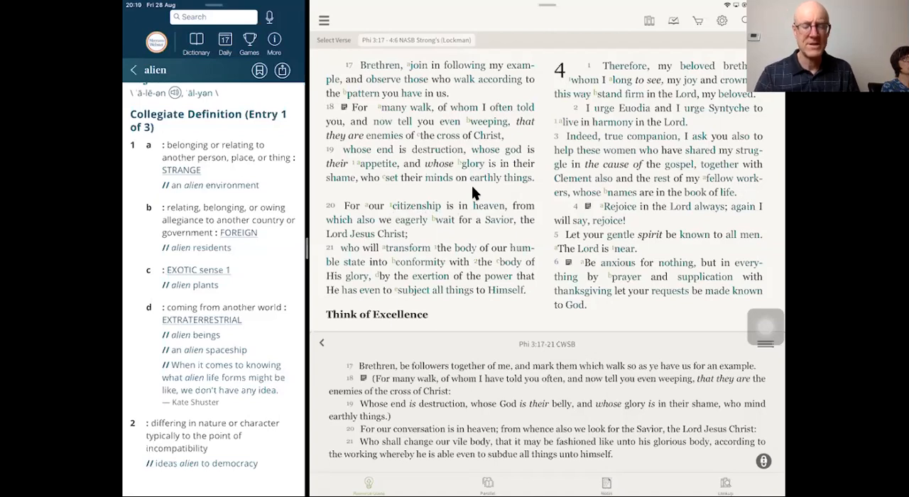
mouse_move(414, 192)
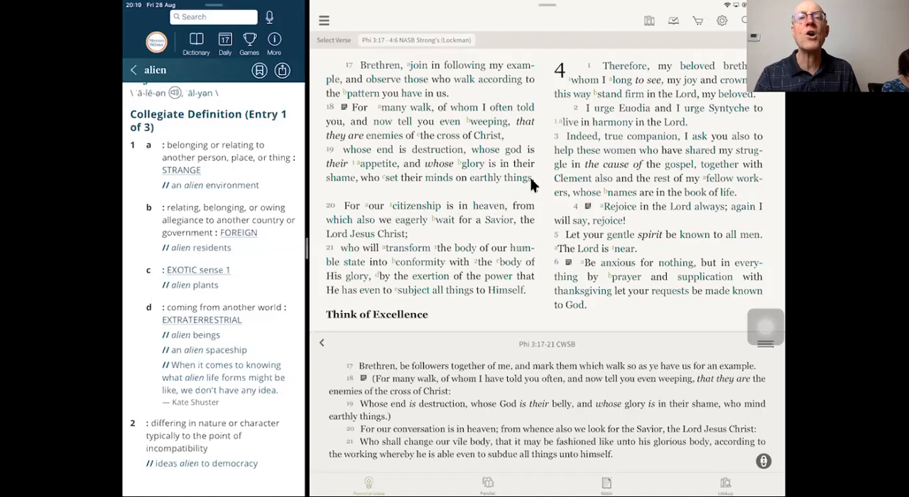
mouse_move(426, 199)
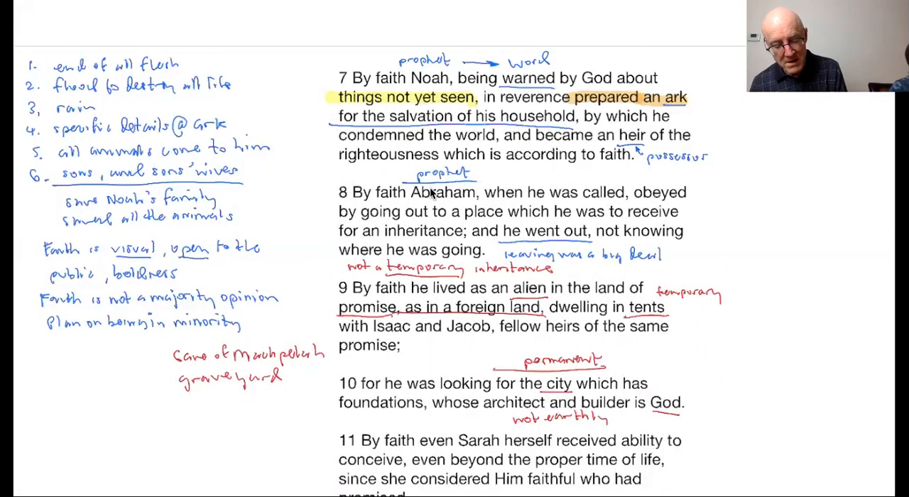
Draw a red circle around 'alien' in verse 9
left_click_drag(510, 280, 551, 298)
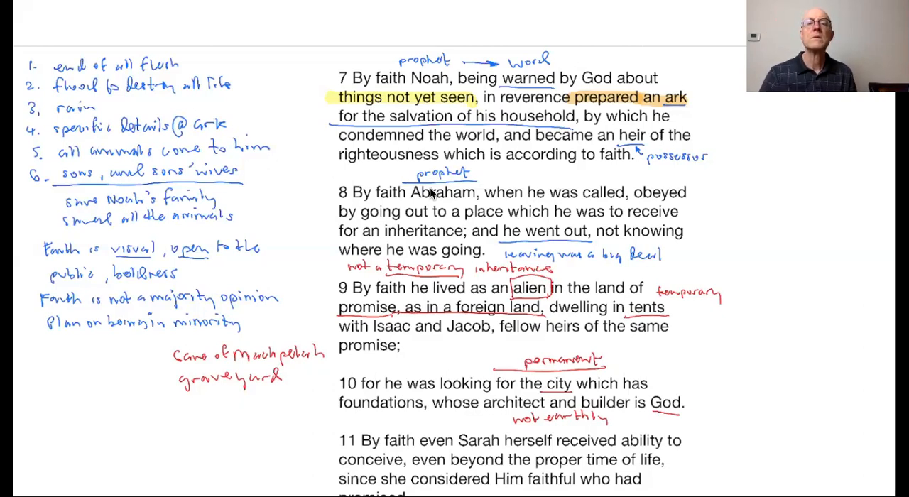
mouse_move(550, 339)
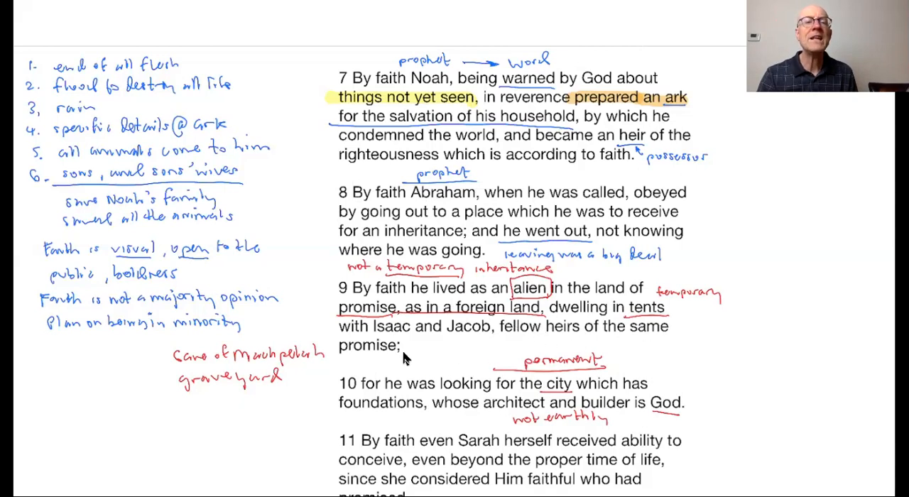
mouse_move(259, 407)
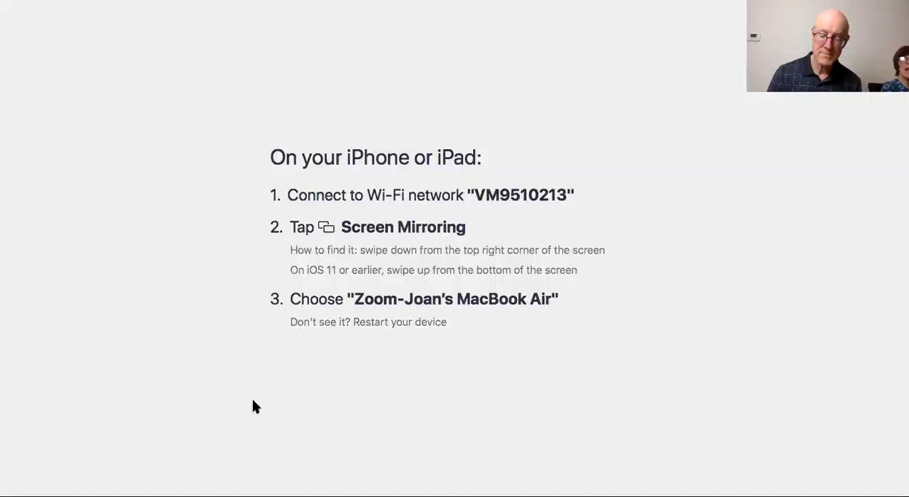
mouse_move(250, 377)
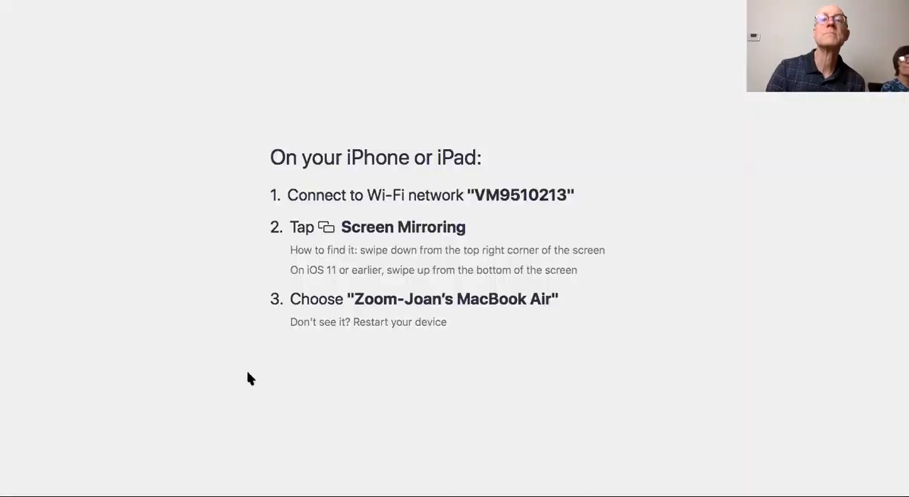
mouse_move(530, 13)
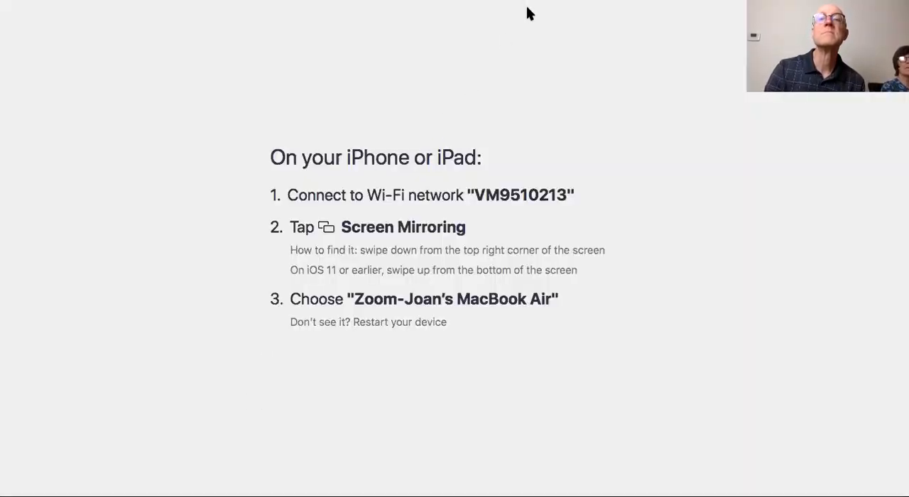